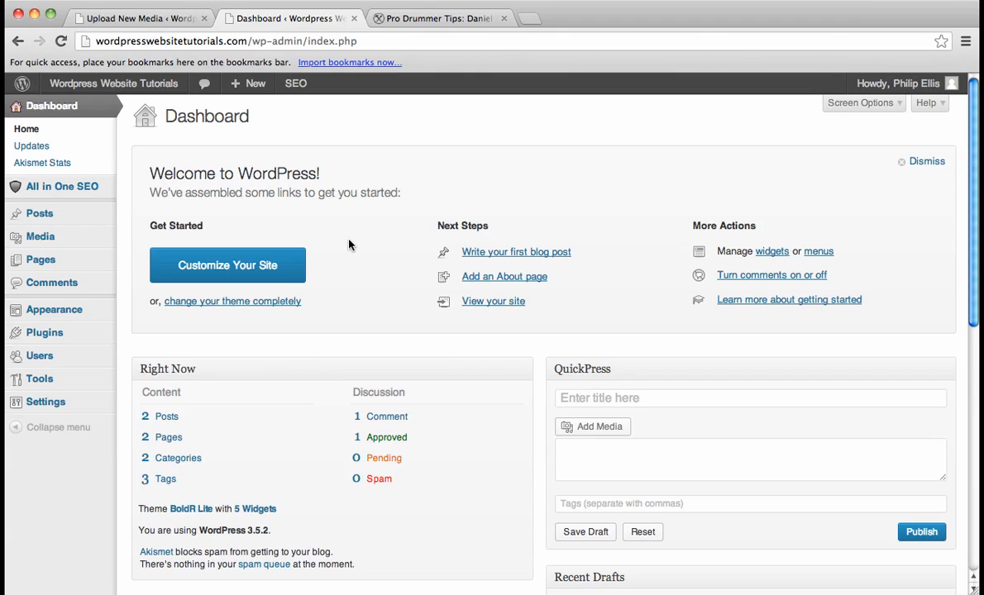
pyautogui.moveTo(372, 200)
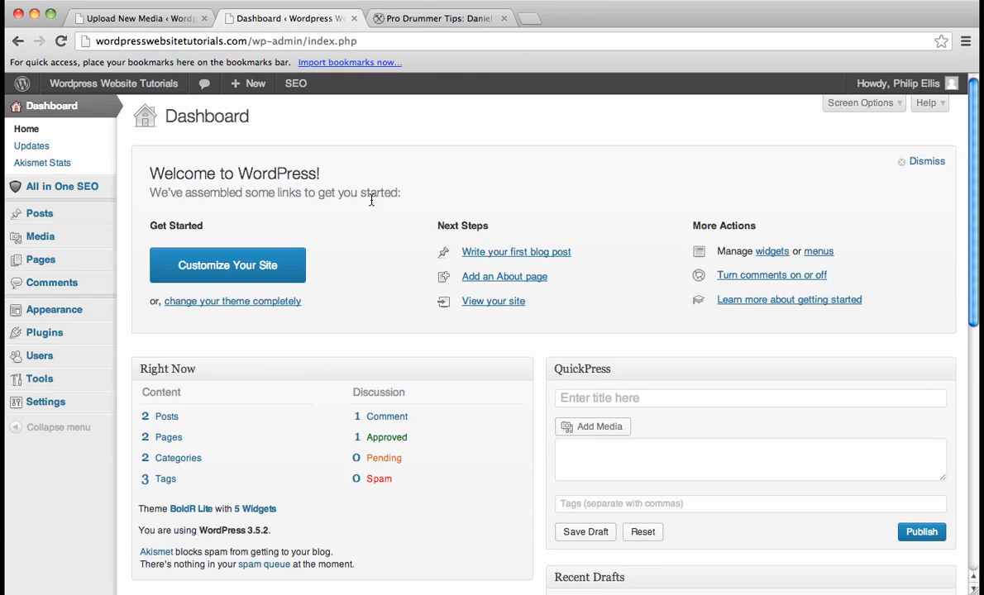
pyautogui.moveTo(51, 282)
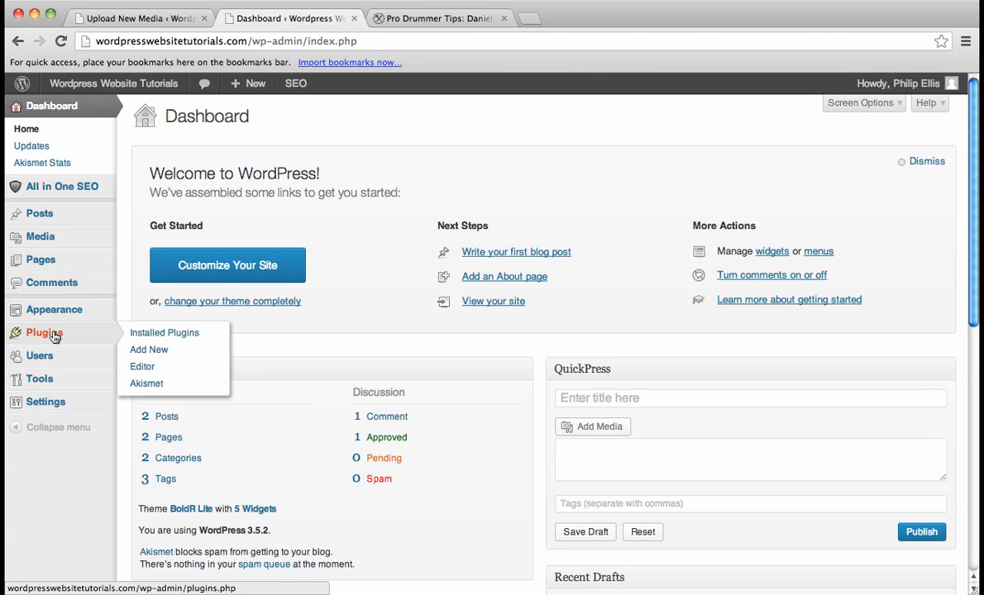
pyautogui.moveTo(113, 295)
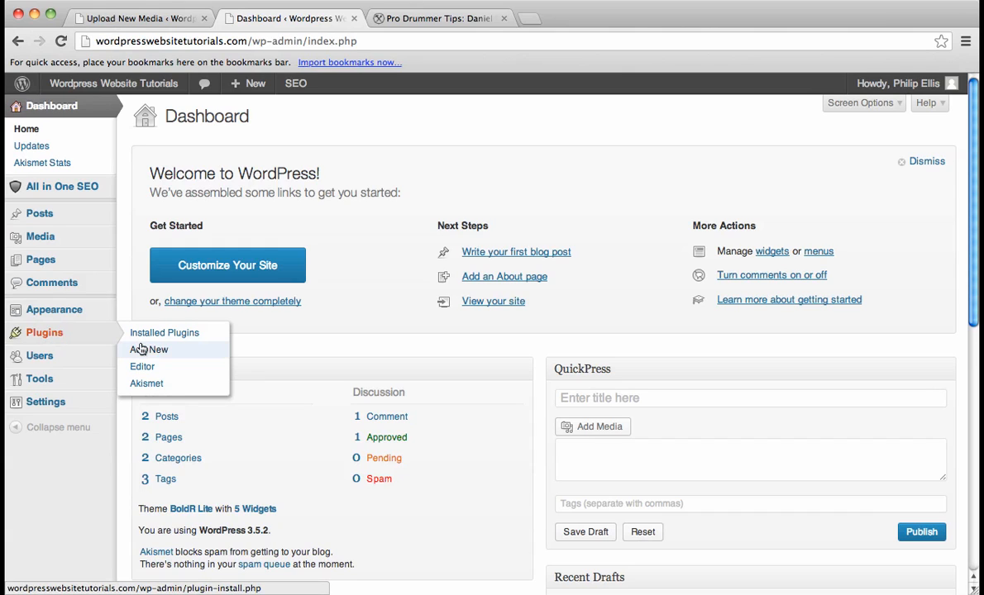
# Open the Add New plugins page from the Plugins menu
pyautogui.click(149, 350)
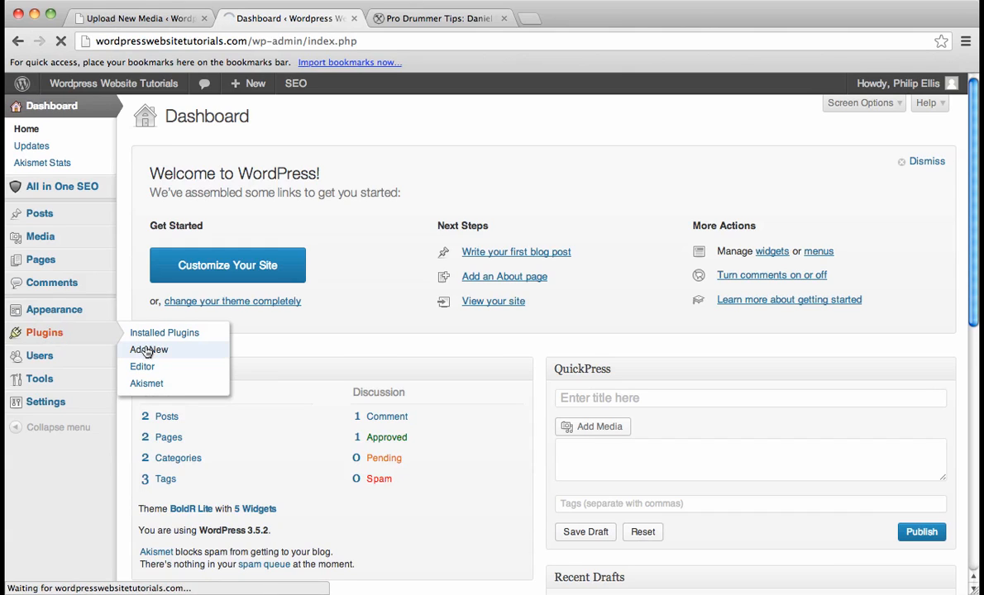
# Search plugins for 'All in one SEO pack' and see it listed as installed
pyautogui.click(149, 350)
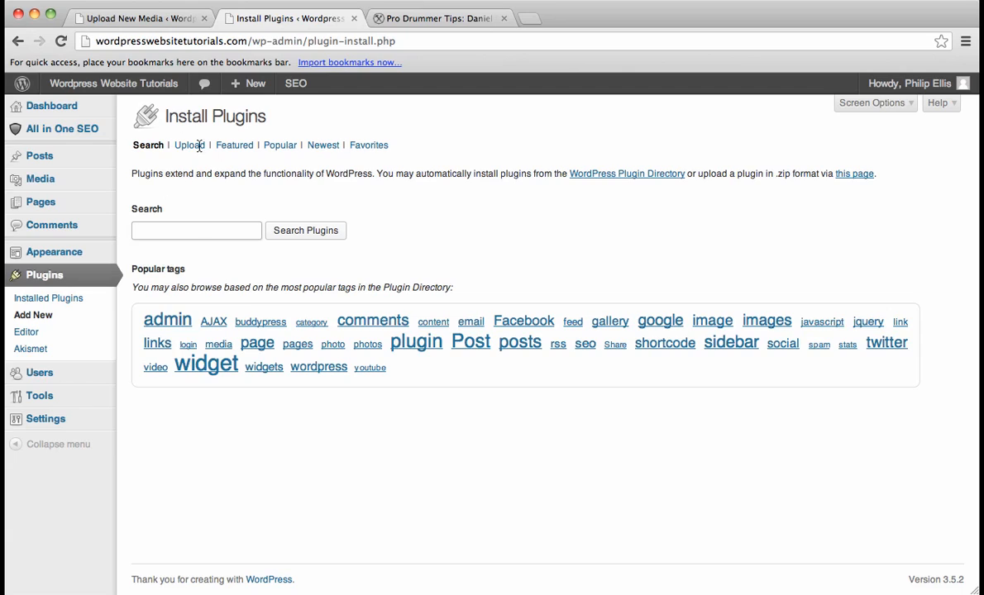
pyautogui.click(196, 230)
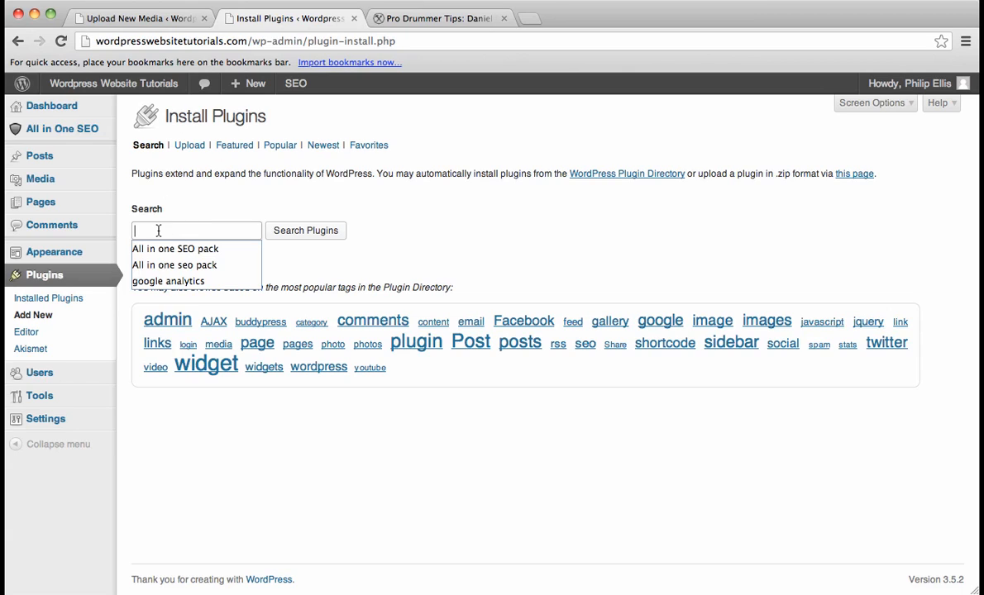
pyautogui.write('All in one')
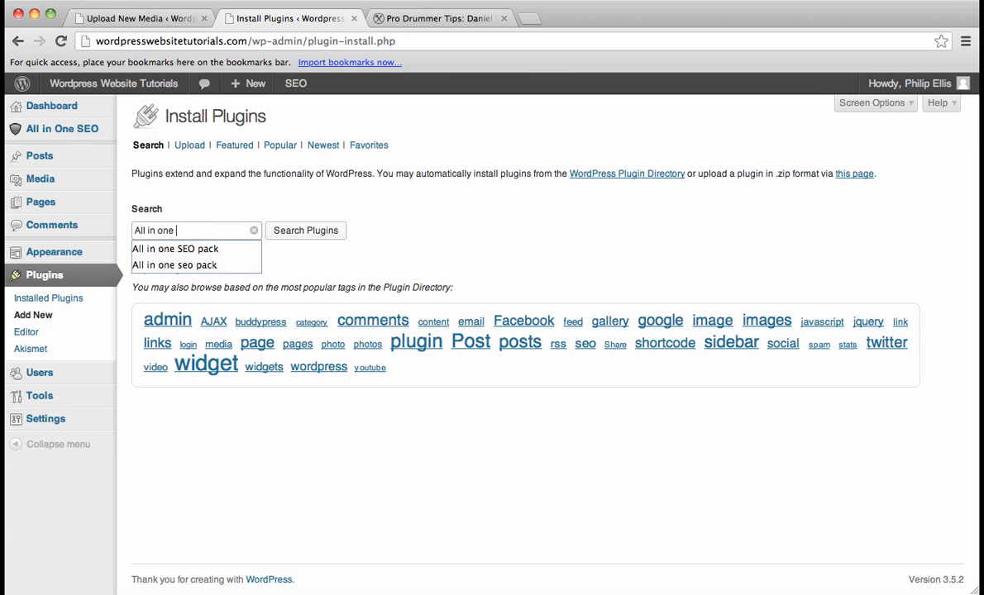
pyautogui.click(176, 248)
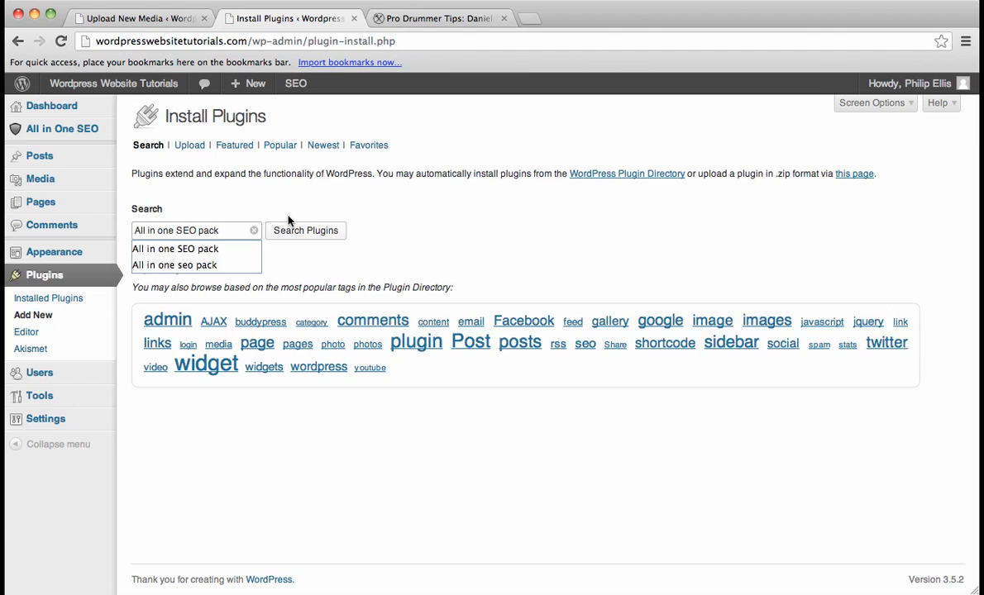
pyautogui.click(305, 230)
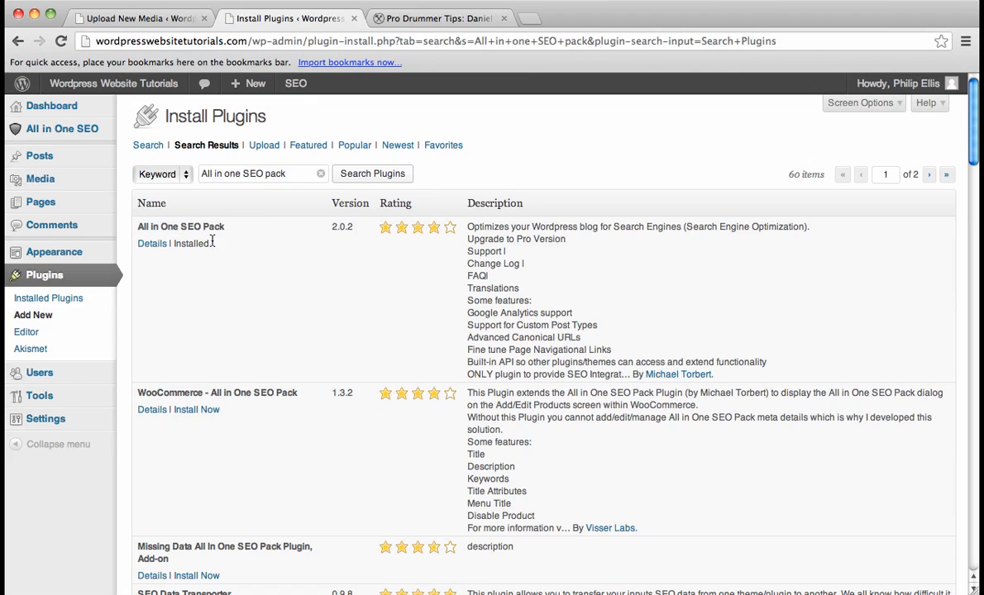
pyautogui.moveTo(180, 286)
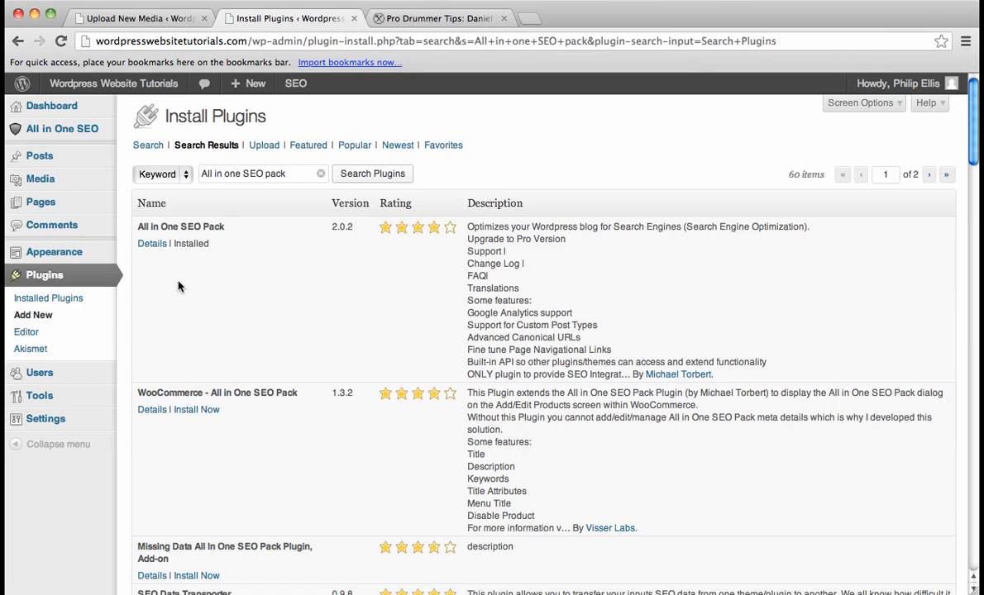
pyautogui.moveTo(240, 265)
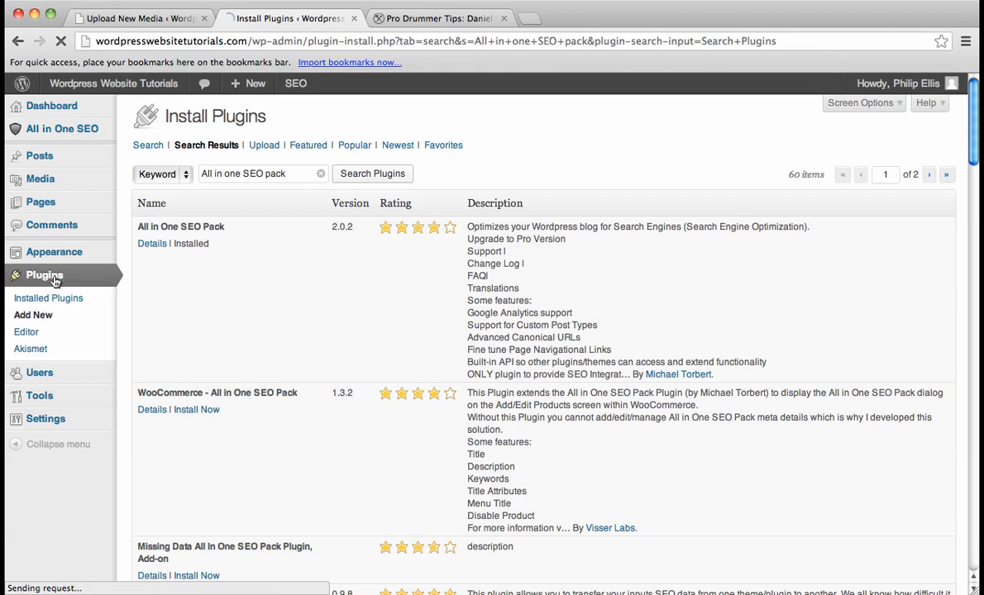
# Open All in One SEO Pack's options configuration panel from the installed plugins list
pyautogui.click(48, 298)
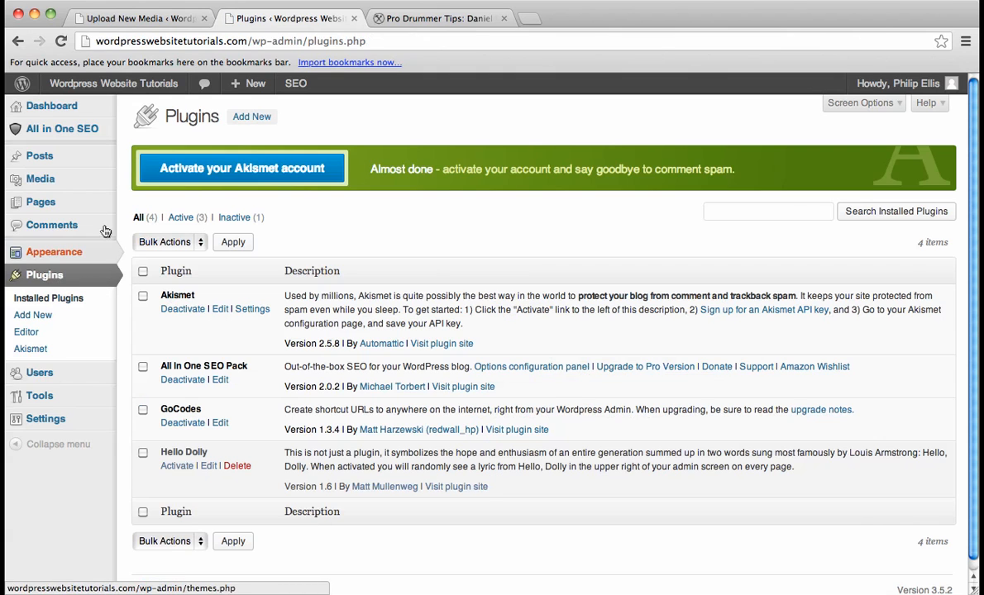
pyautogui.moveTo(426, 231)
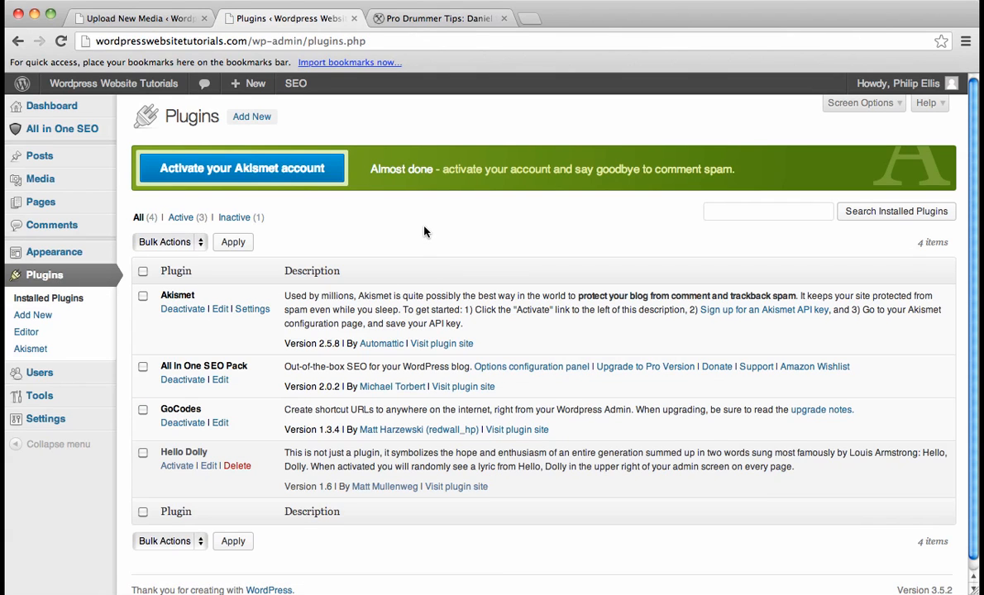
pyautogui.moveTo(187, 366)
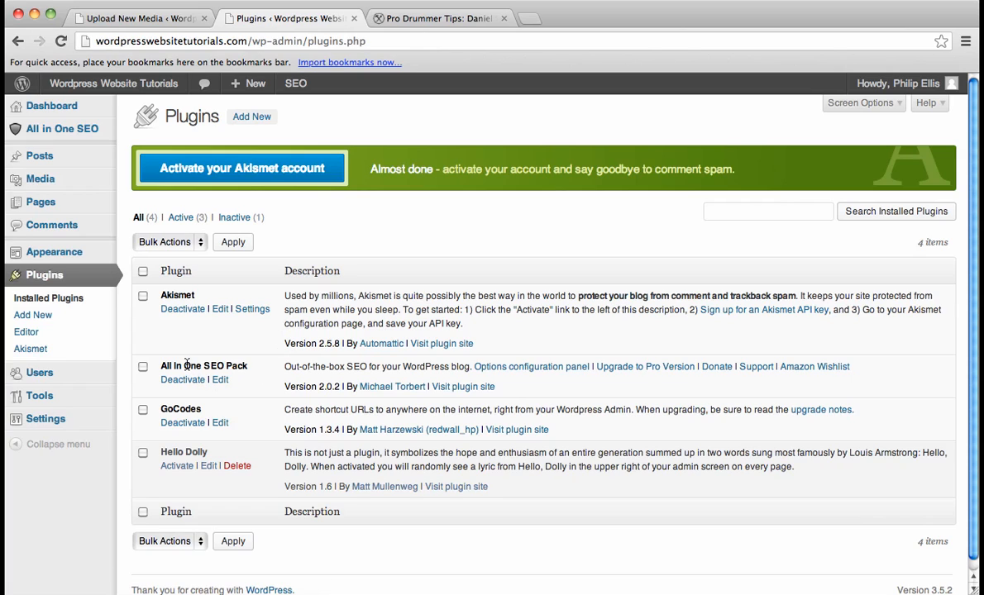
pyautogui.moveTo(368, 382)
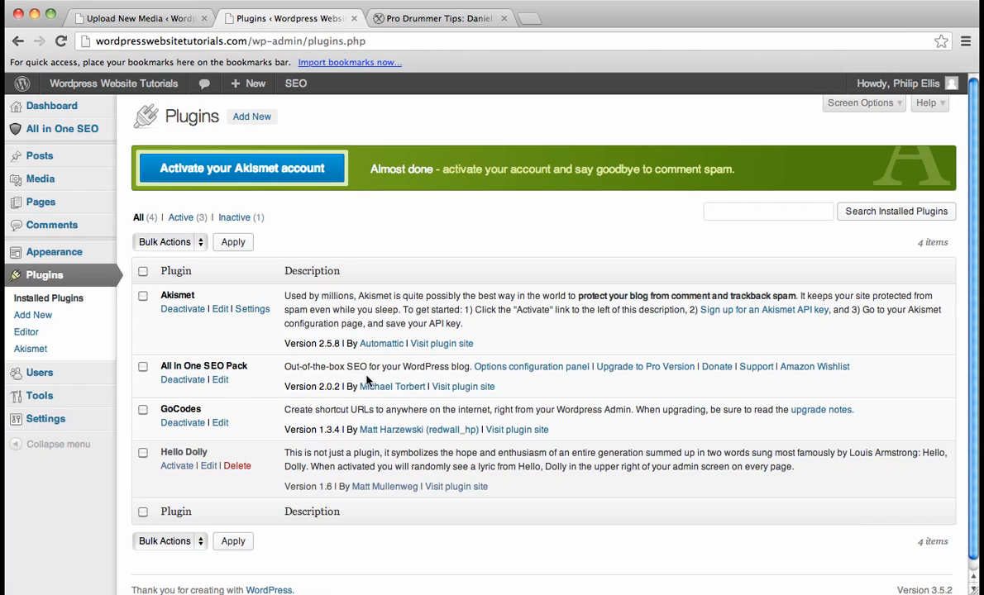
pyautogui.moveTo(513, 407)
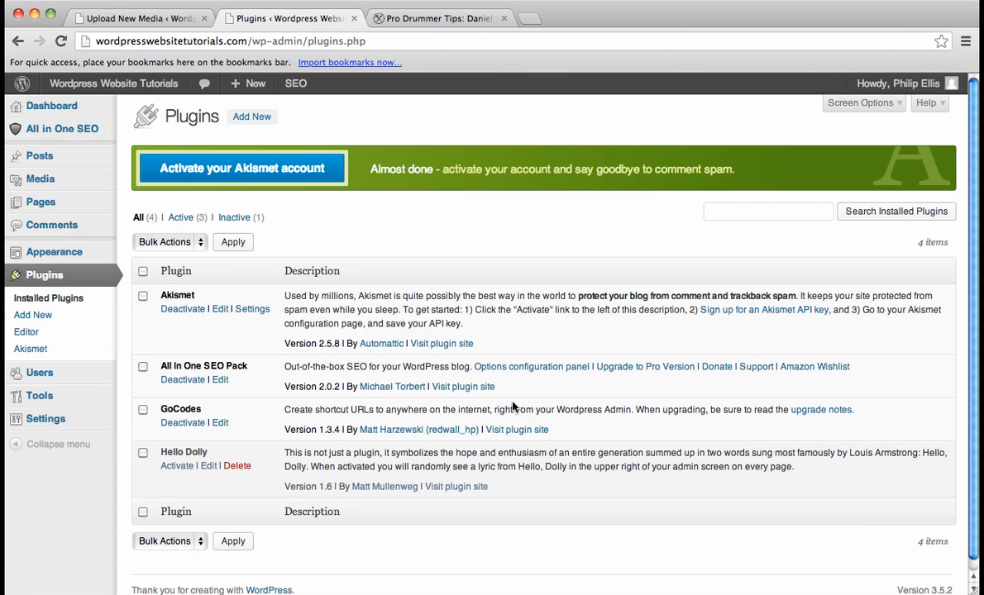
pyautogui.moveTo(531, 366)
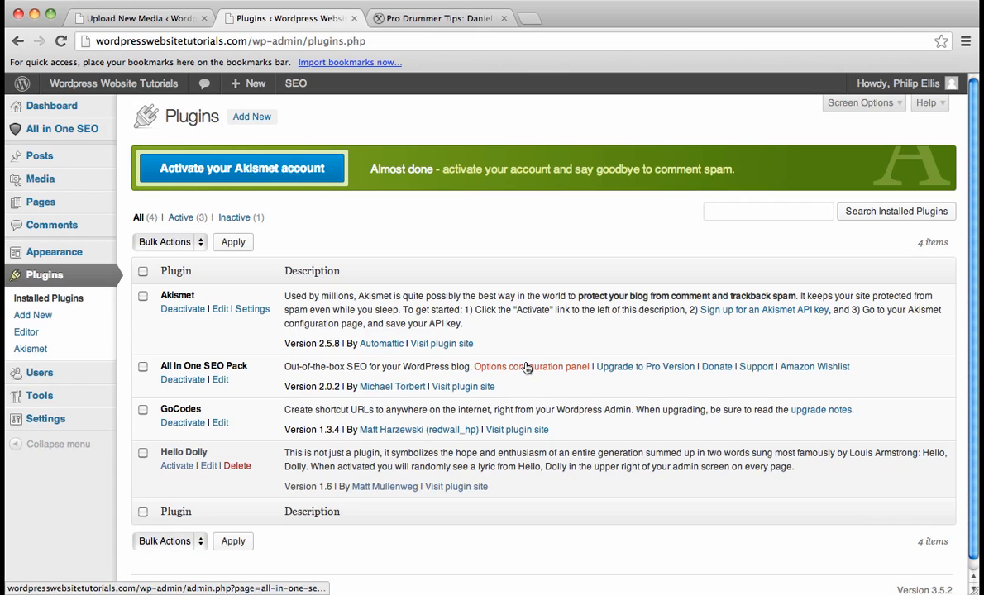
pyautogui.click(531, 366)
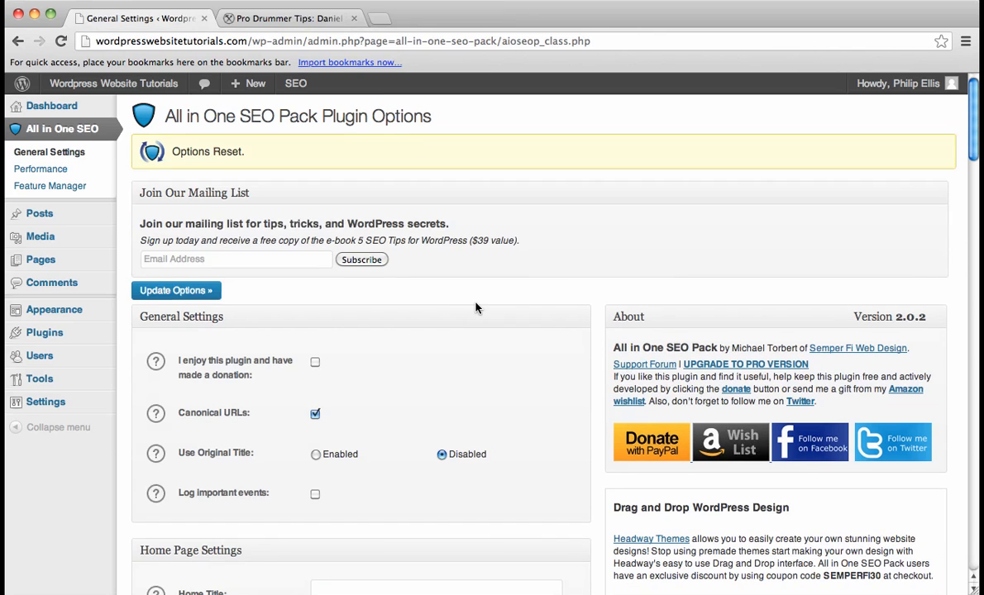
pyautogui.scroll(-3)
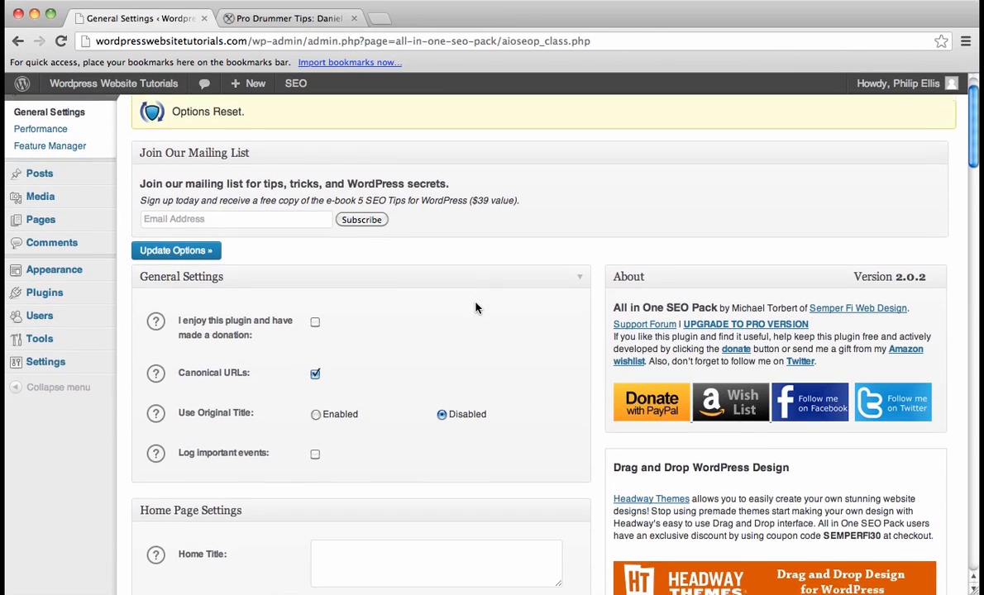
pyautogui.scroll(-3)
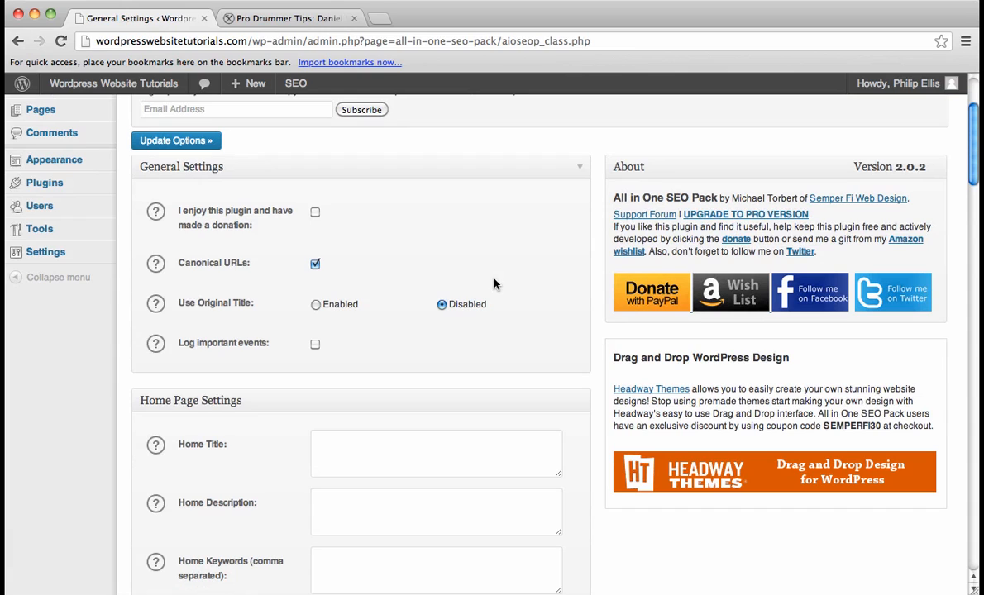
pyautogui.moveTo(356, 285)
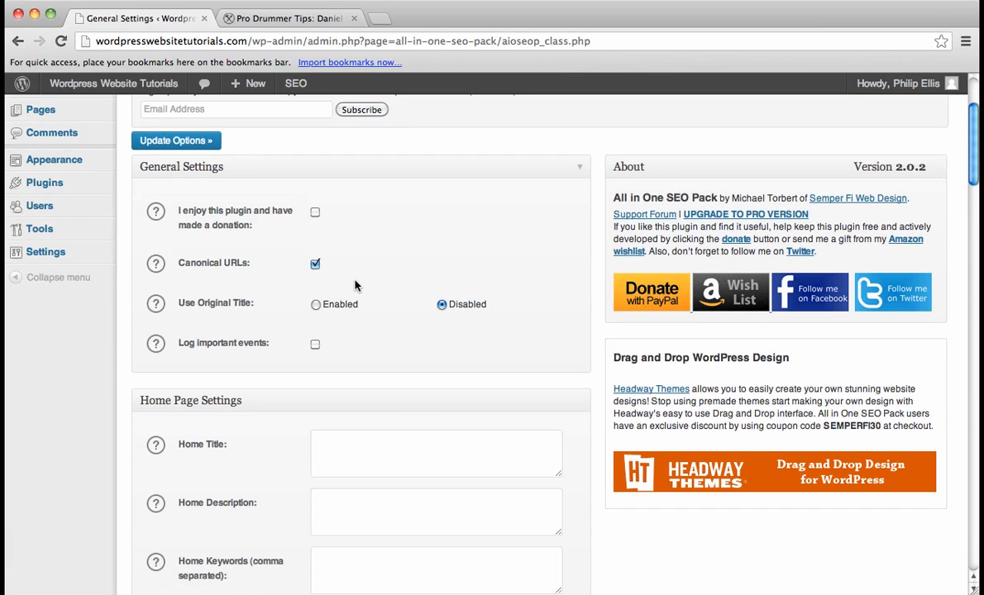
pyautogui.moveTo(421, 240)
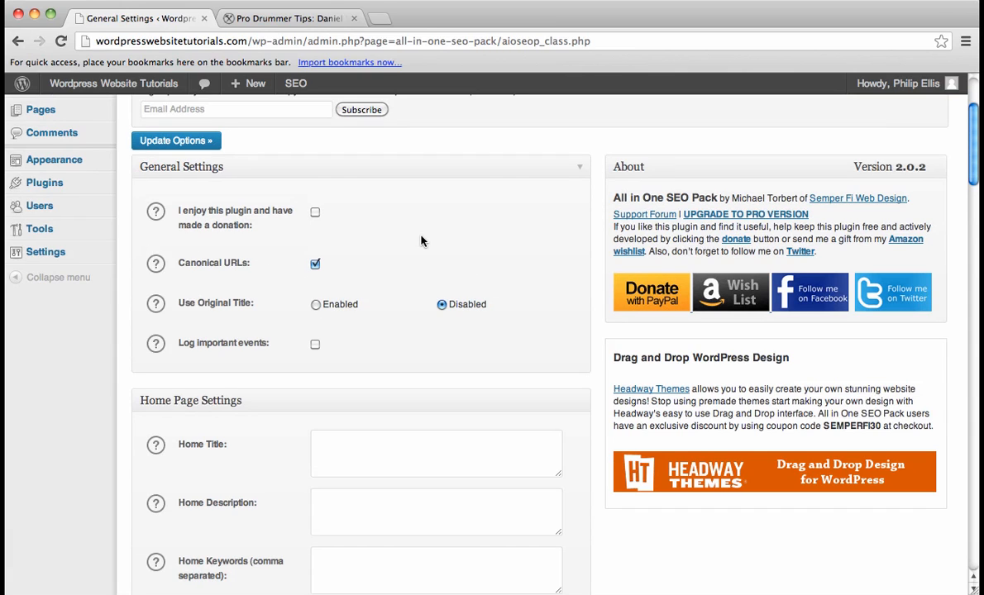
pyautogui.scroll(-3)
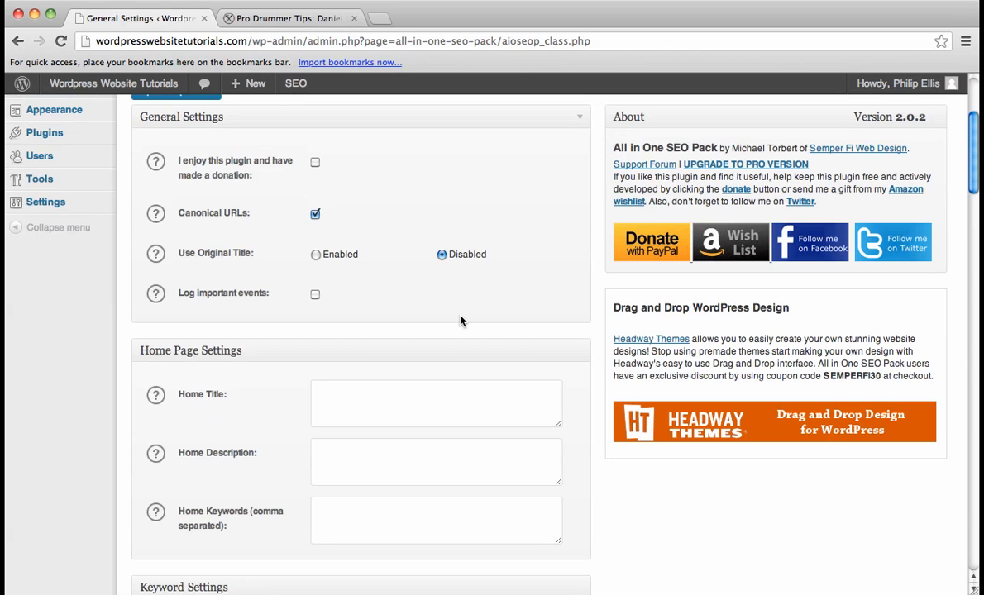
pyautogui.scroll(-3)
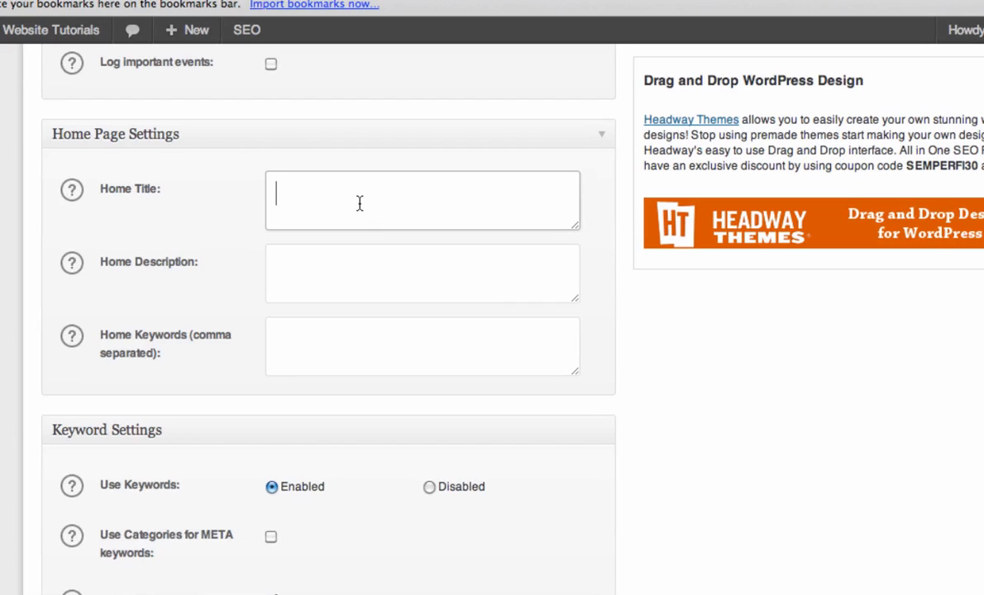
# Complete the home title with 'Wordpress Video Tutorial' and enter the home description
pyautogui.write('Wordpress')
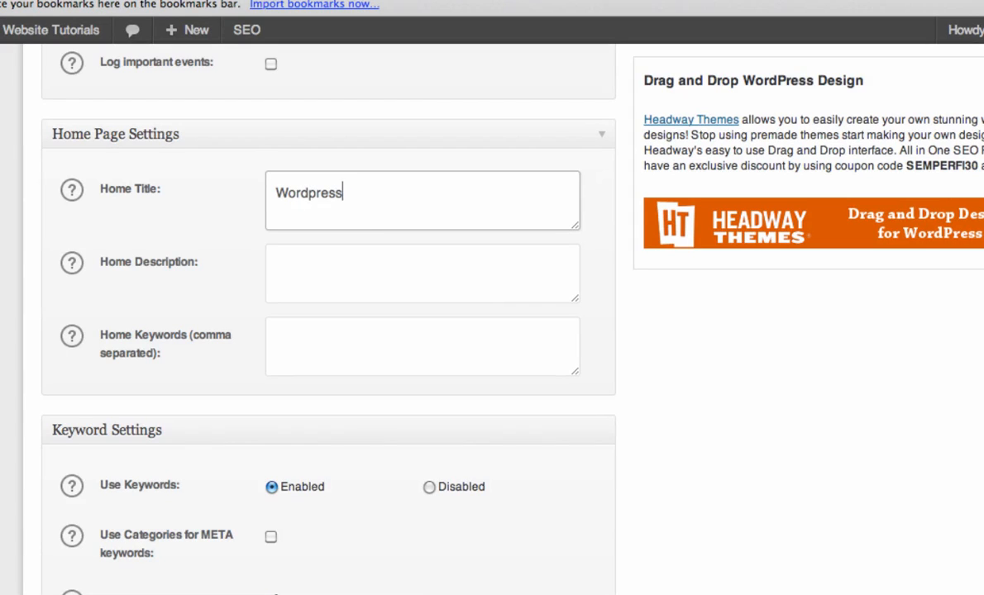
pyautogui.write('Video Tutorials')
pyautogui.click(423, 273)
pyautogui.write('How to')
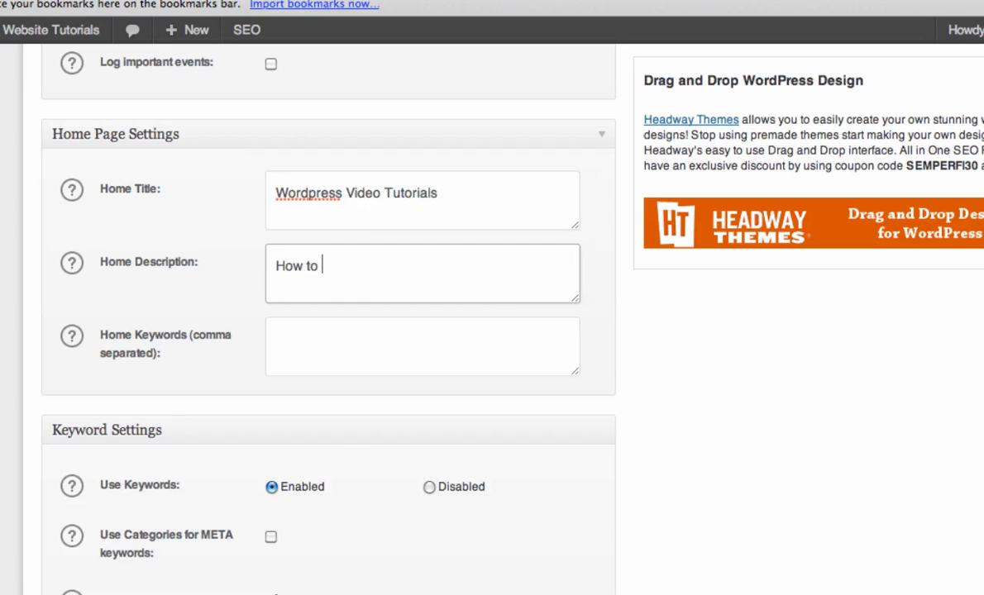
pyautogui.write('Create a')
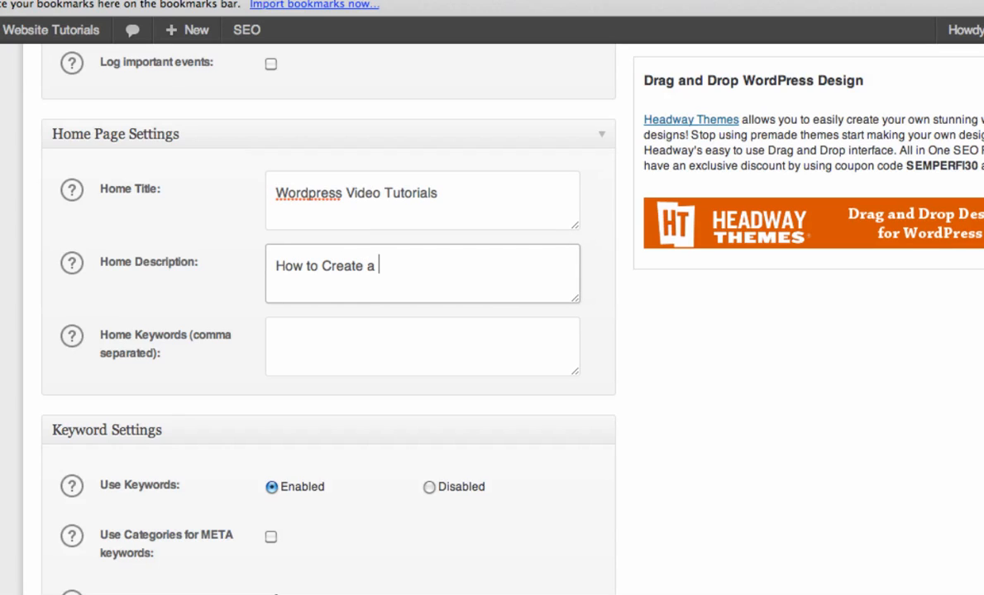
pyautogui.write('Professional')
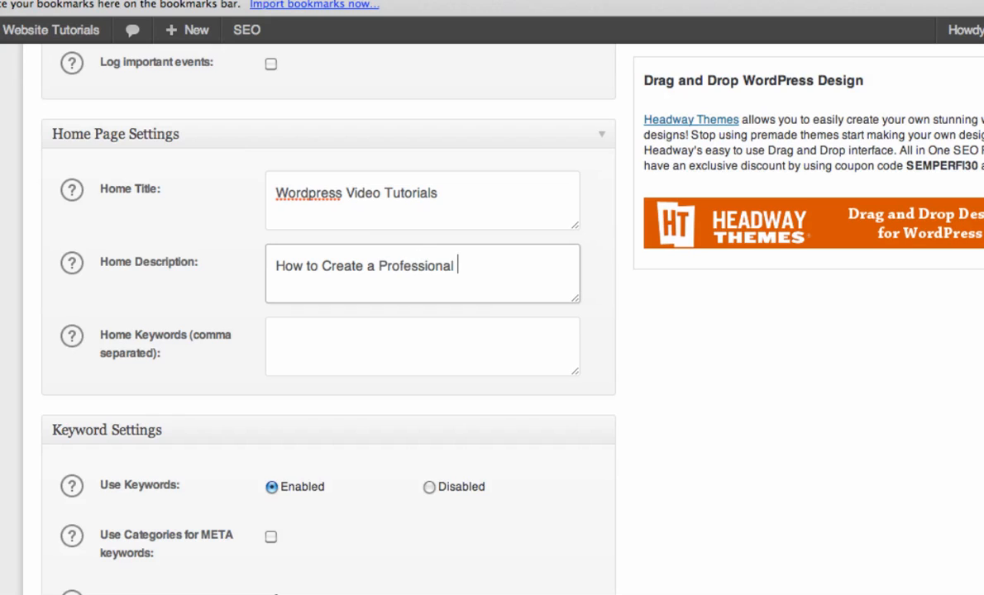
pyautogui.write('Ww')
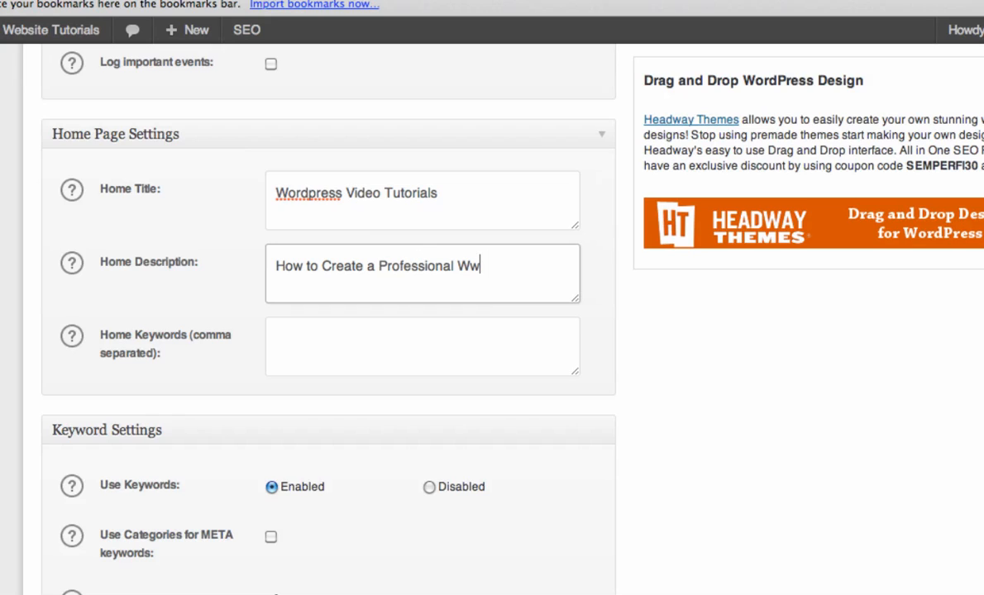
pyautogui.write('ebsite')
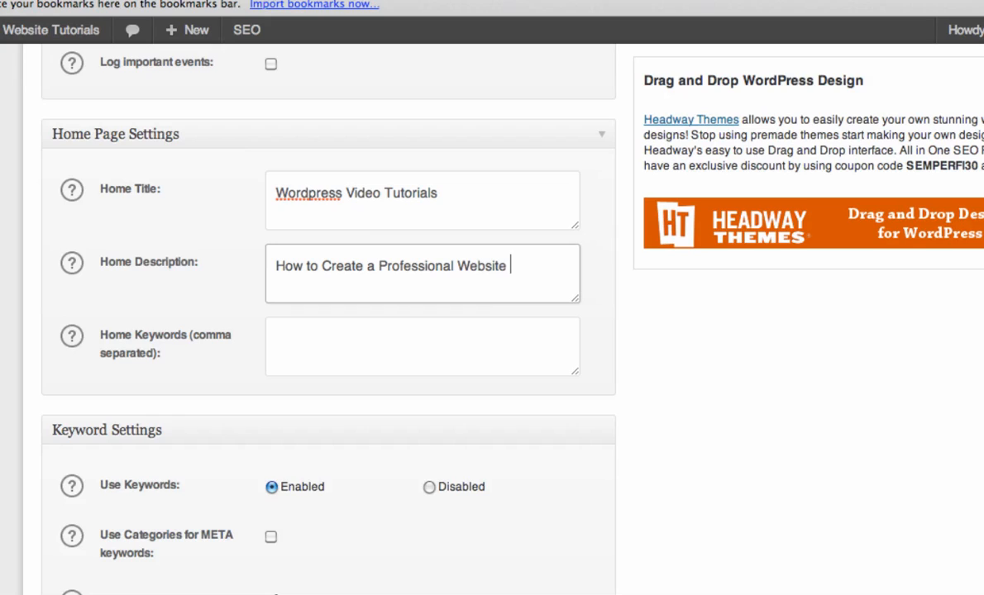
pyautogui.write('on Wordpress')
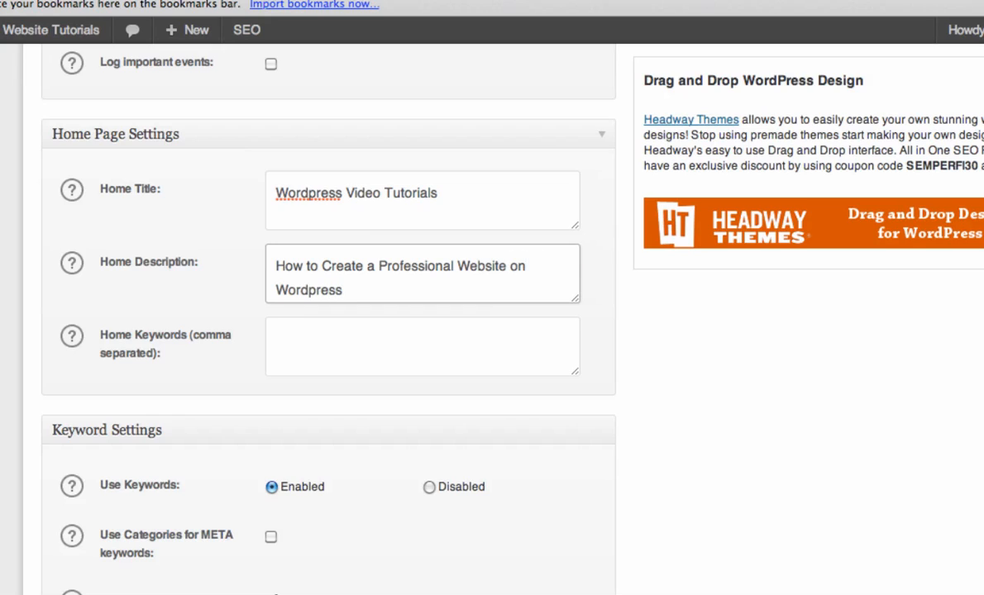
# Enter home keywords: Wordpress tutorials, how to blog, how to start a blog, how to build a website, video tutorials
pyautogui.write('Wordpr')
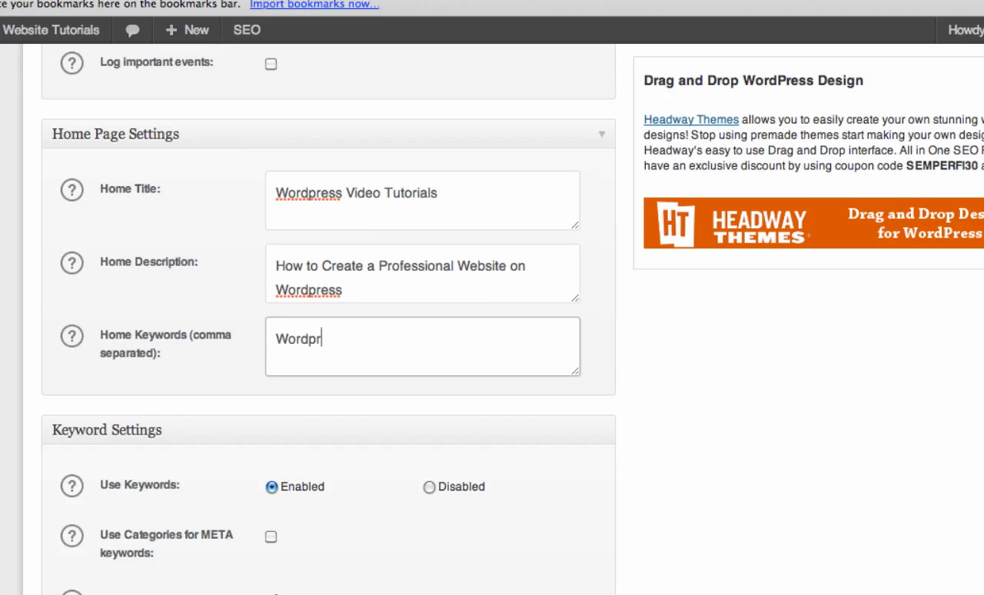
pyautogui.write('e')
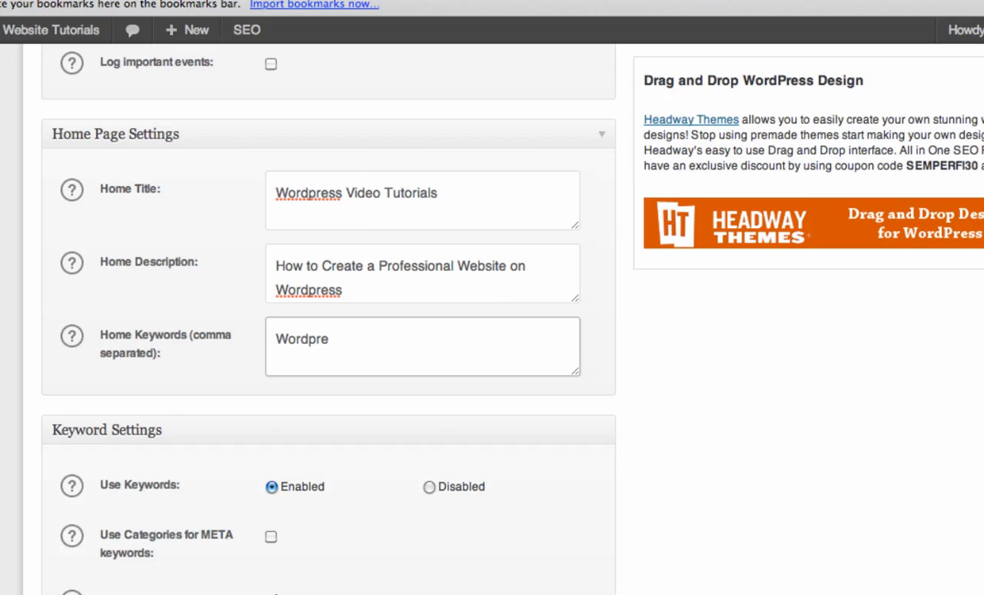
pyautogui.write('ss')
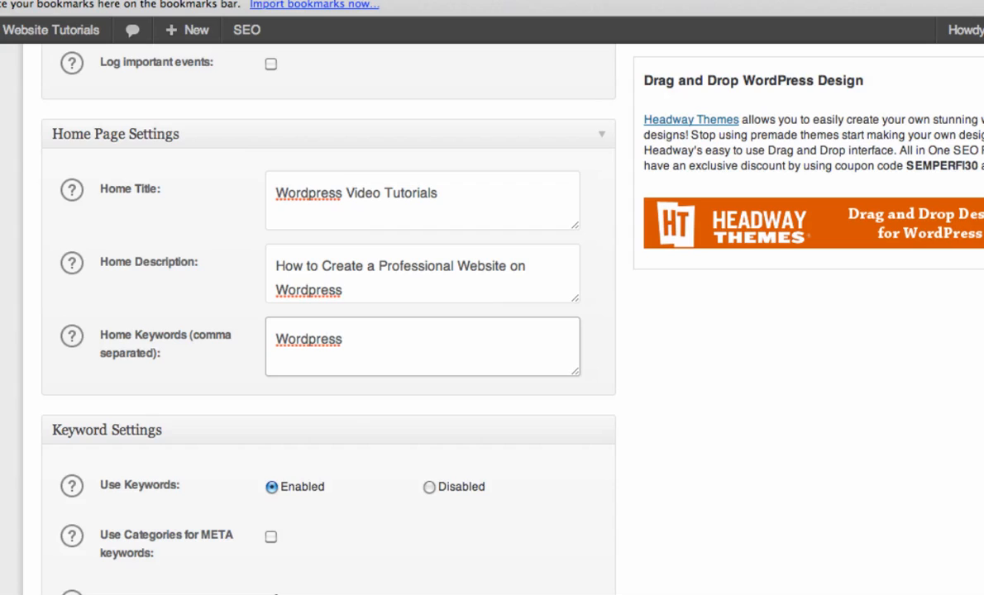
pyautogui.write('tutorials, ho')
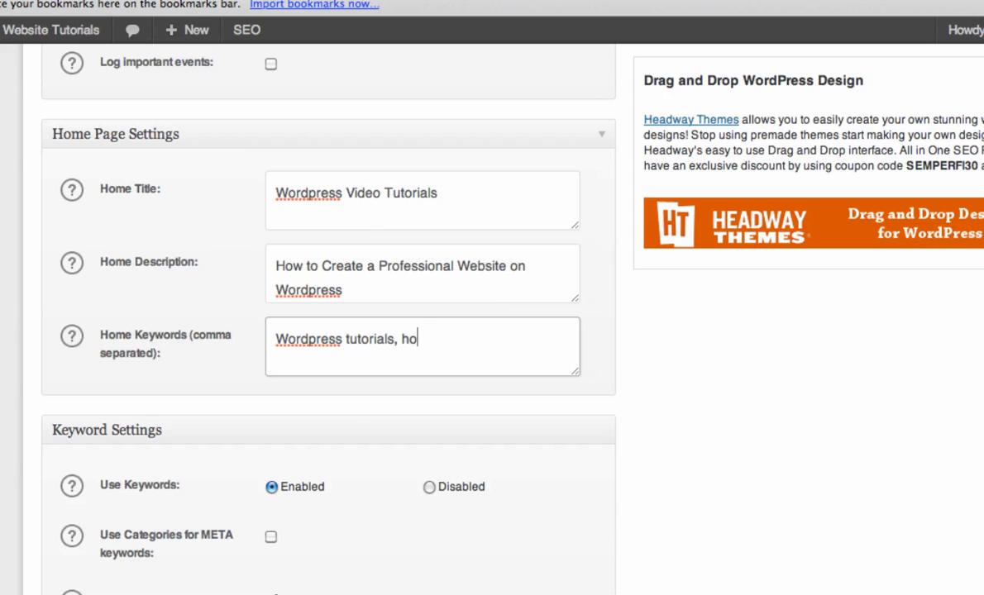
pyautogui.write('w to blog, how to')
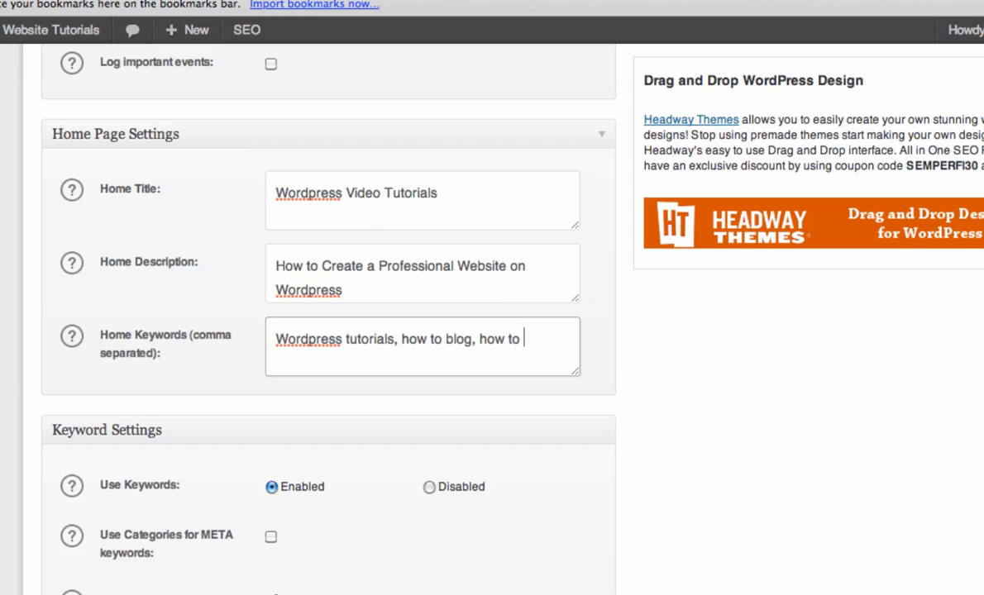
pyautogui.write('start a blog, how')
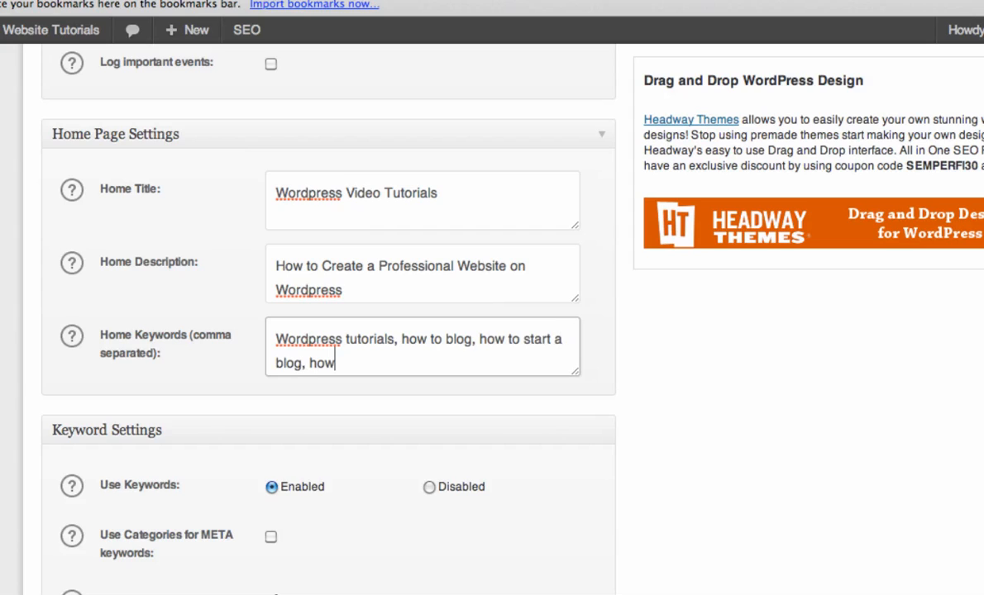
pyautogui.write('to buil')
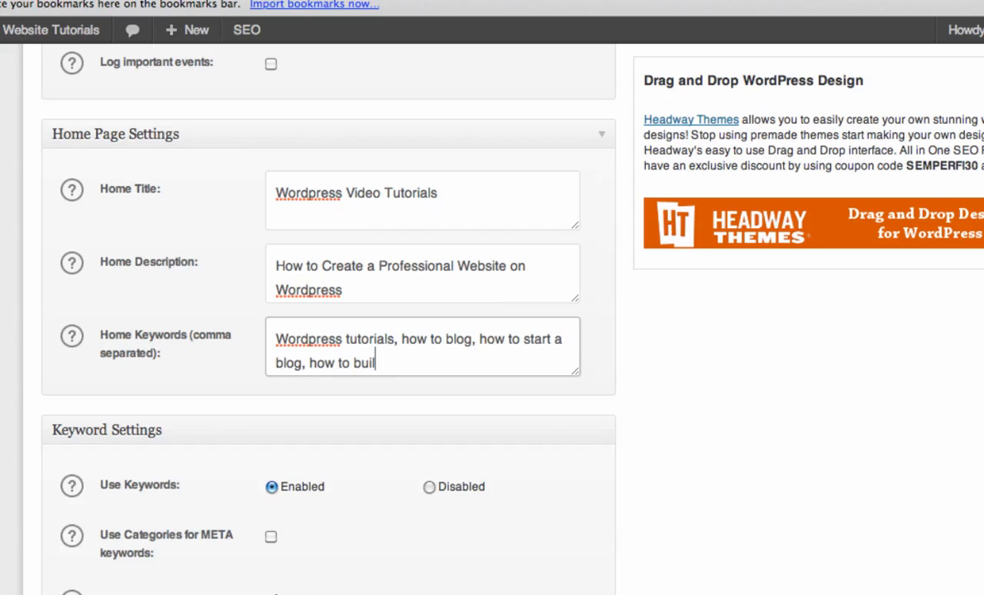
pyautogui.write('d a website,')
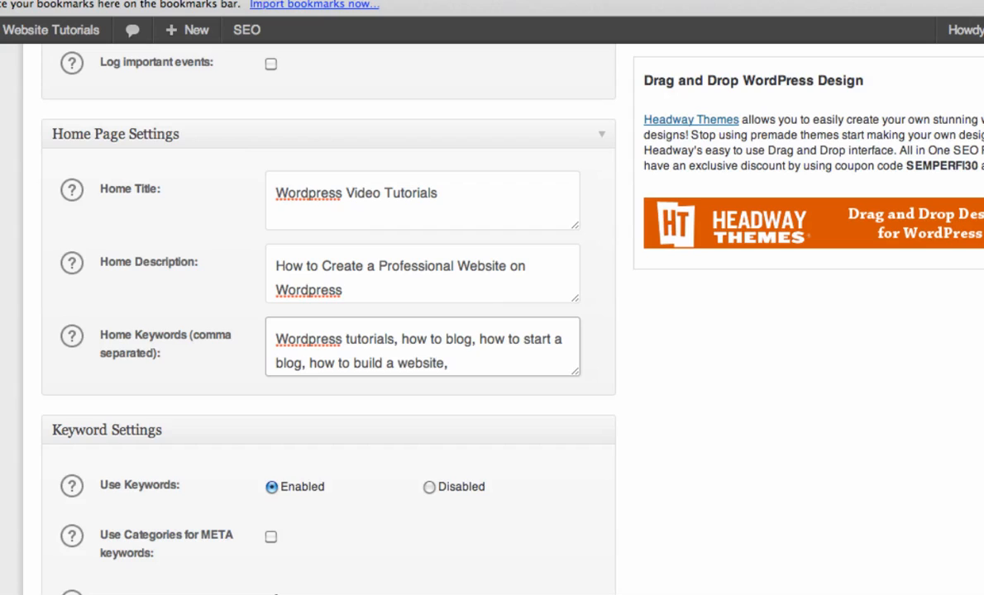
pyautogui.write('video')
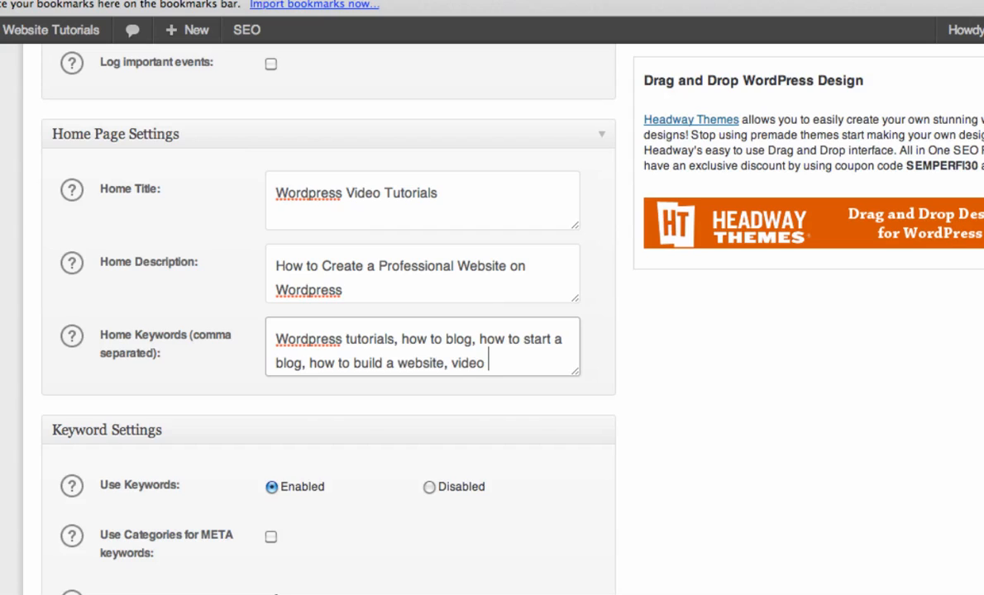
pyautogui.write('tutorials')
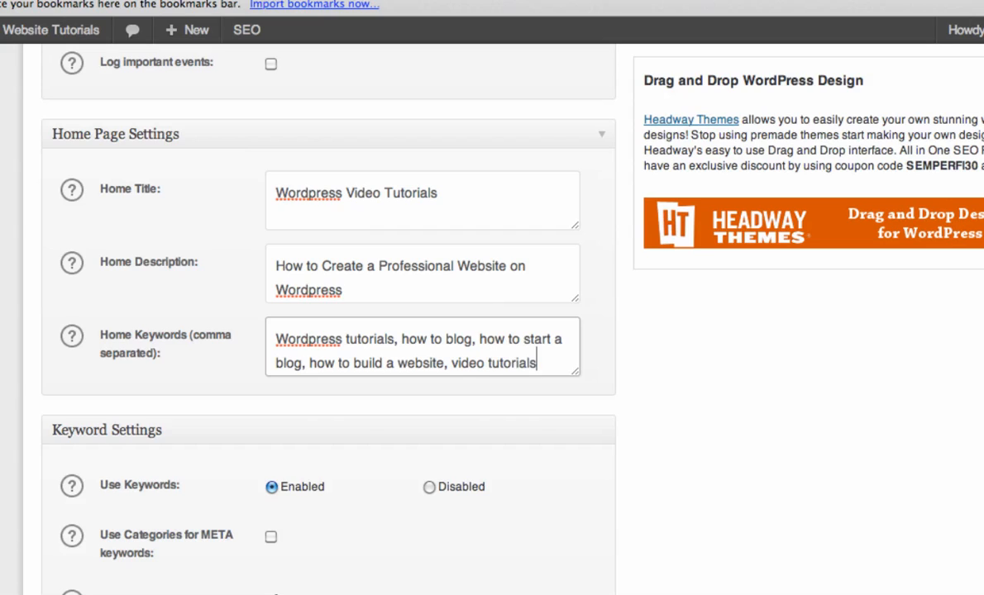
pyautogui.scroll(-3)
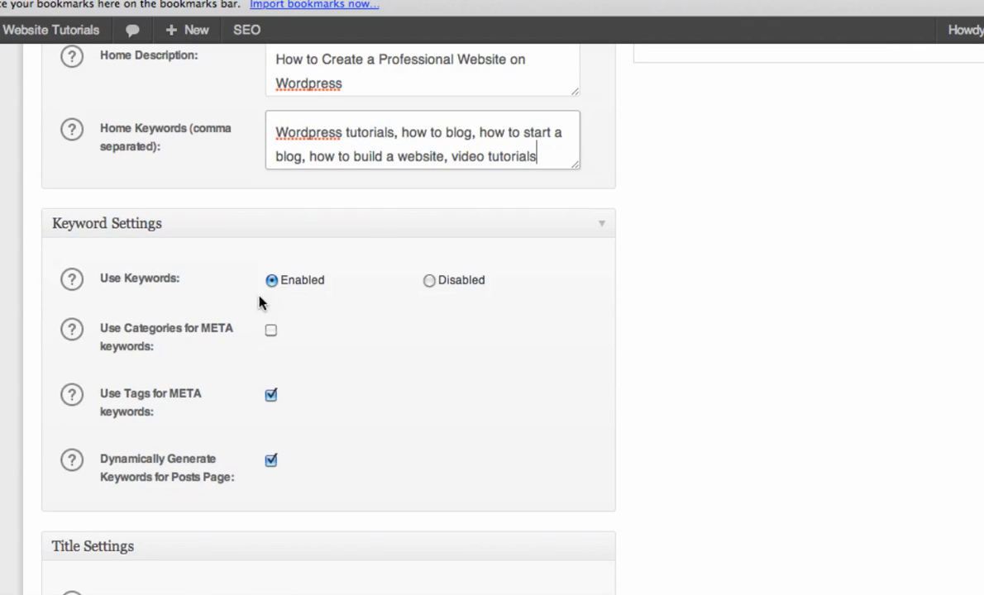
pyautogui.scroll(-3)
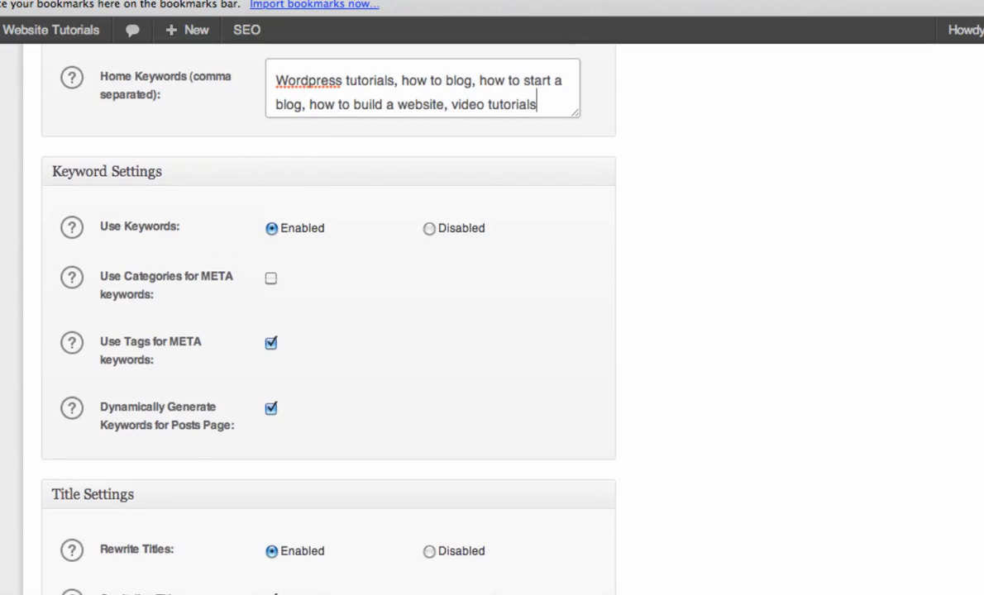
pyautogui.scroll(-3)
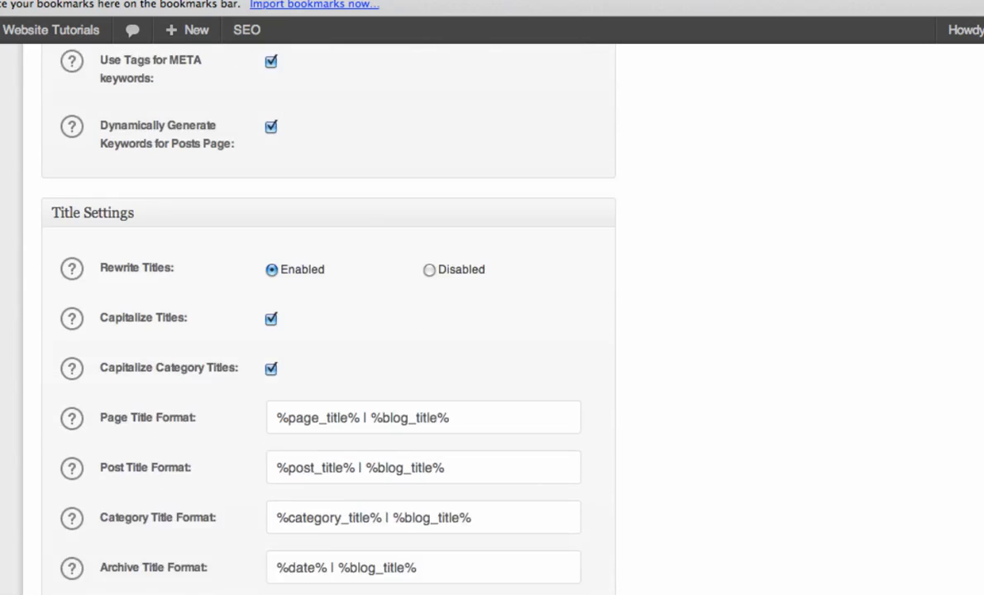
pyautogui.scroll(-3)
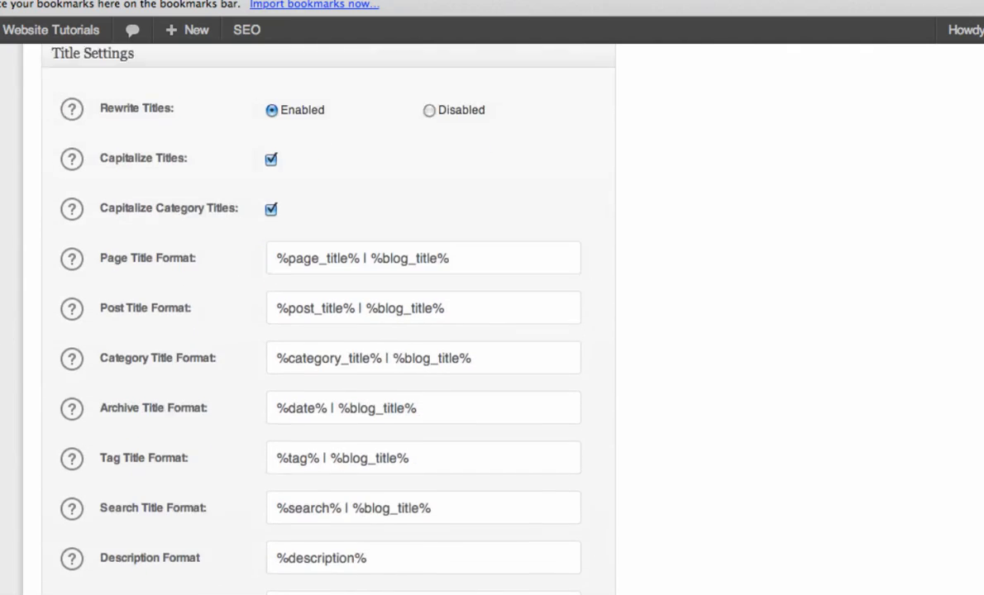
pyautogui.scroll(-3)
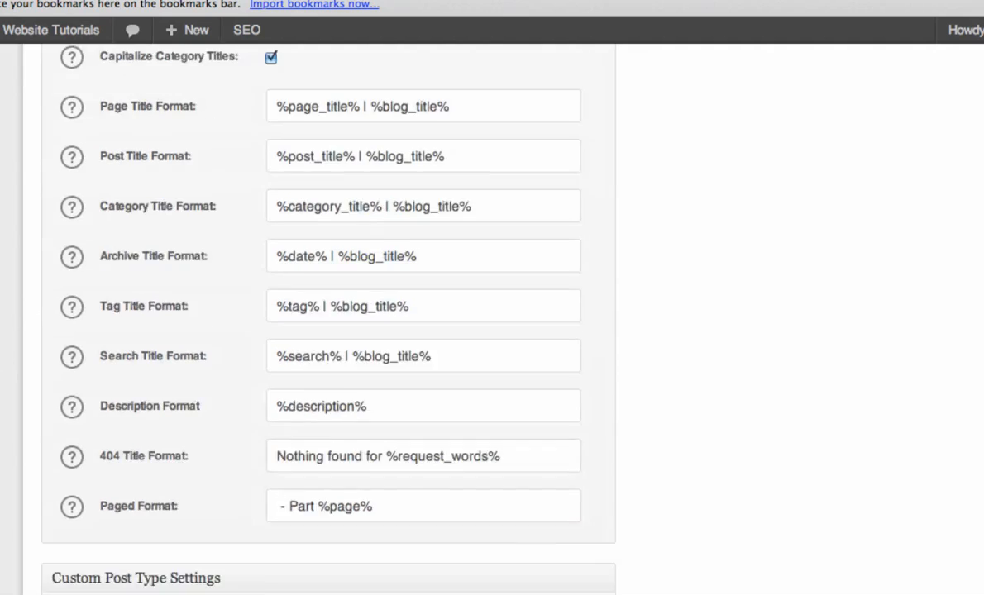
pyautogui.scroll(-3)
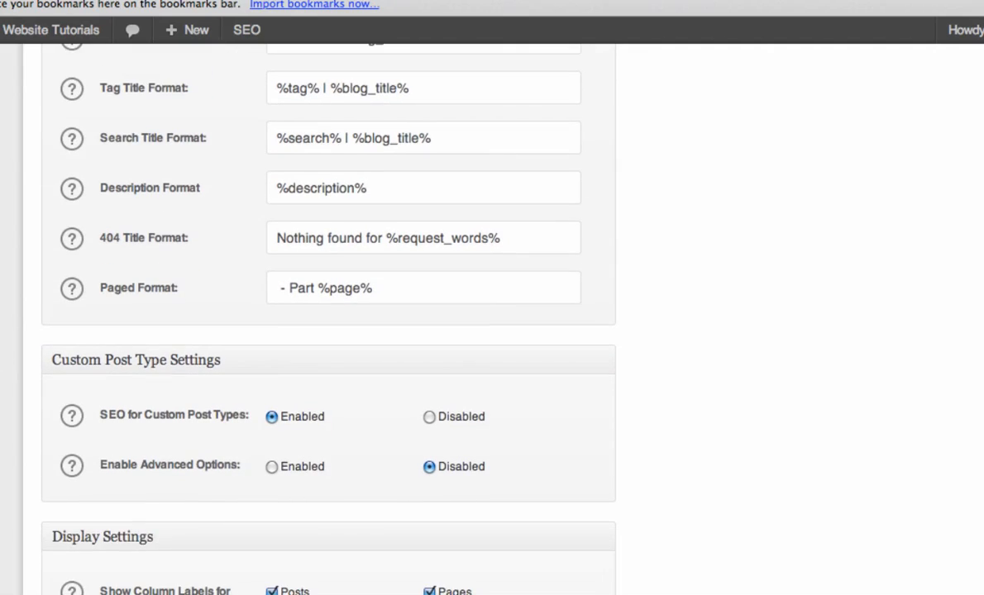
pyautogui.scroll(-3)
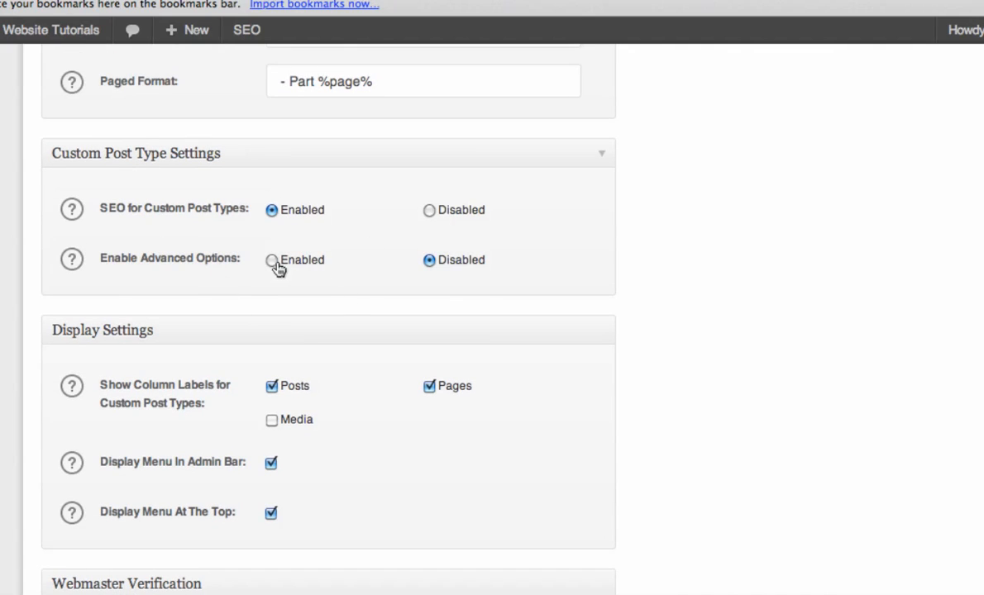
# Enable Advanced Options and add Media to the SEO post types
pyautogui.click(272, 260)
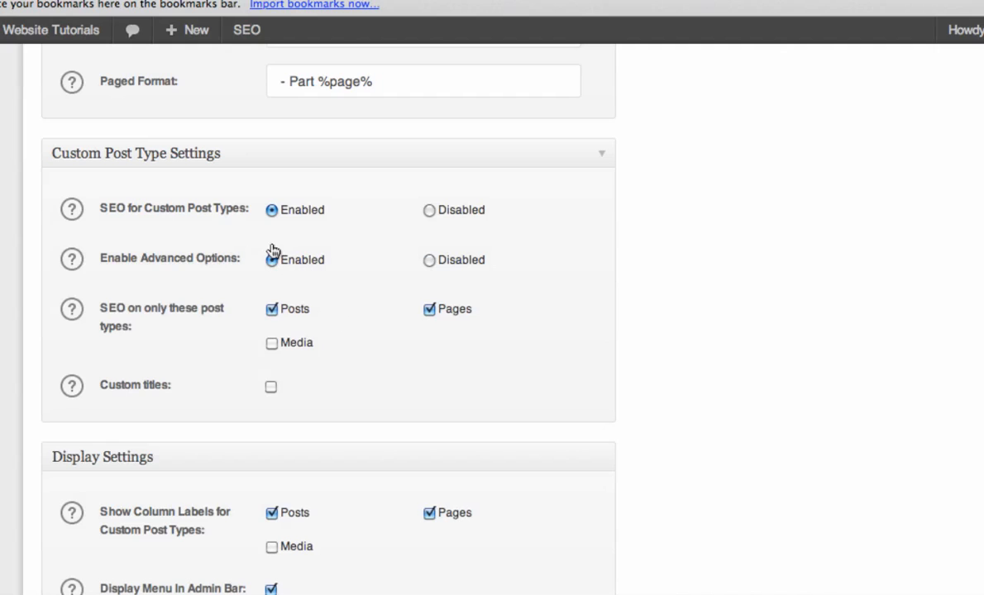
pyautogui.click(271, 260)
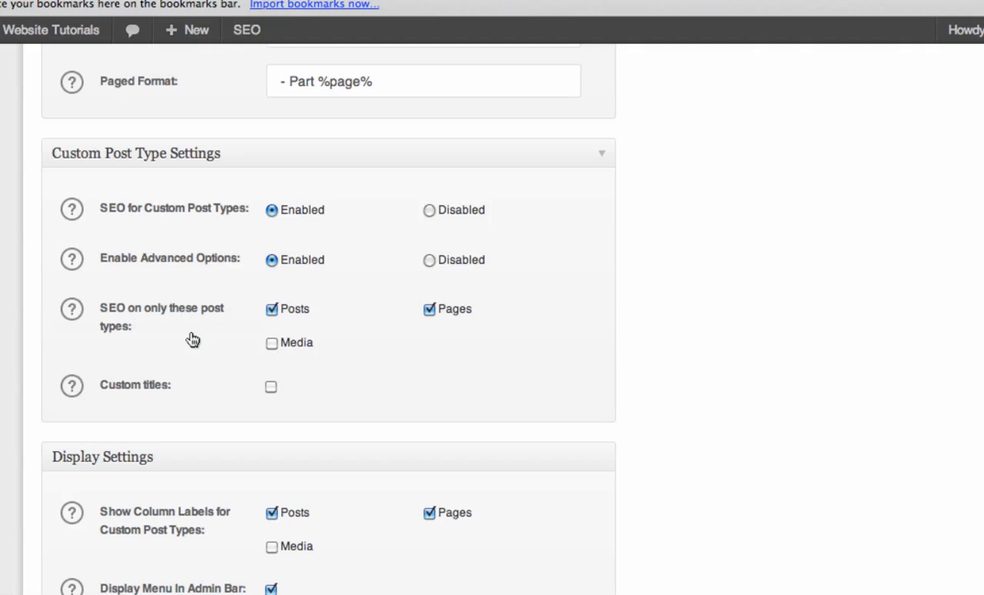
pyautogui.click(272, 343)
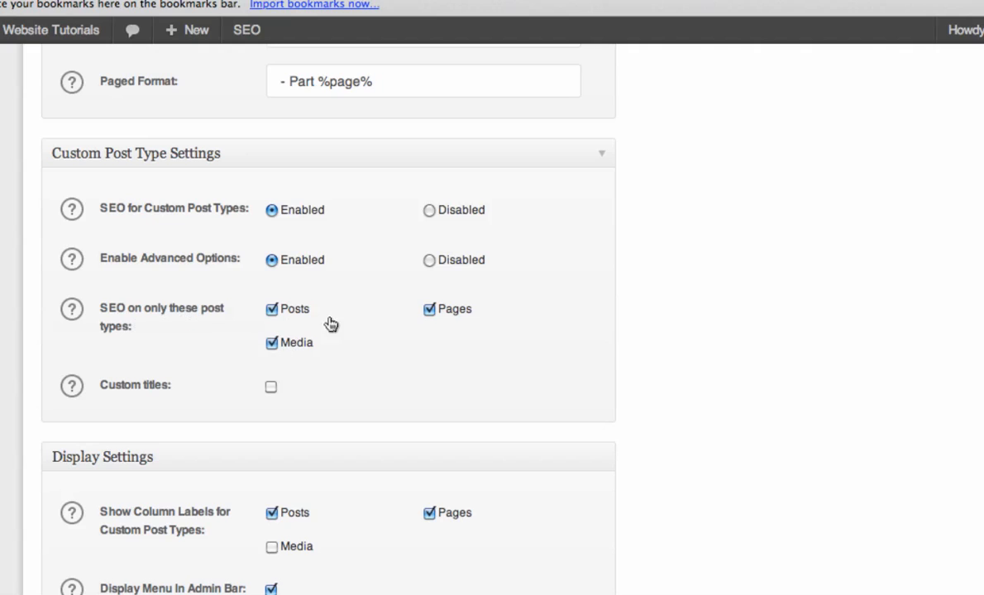
pyautogui.moveTo(411, 368)
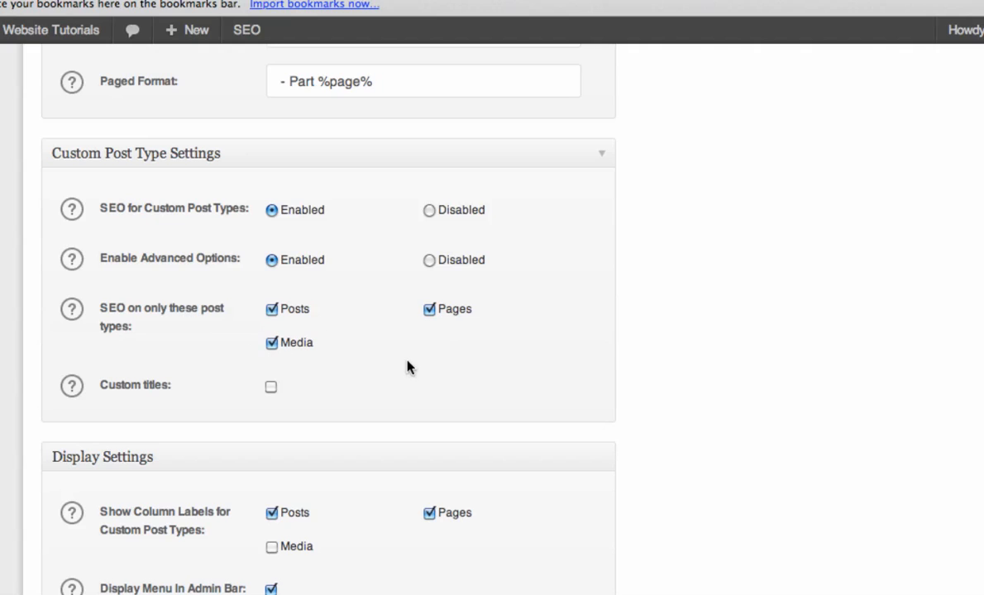
pyautogui.scroll(-3)
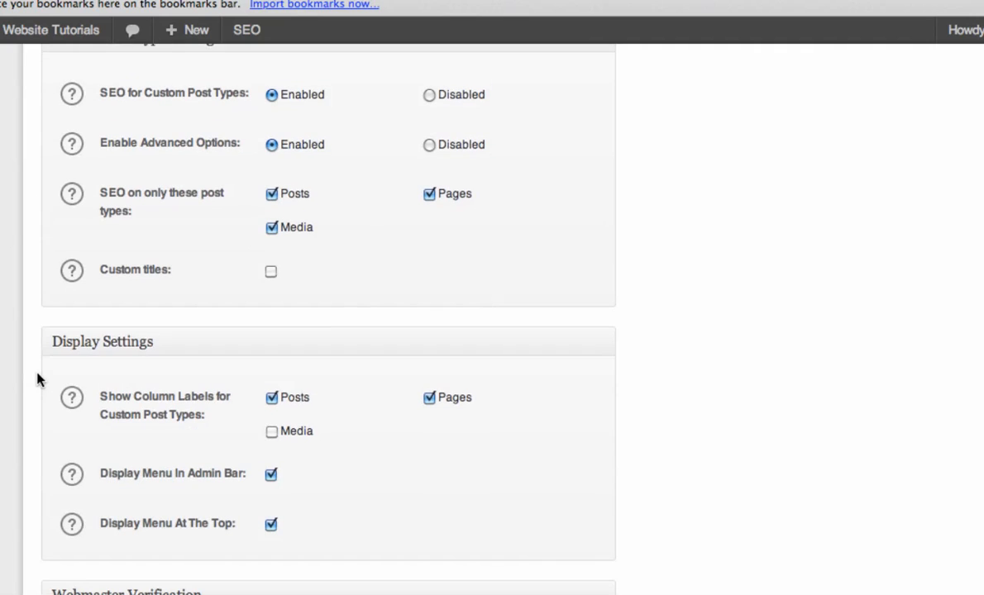
pyautogui.scroll(-3)
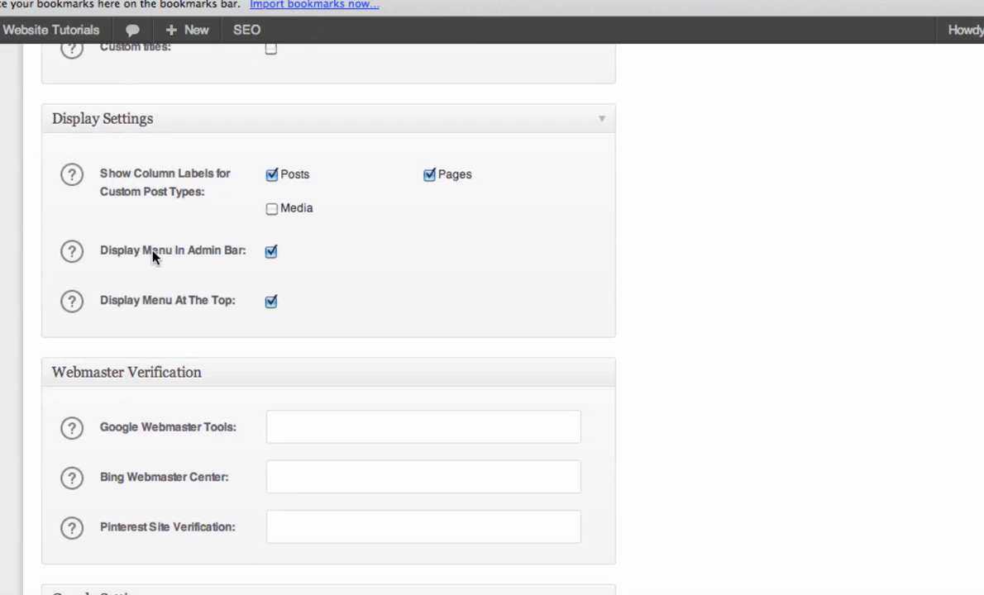
# Tick Media under Show Column Labels for Custom Post Types
pyautogui.click(271, 209)
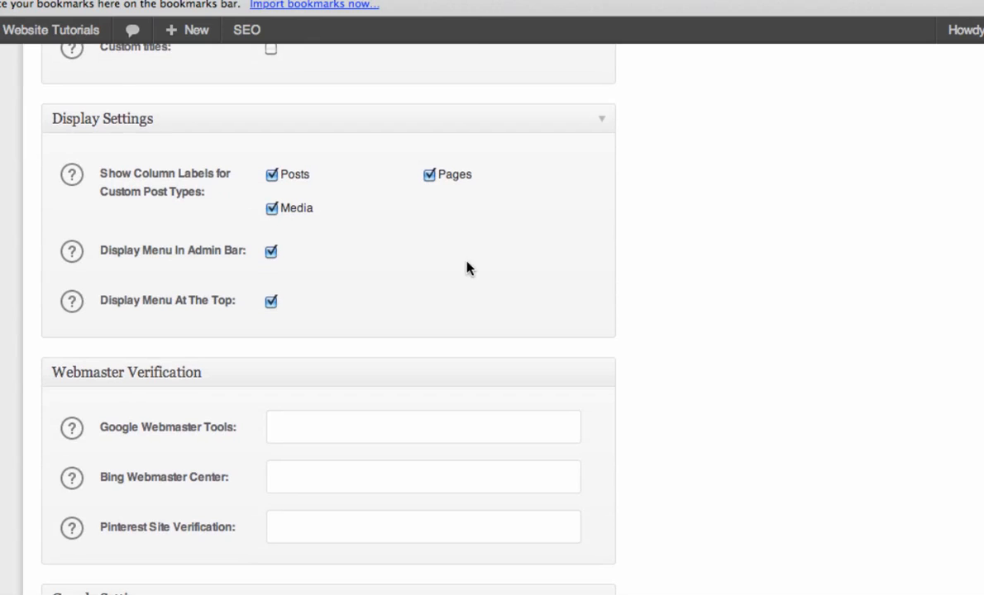
pyautogui.scroll(-3)
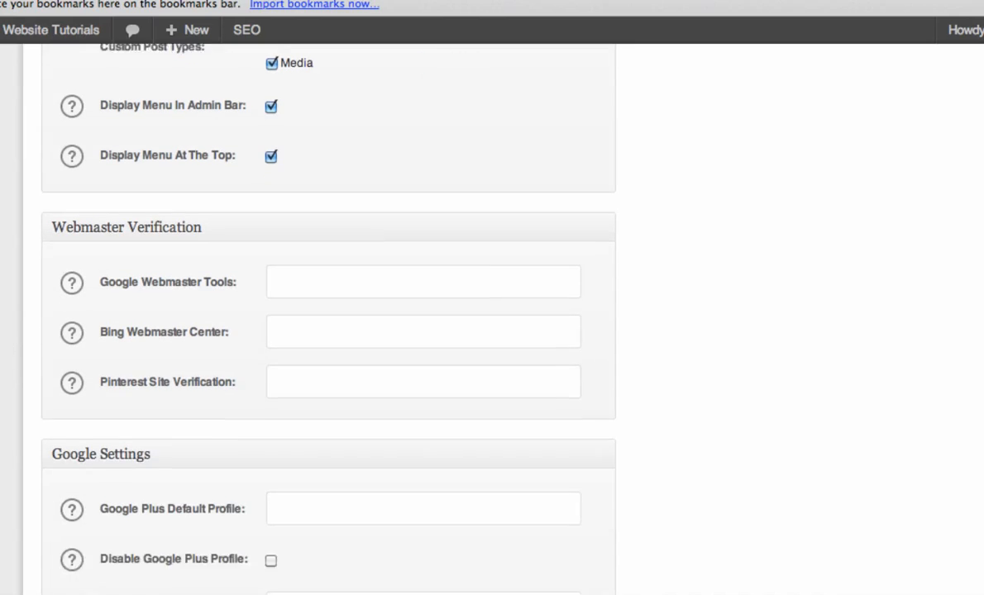
pyautogui.scroll(-3)
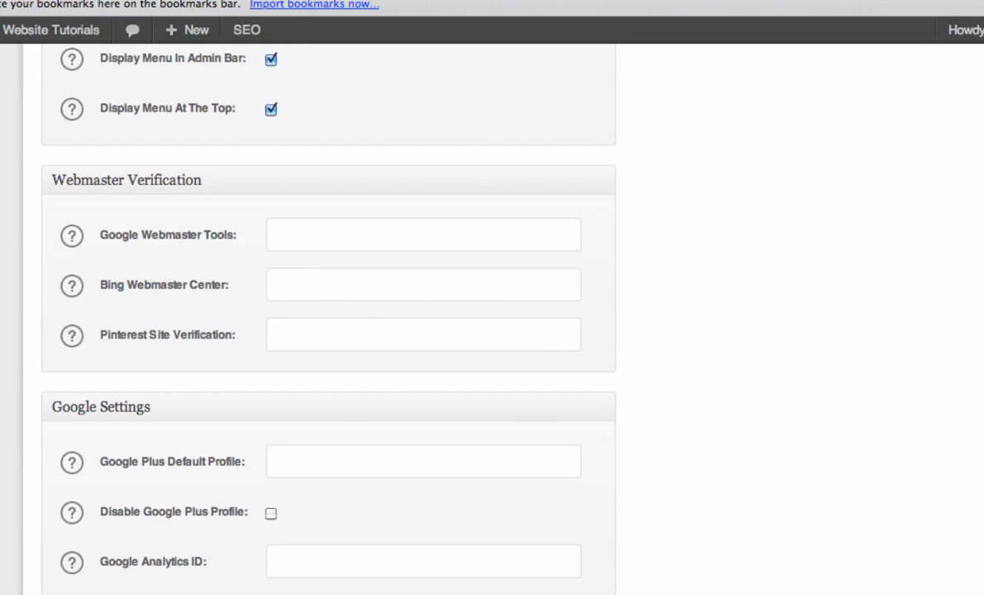
pyautogui.scroll(-3)
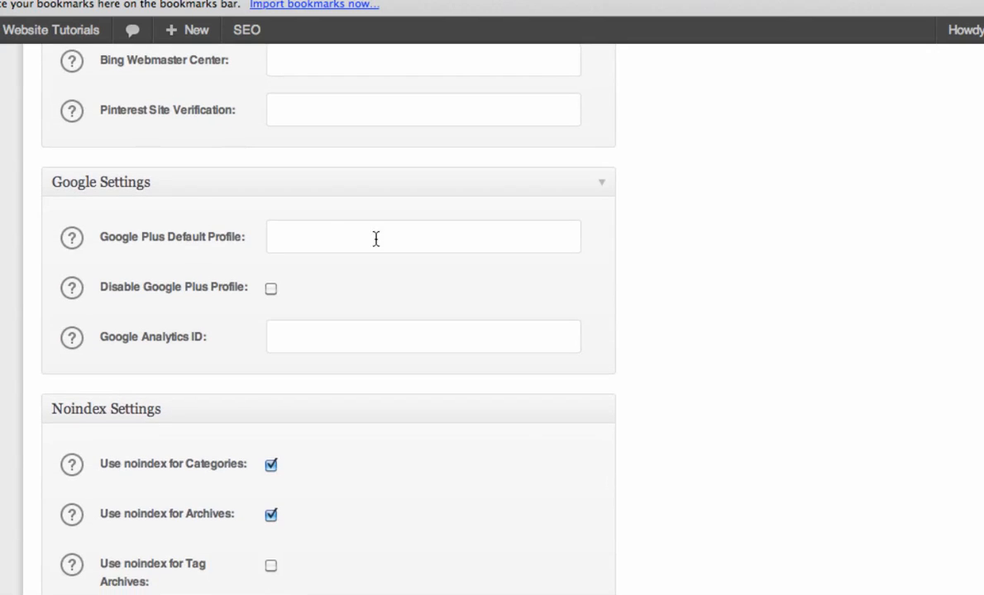
pyautogui.moveTo(256, 321)
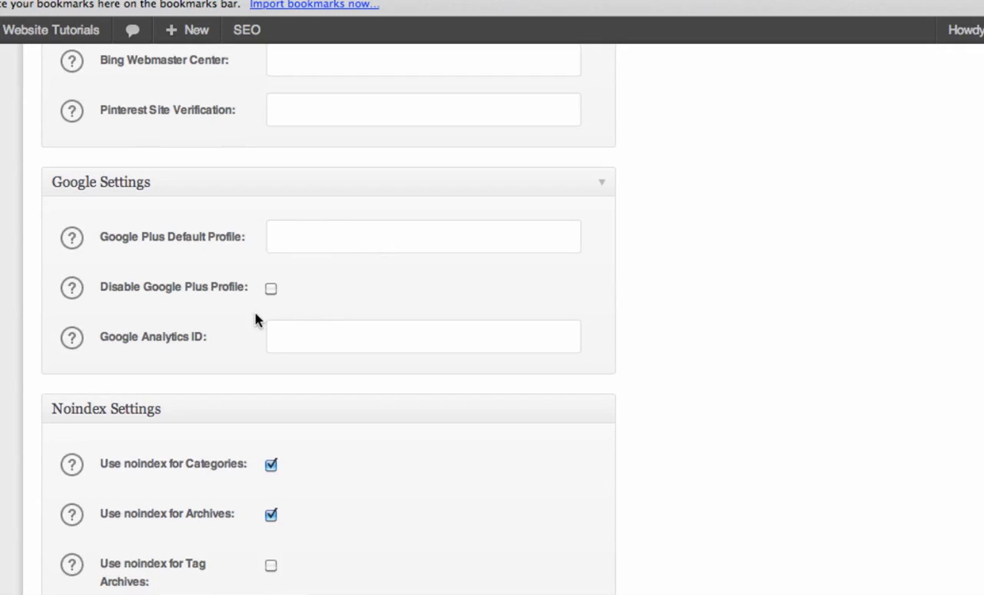
# Review the verification, Google Analytics, noindex and advanced settings unchanged to the page end
pyautogui.click(423, 336)
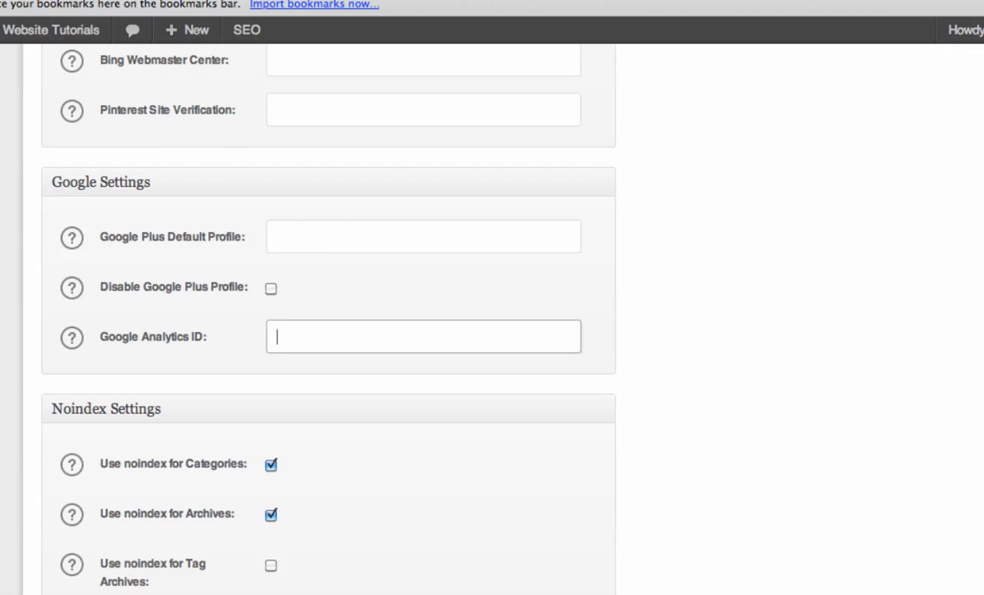
pyautogui.scroll(-3)
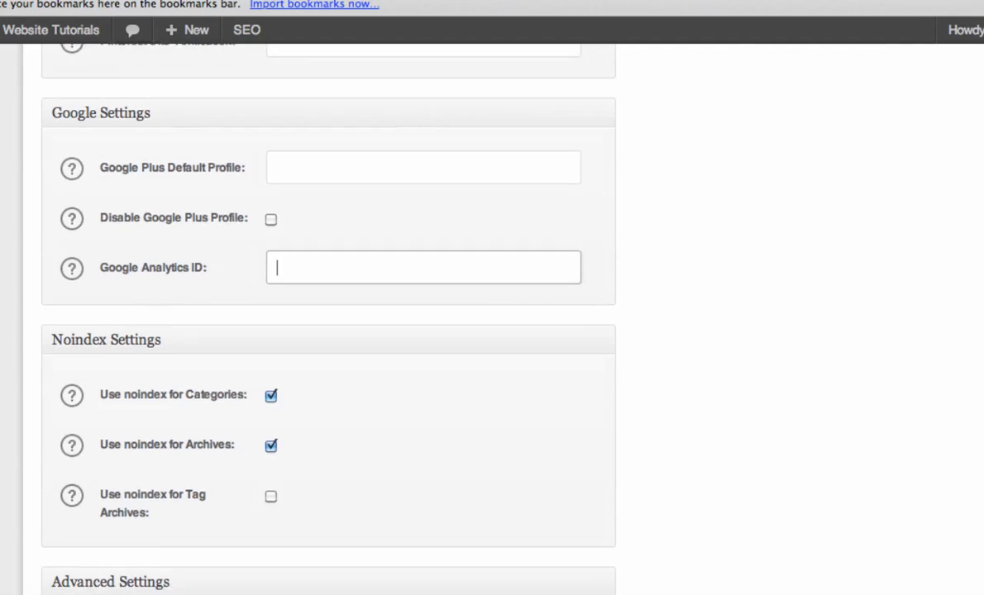
pyautogui.scroll(-3)
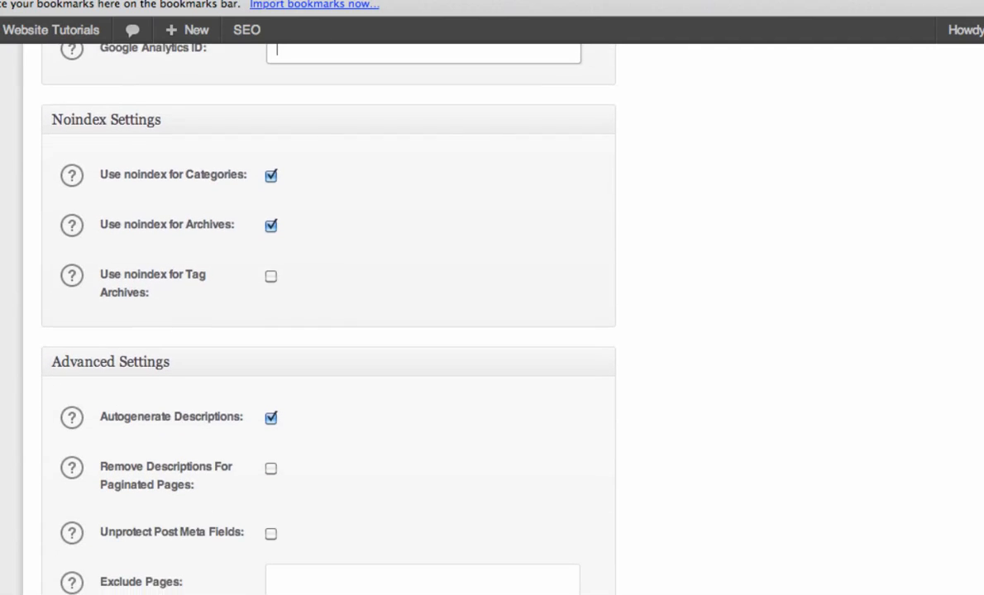
pyautogui.scroll(-3)
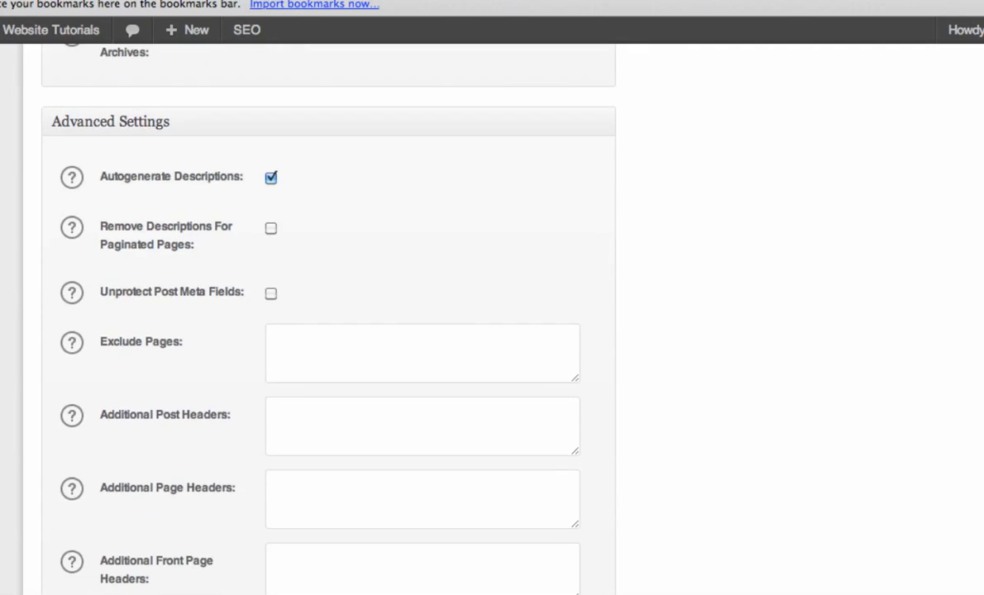
pyautogui.scroll(-3)
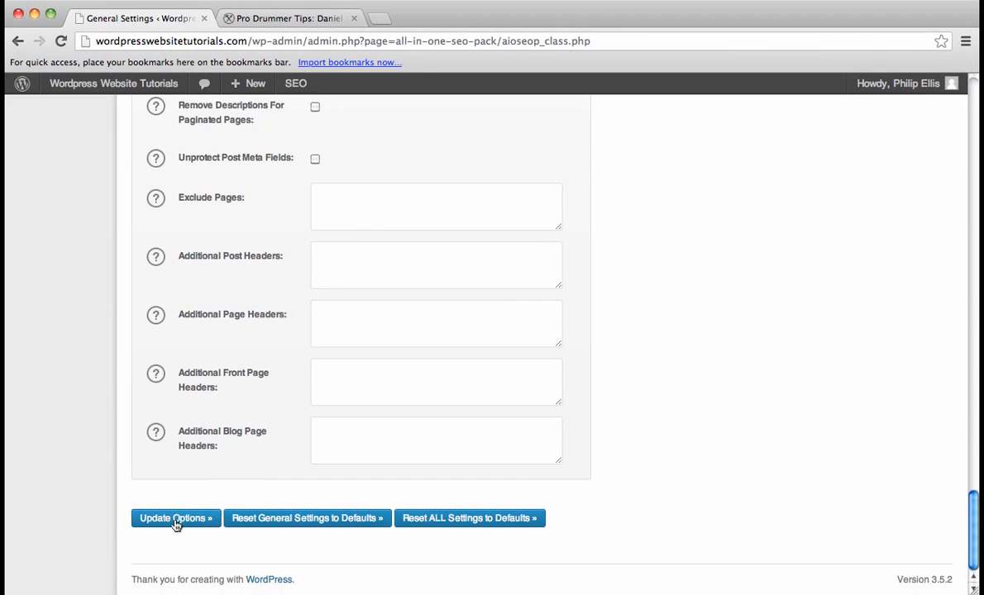
# Save the All in One SEO Pack options with Update Options
pyautogui.click(176, 519)
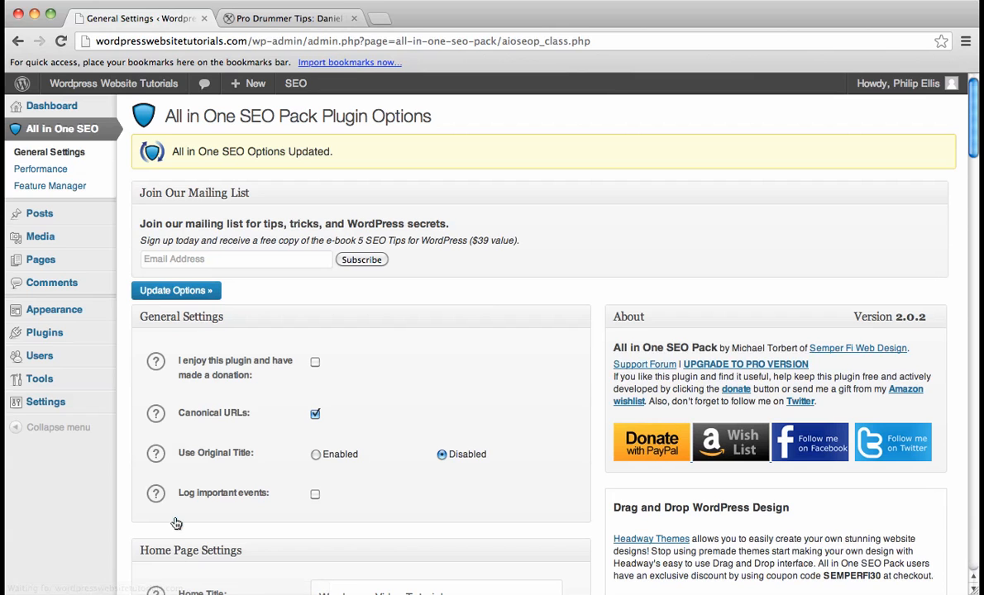
pyautogui.moveTo(39, 379)
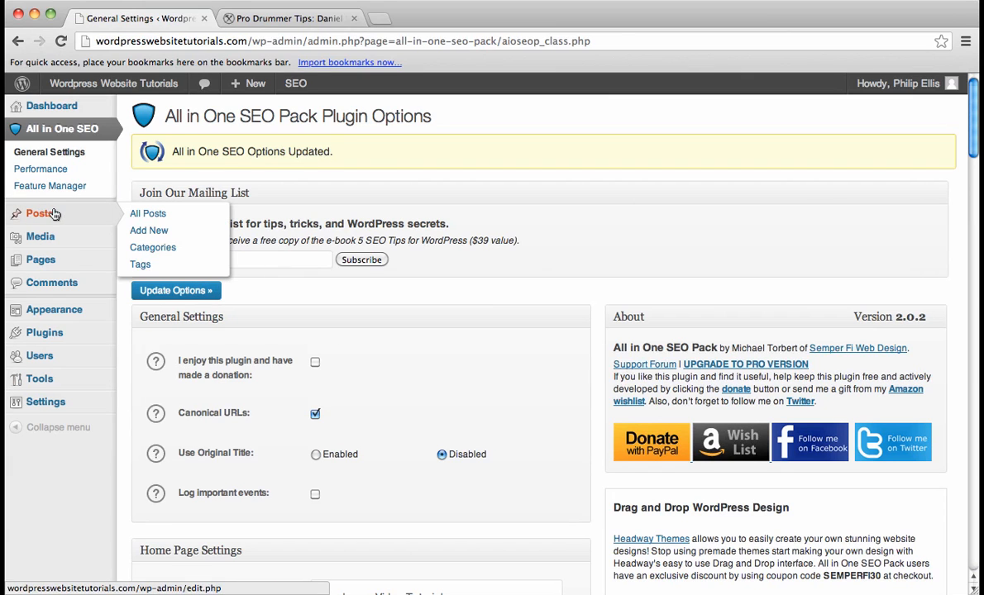
# Start a new post and scroll to its empty All in One SEO Pack box
pyautogui.click(149, 230)
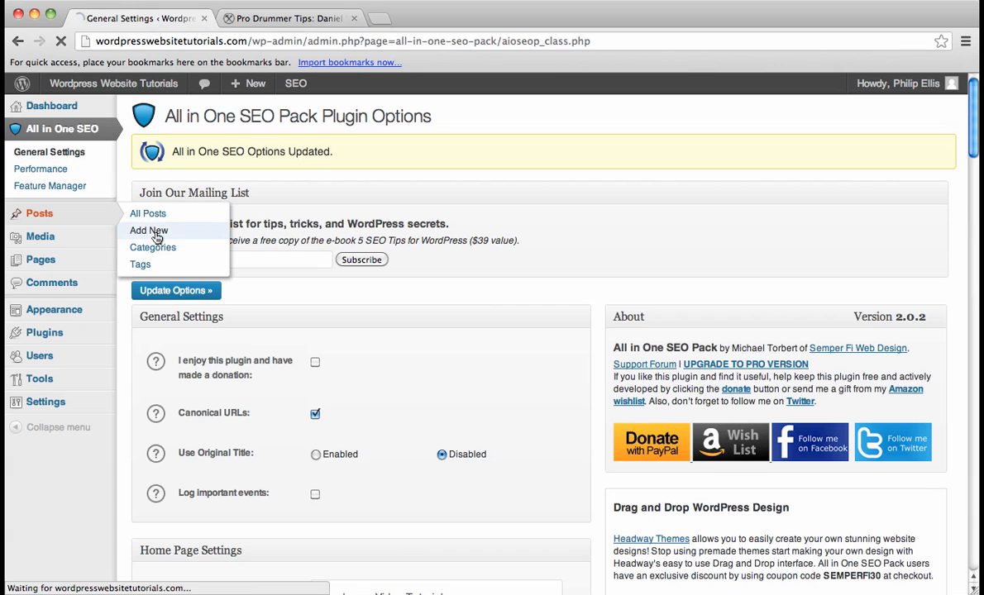
pyautogui.click(149, 230)
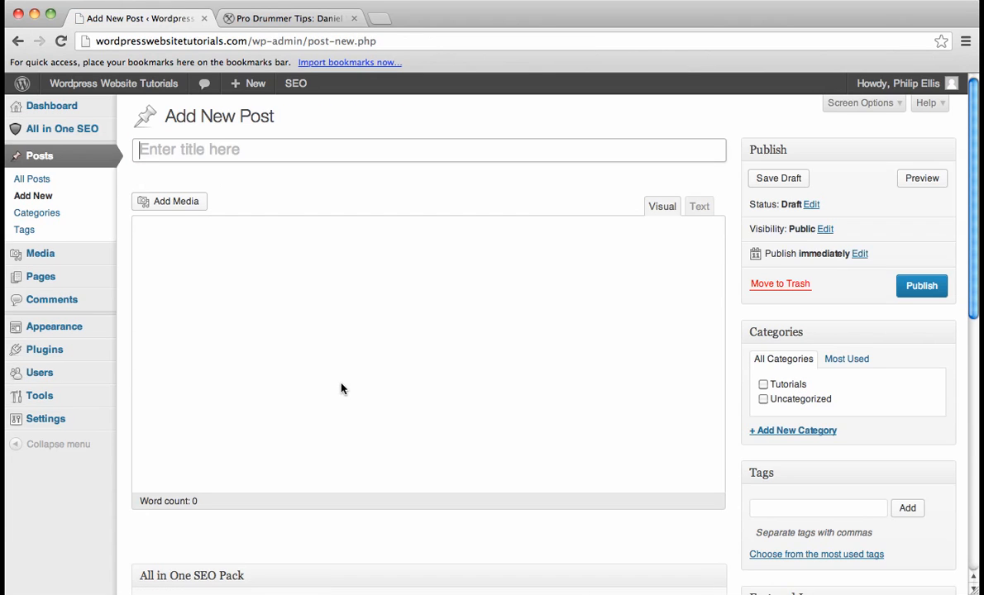
pyautogui.scroll(-3)
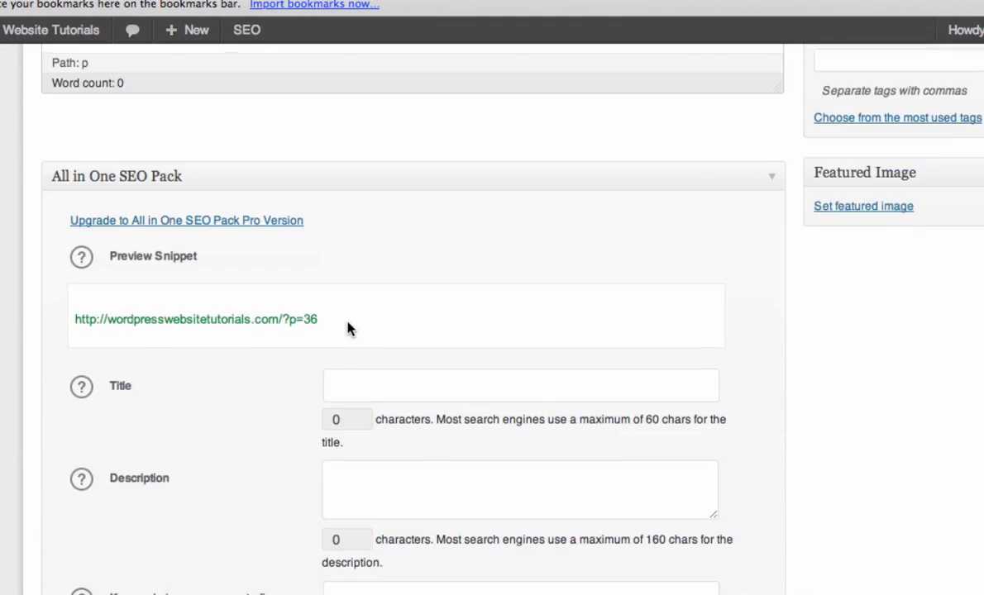
pyautogui.scroll(-3)
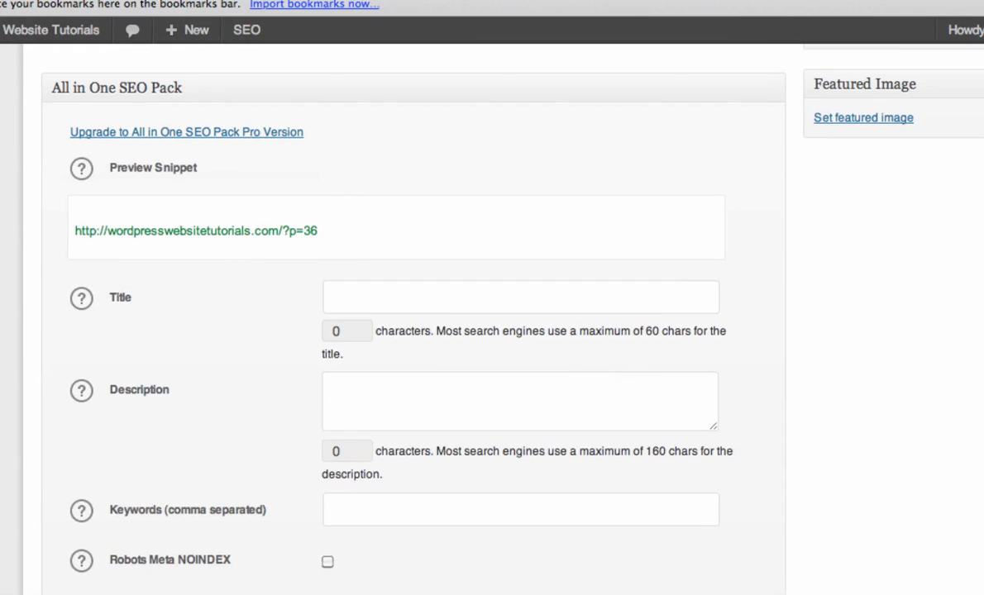
pyautogui.scroll(-3)
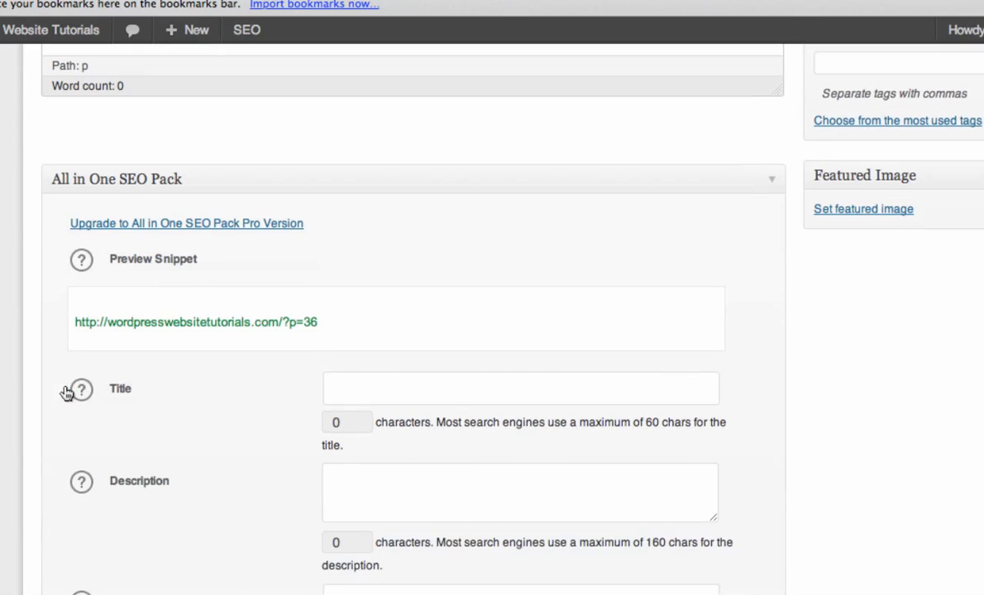
pyautogui.moveTo(33, 449)
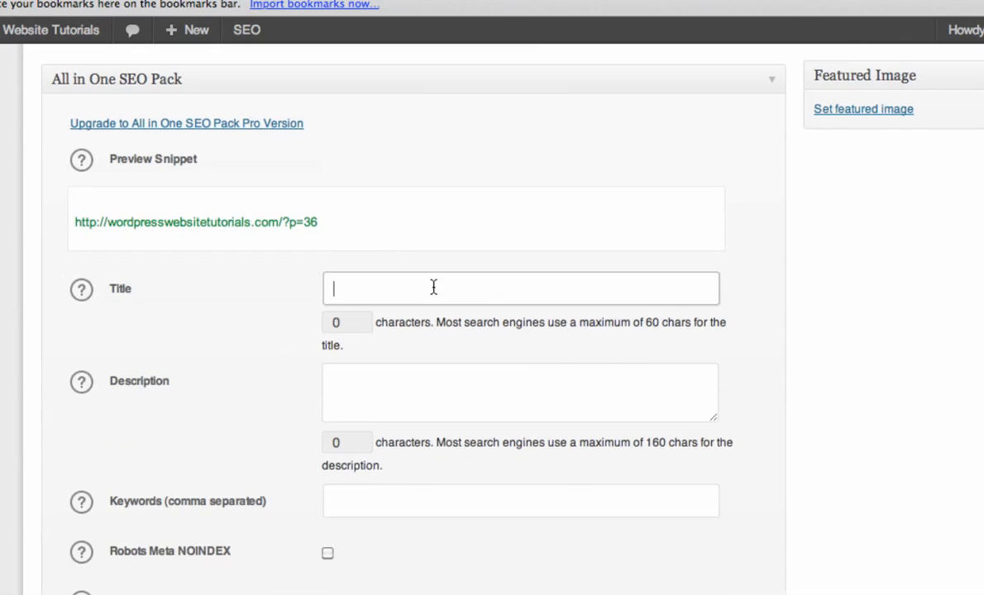
pyautogui.click(520, 501)
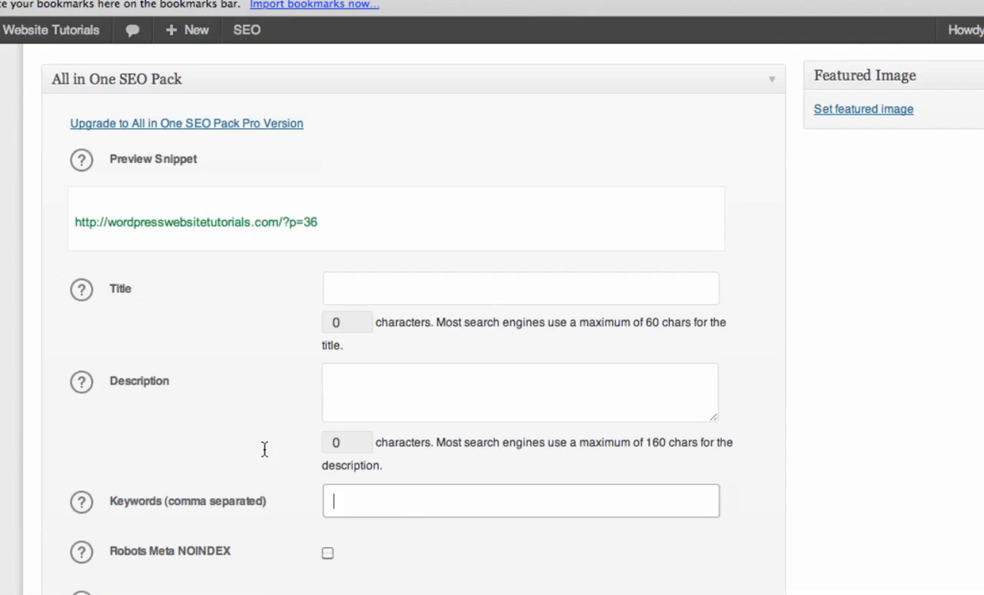
pyautogui.moveTo(115, 431)
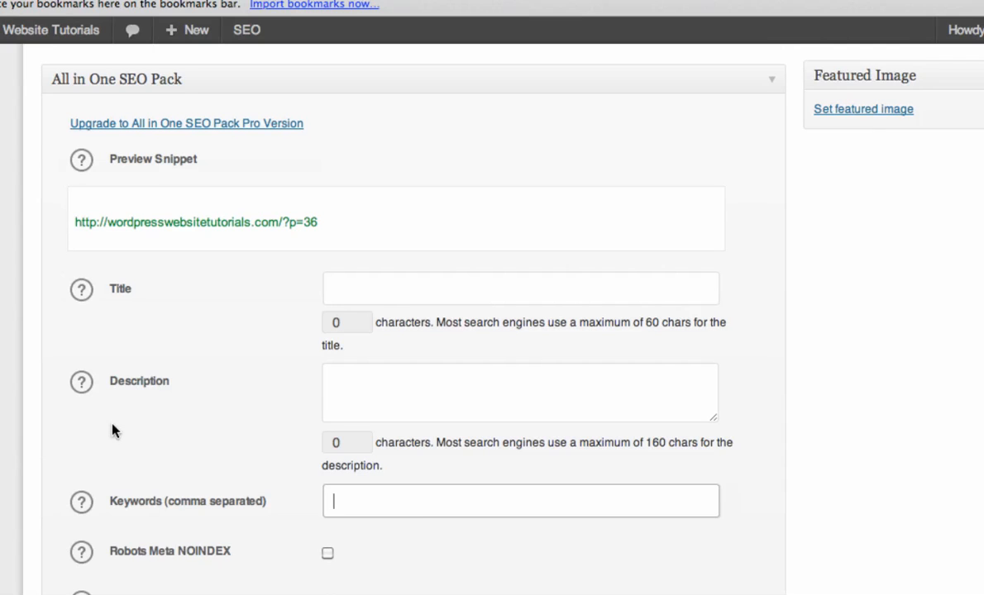
pyautogui.moveTo(6, 441)
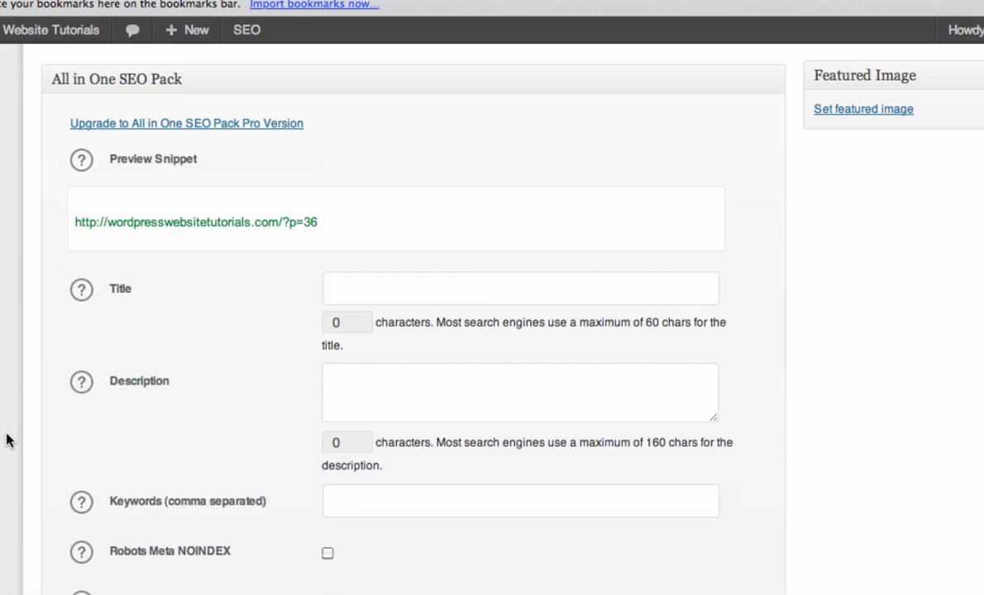
pyautogui.scroll(3)
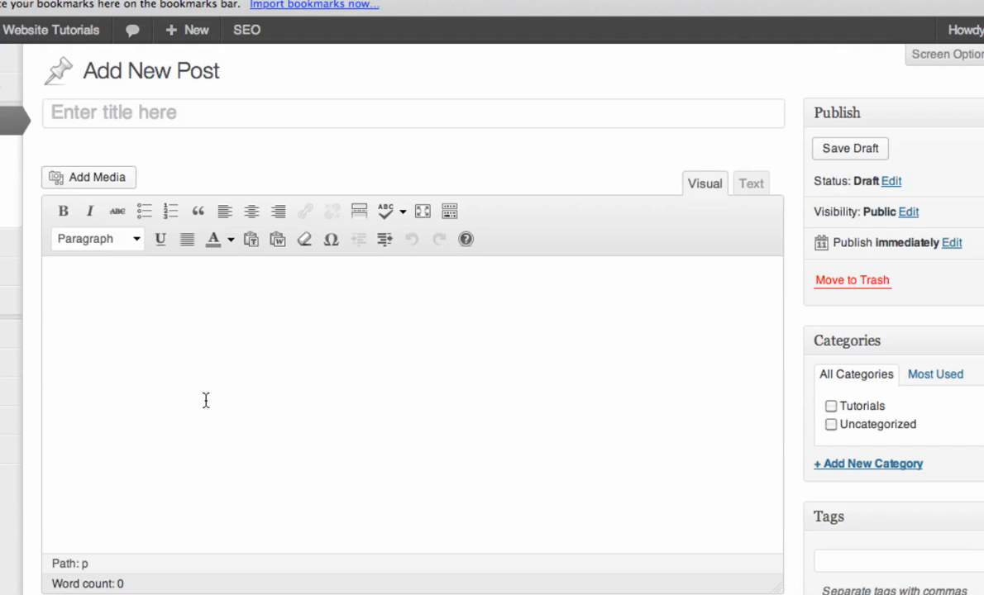
# Type the post title 'How to Build a Chicken Co'
pyautogui.click(211, 113)
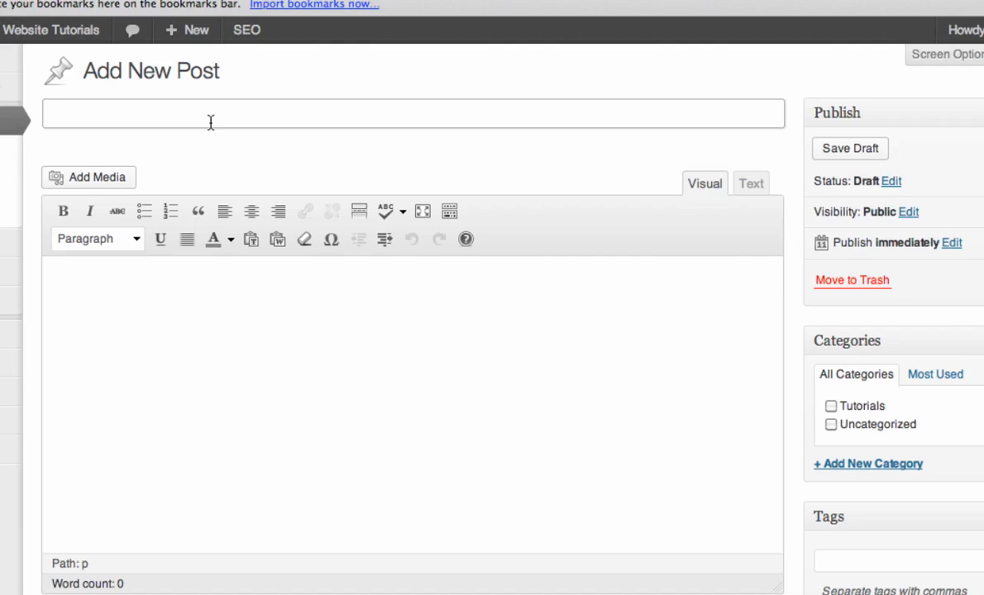
pyautogui.write('How to Build a C')
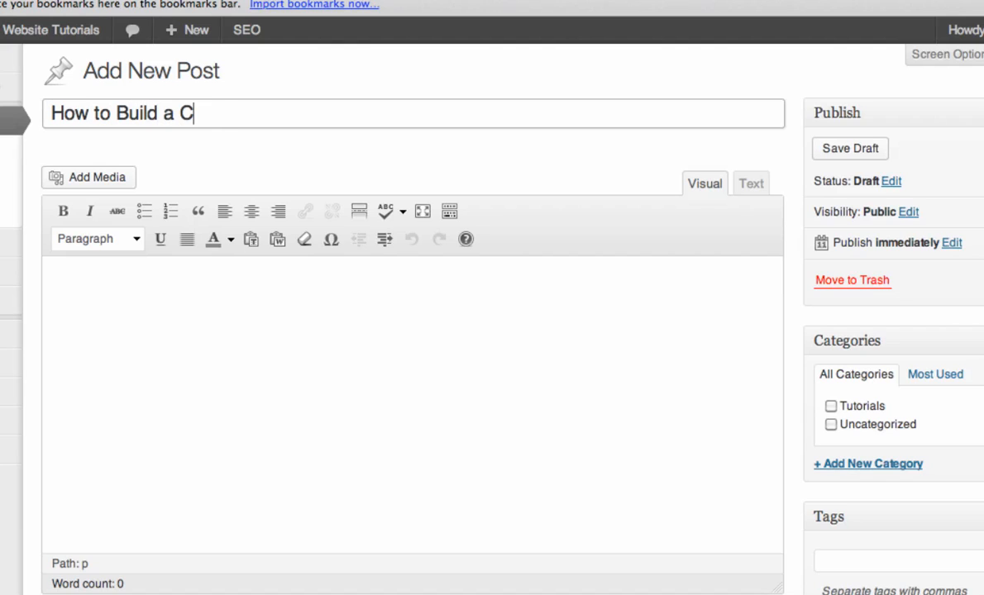
pyautogui.write('hicken Co')
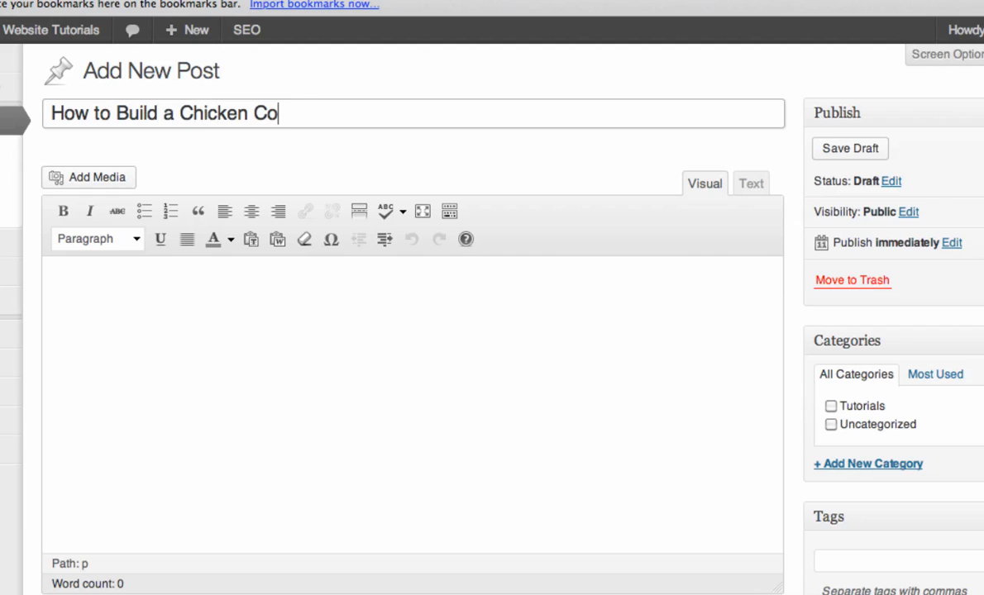
pyautogui.scroll(-3)
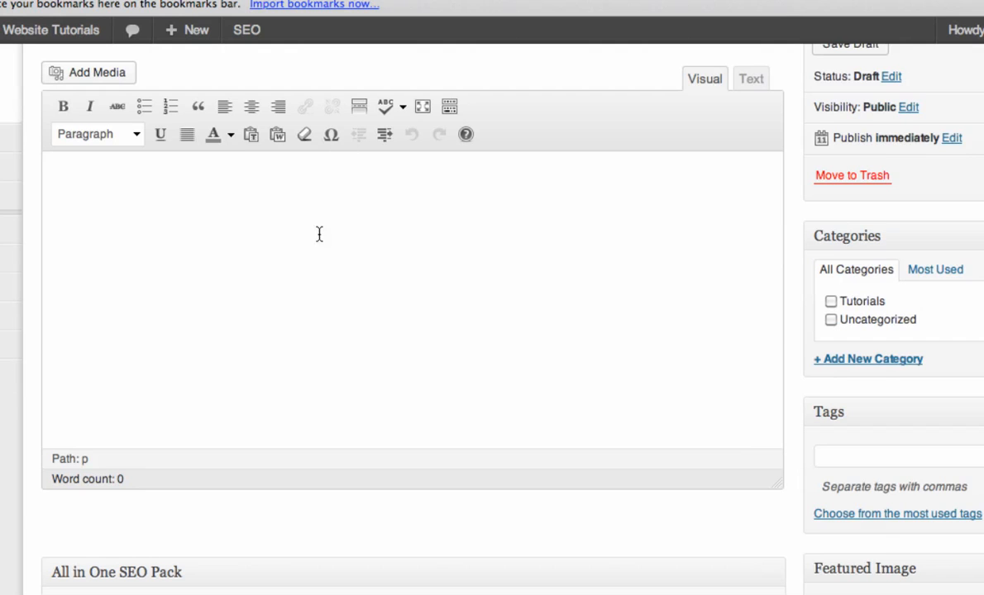
pyautogui.scroll(-3)
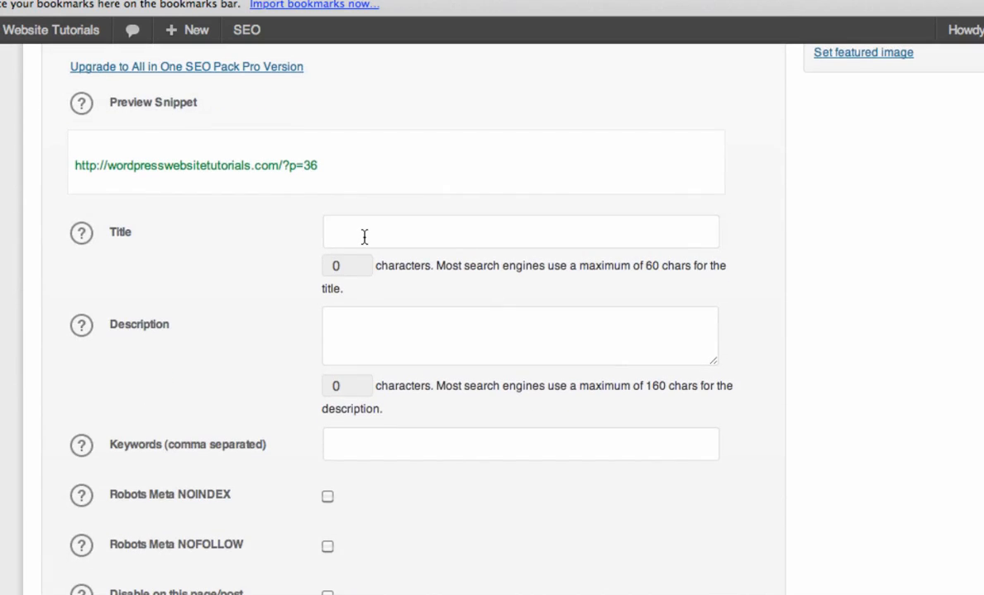
# Enter the SEO title 'How to Make a Chicken Coop using 3 simple tools'
pyautogui.click(520, 232)
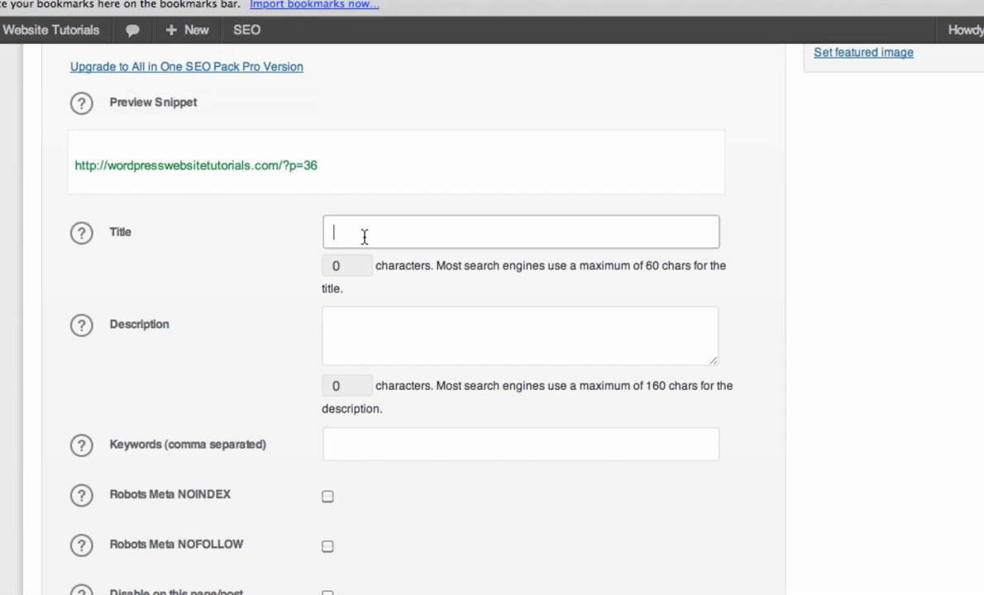
pyautogui.write('How to Make a')
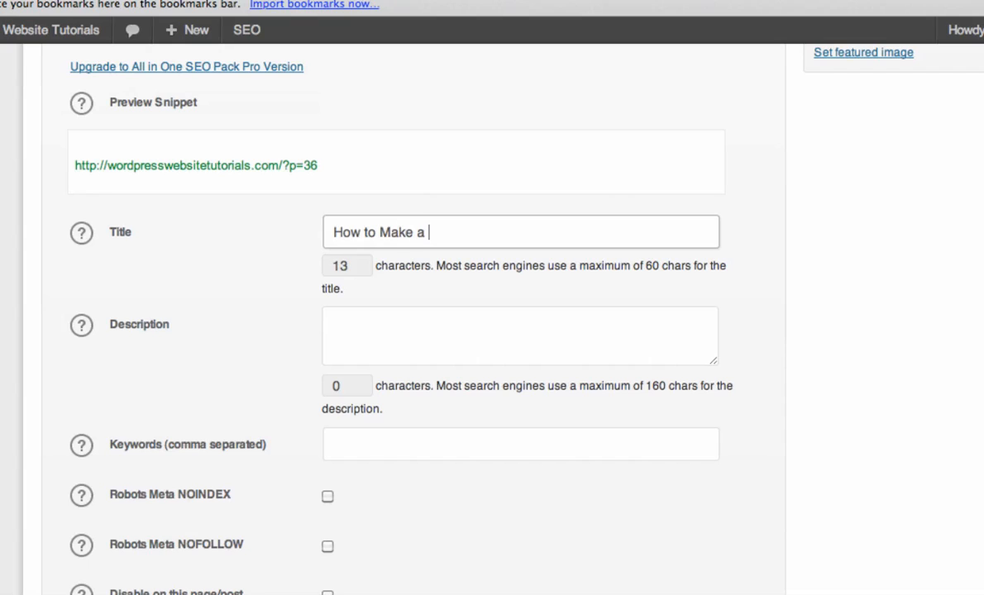
pyautogui.write('Chicken Coop')
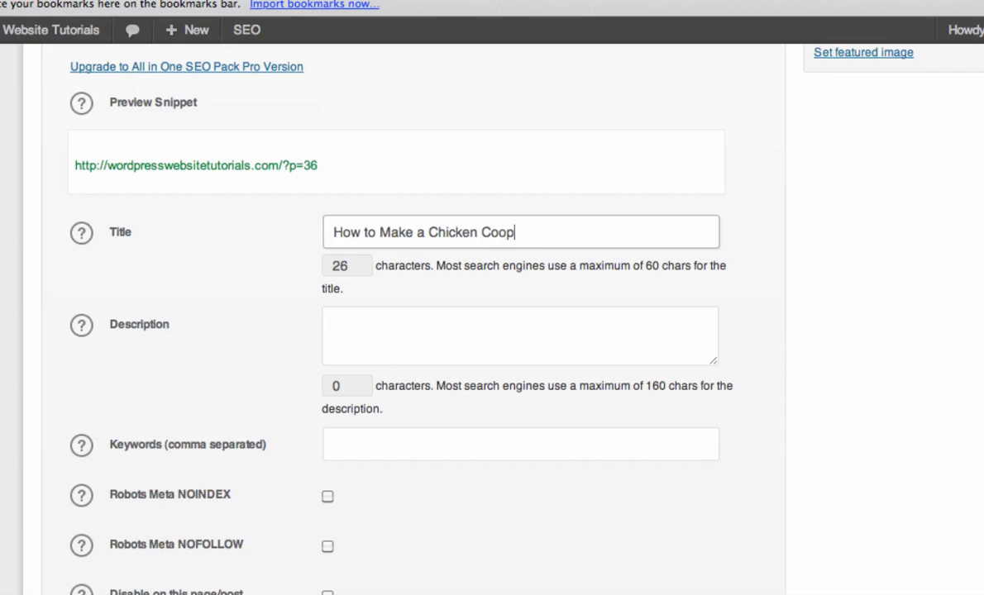
pyautogui.write('using')
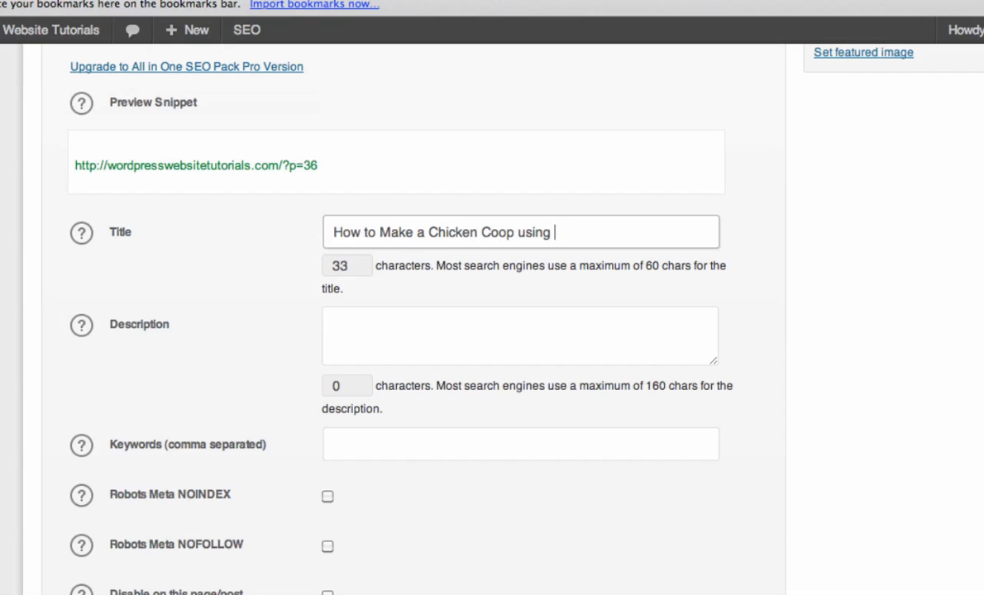
pyautogui.write('3')
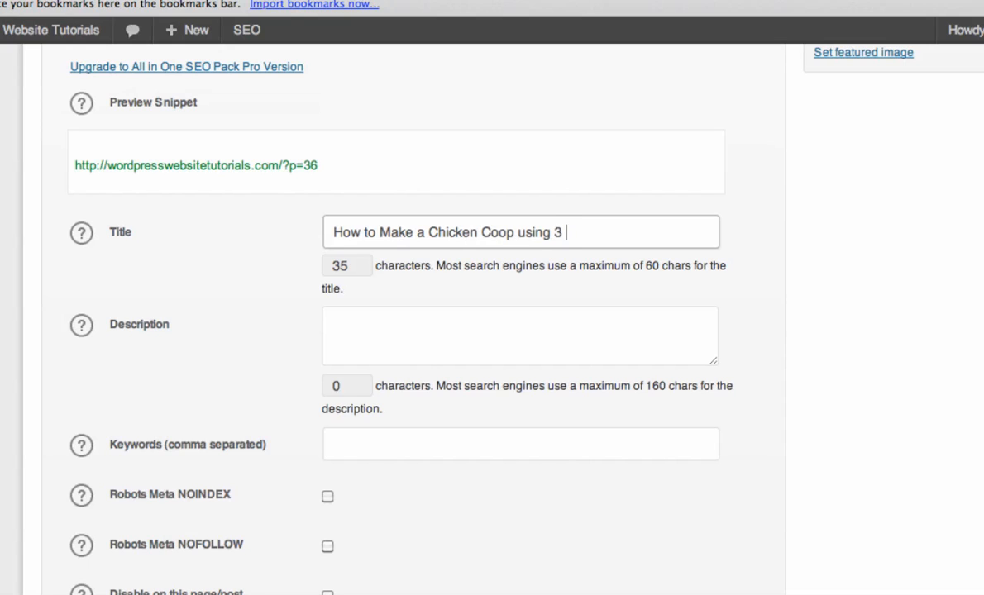
pyautogui.write('simple tools')
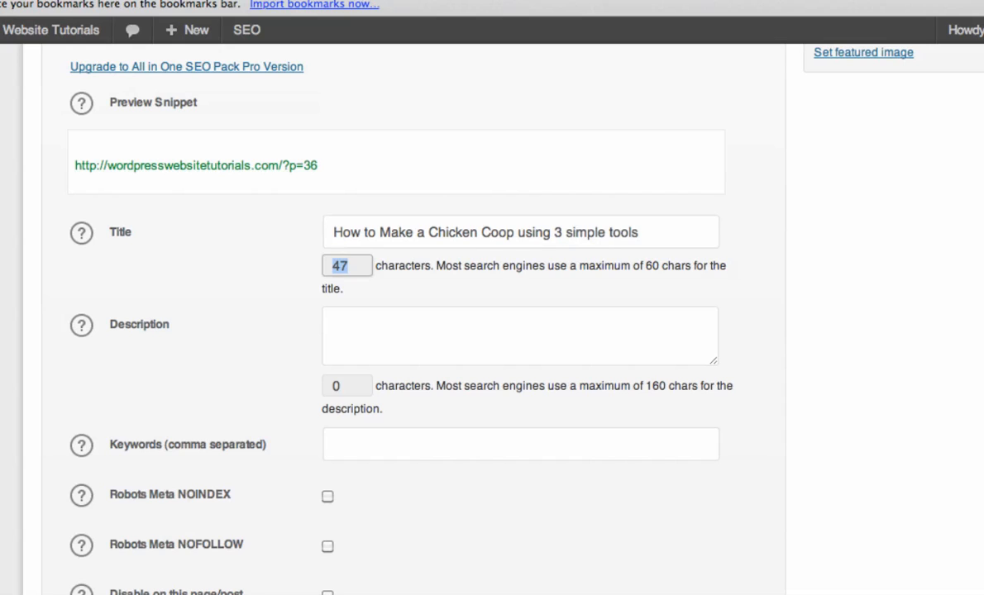
pyautogui.click(520, 335)
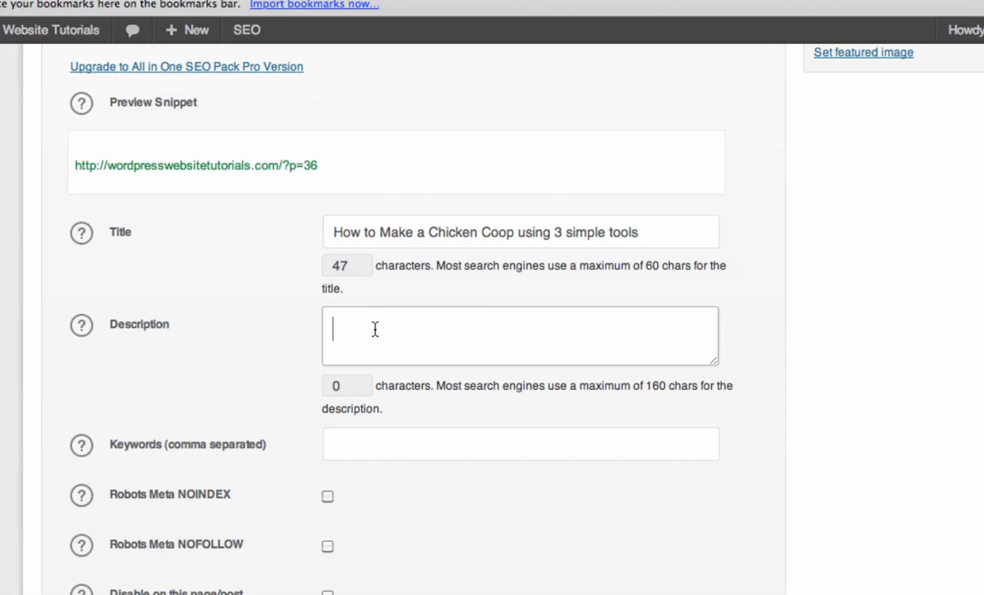
pyautogui.moveTo(361, 367)
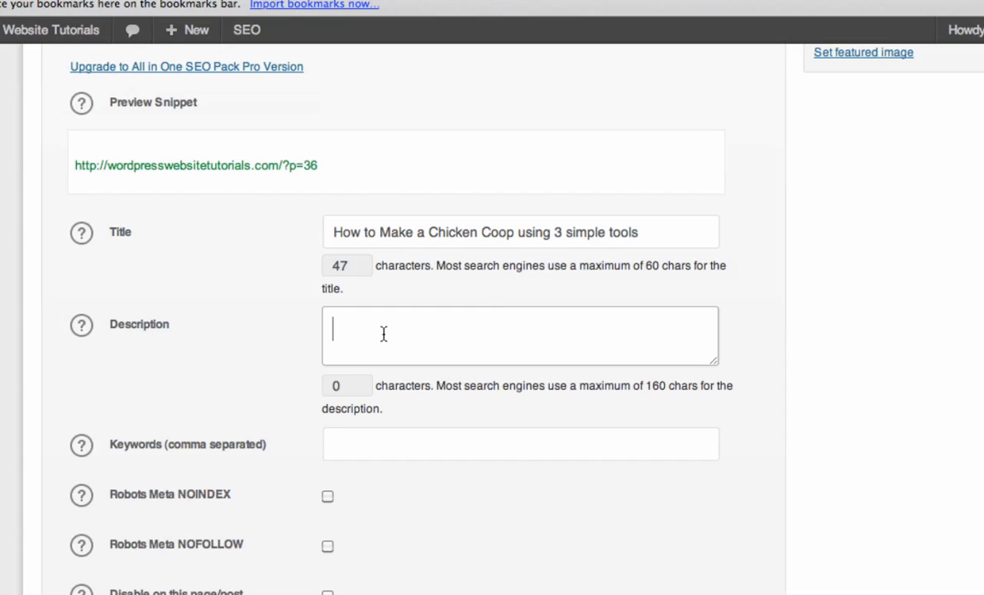
pyautogui.click(520, 444)
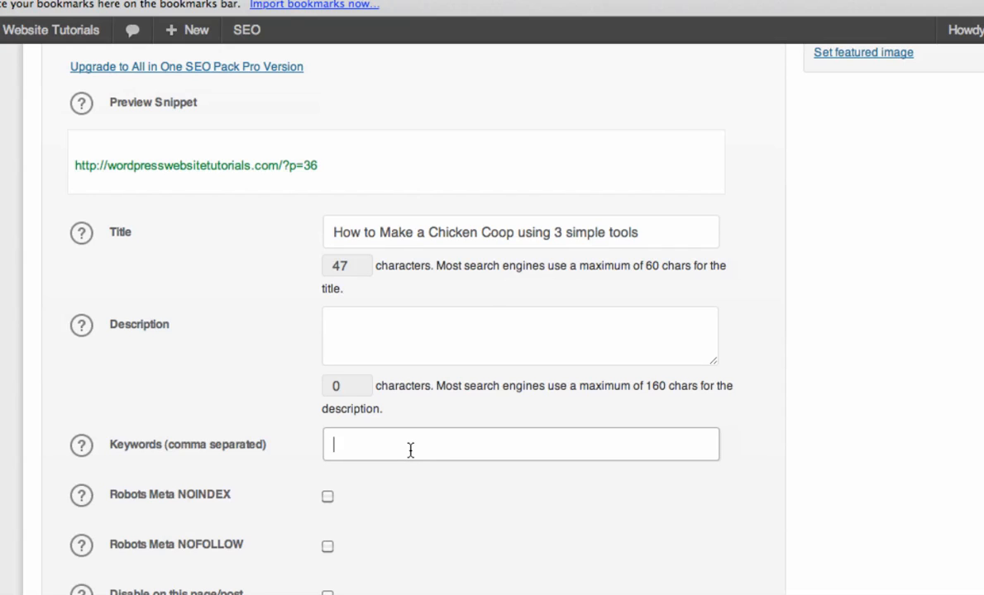
# Enter SEO keywords 'chicken coop, how to build a chicken coop, chicken coop tutorial…'
pyautogui.write('c')
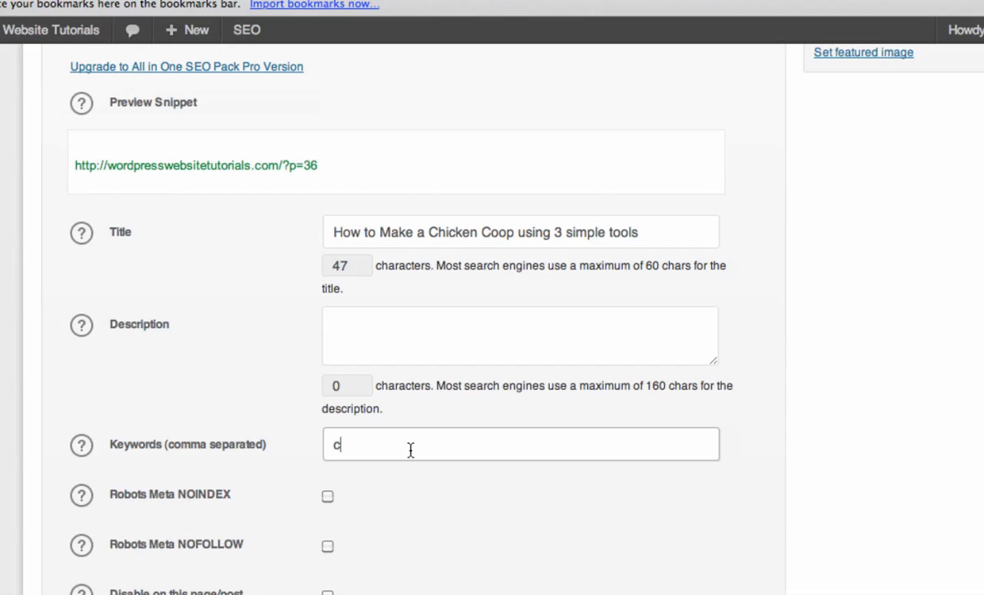
pyautogui.write('hicken coop')
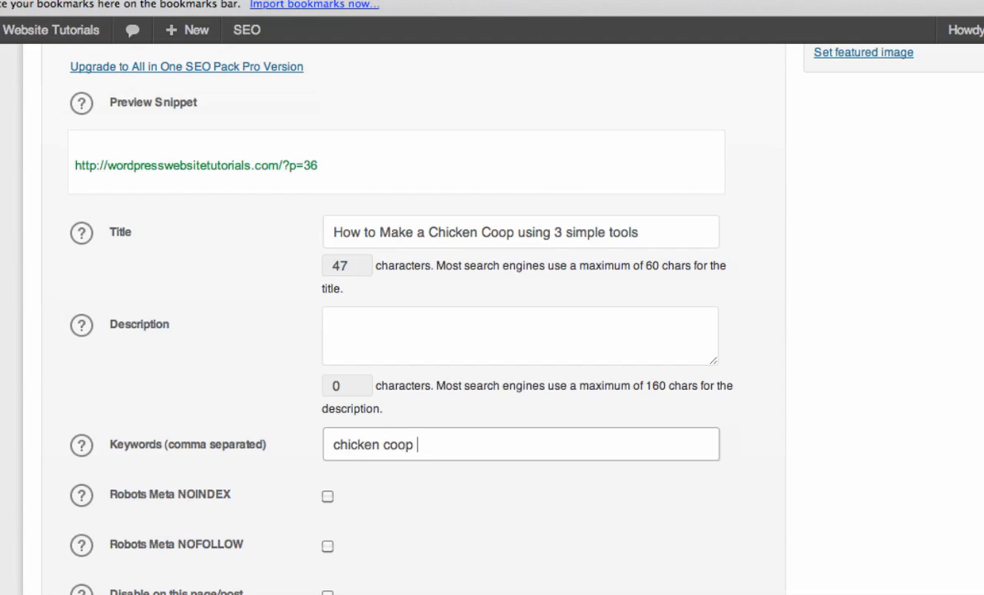
pyautogui.write(', how to build')
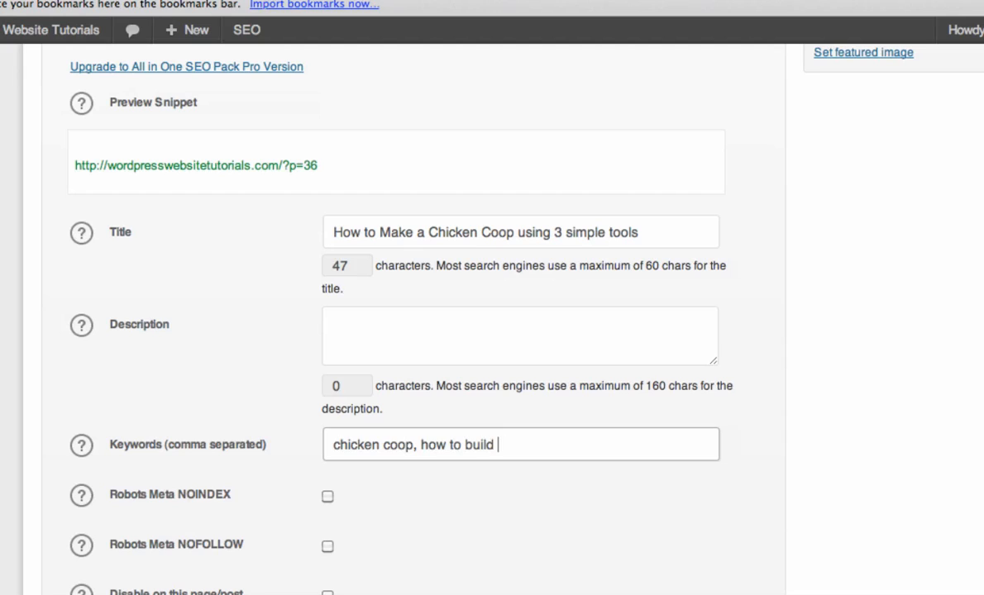
pyautogui.write('a chicken coop,')
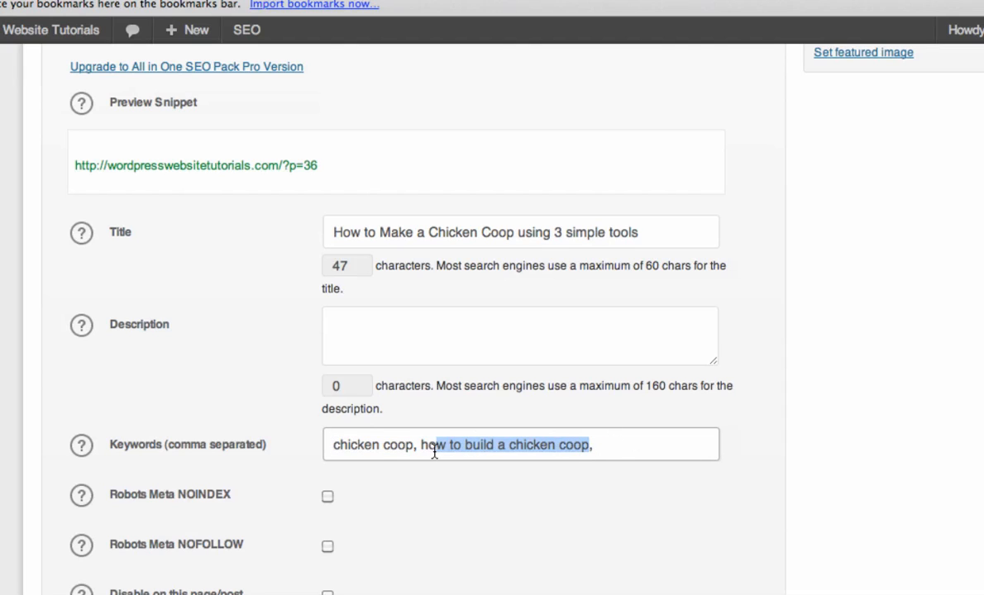
pyautogui.click(646, 445)
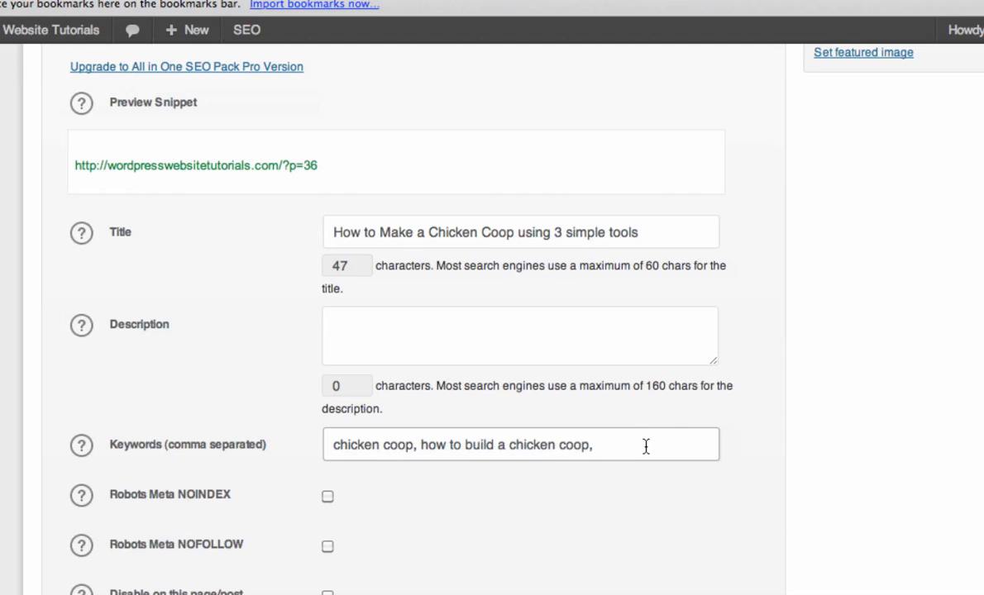
pyautogui.write('chicken coop tutoria')
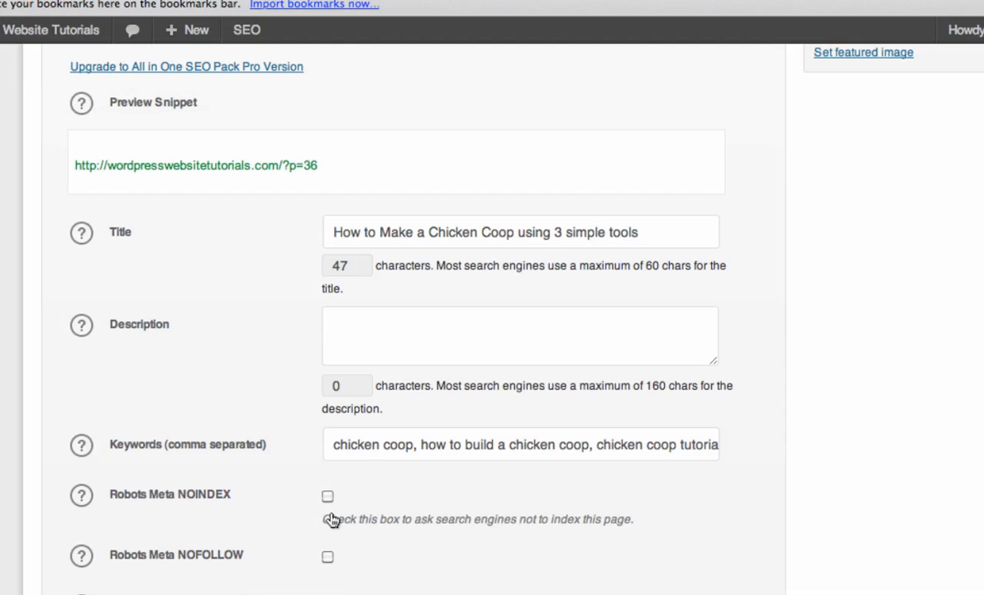
pyautogui.moveTo(54, 367)
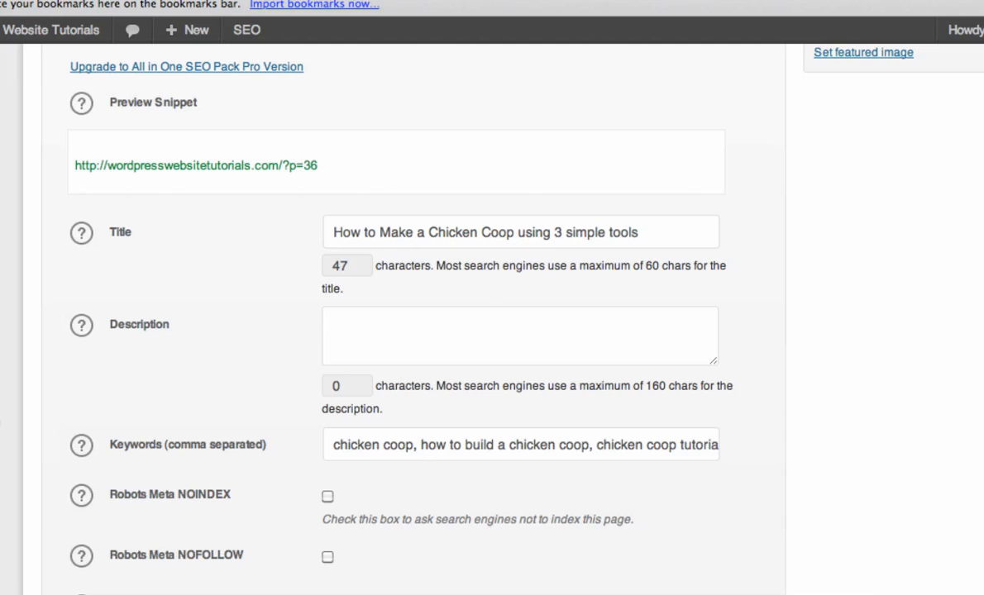
pyautogui.moveTo(182, 417)
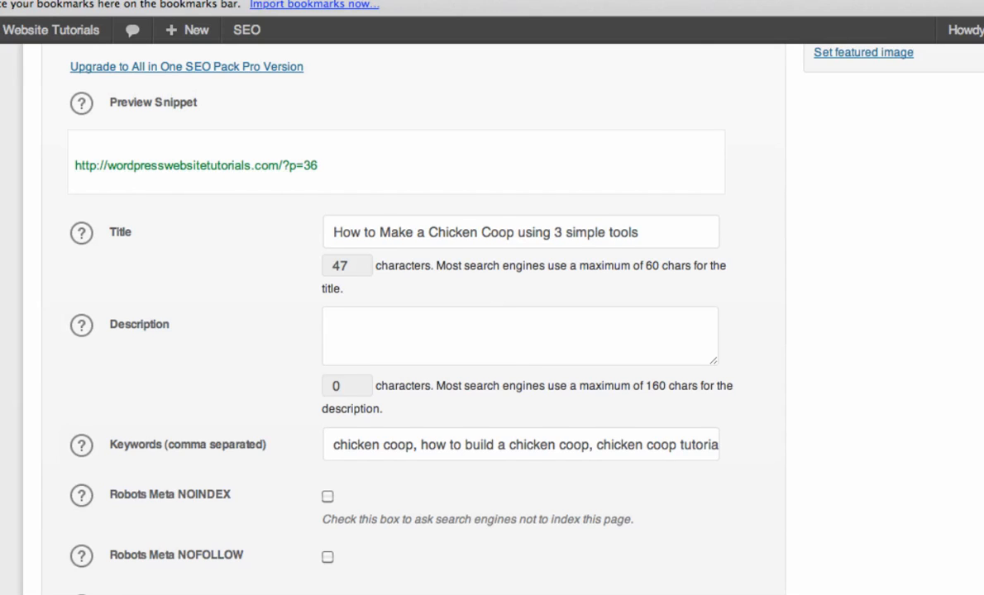
pyautogui.scroll(-3)
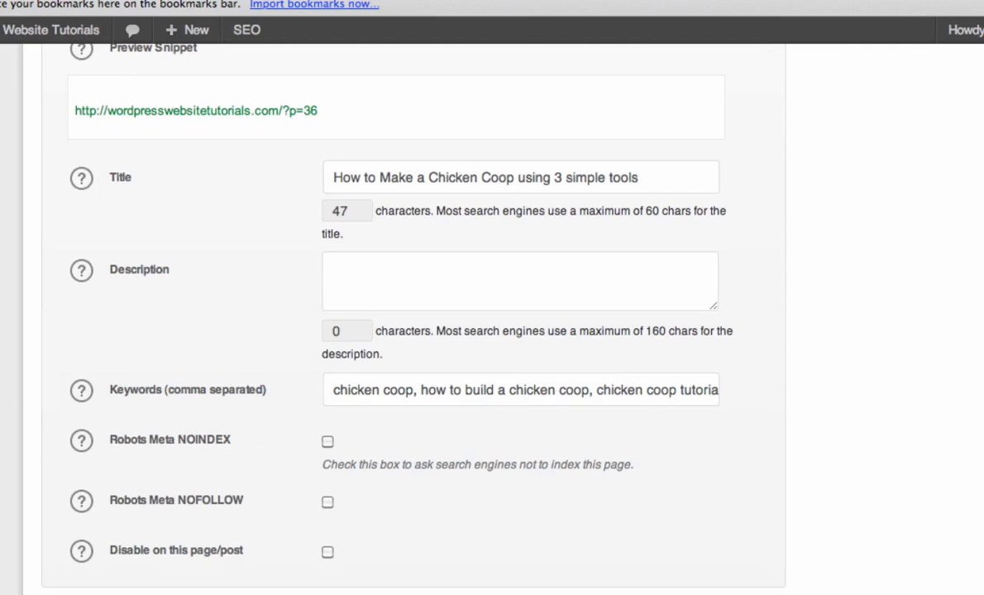
pyautogui.moveTo(307, 415)
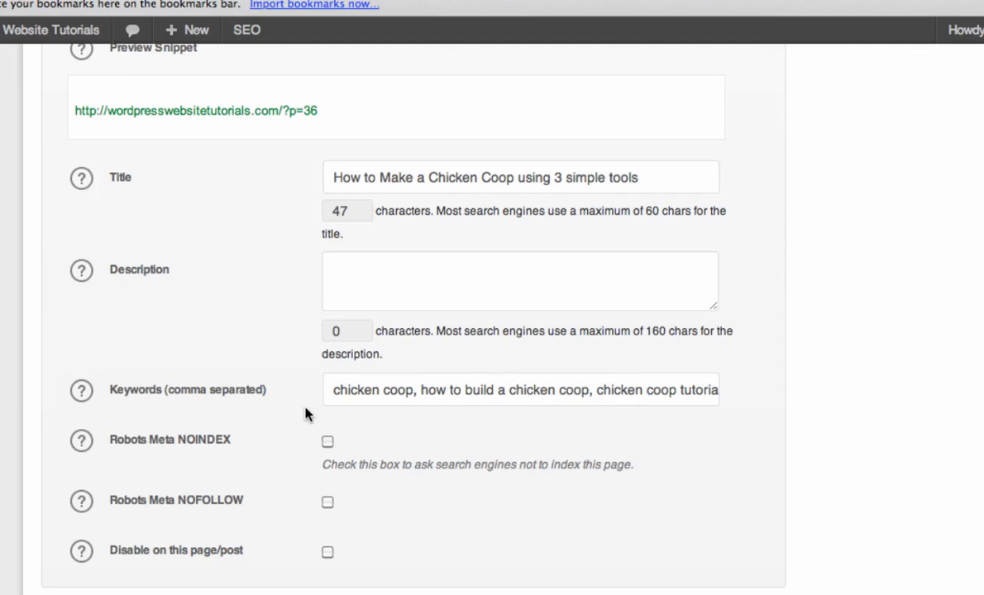
pyautogui.doubleClick(376, 390)
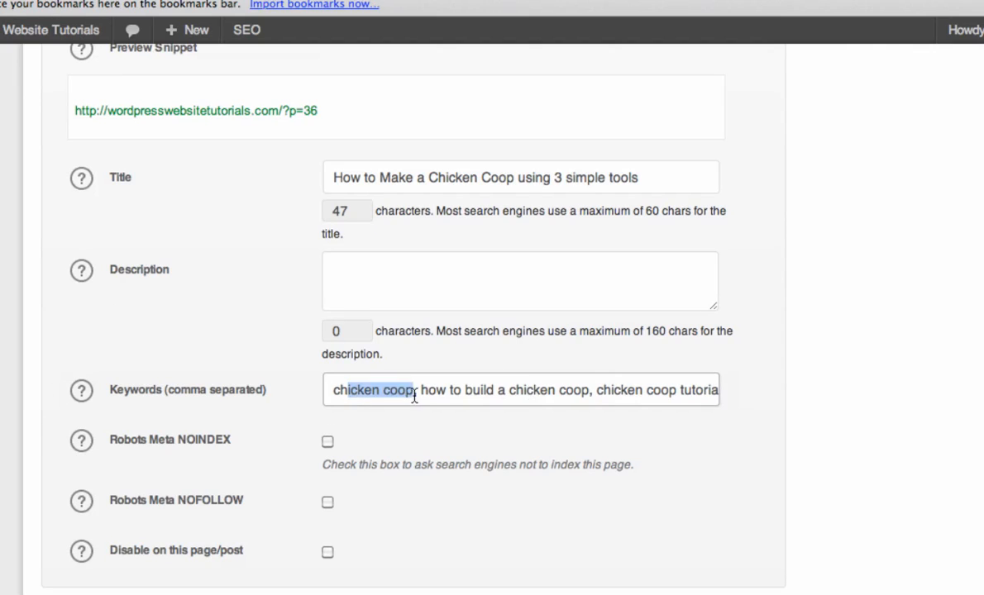
pyautogui.doubleClick(372, 389)
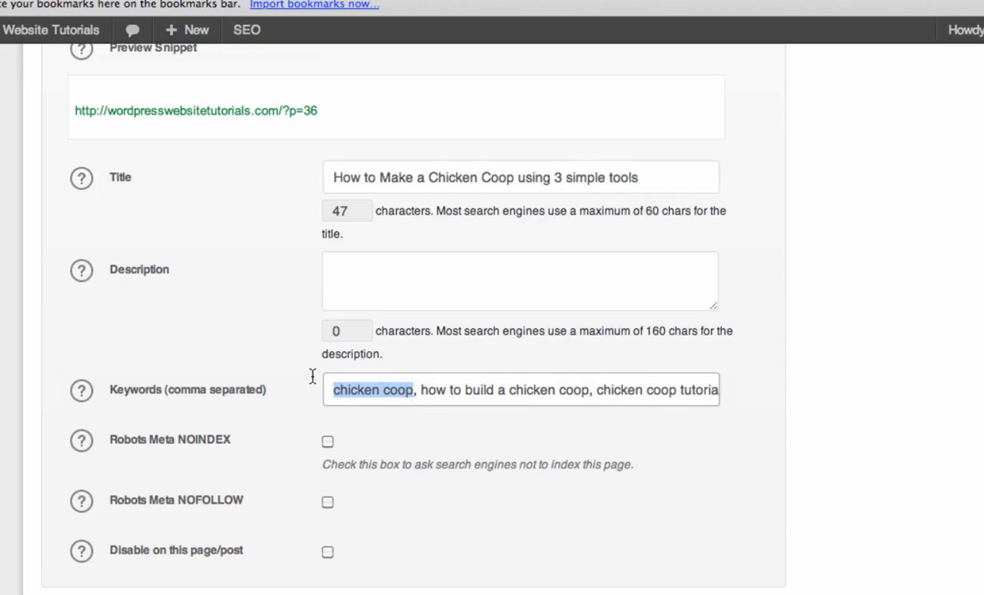
pyautogui.click(707, 390)
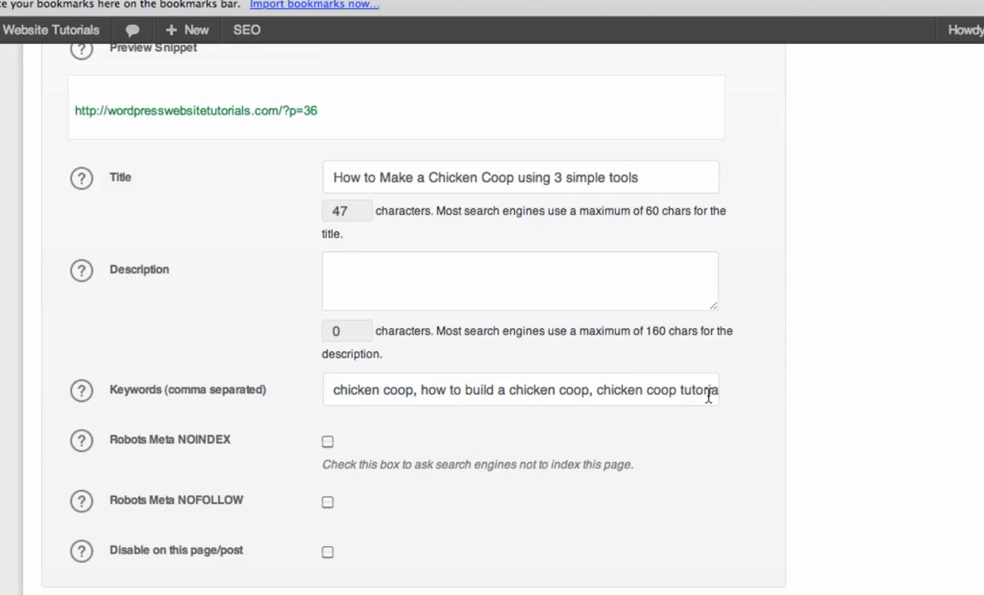
pyautogui.moveTo(586, 409)
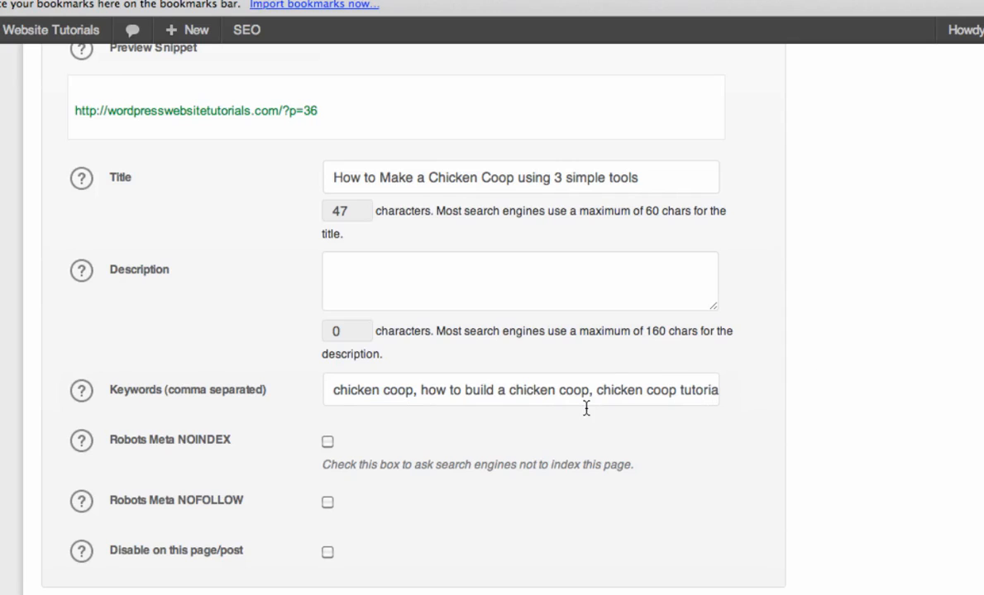
pyautogui.moveTo(586, 408)
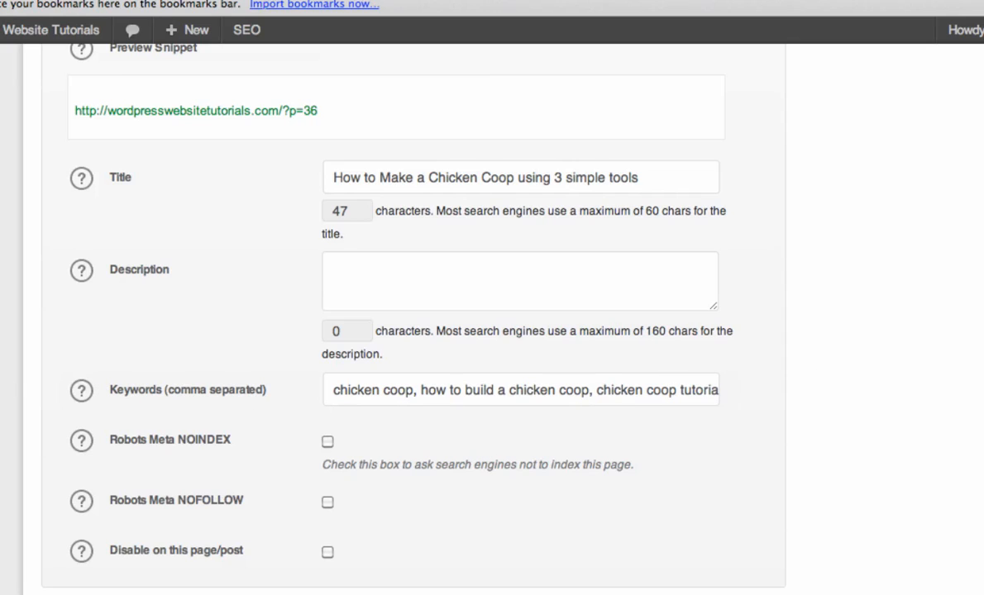
pyautogui.moveTo(225, 421)
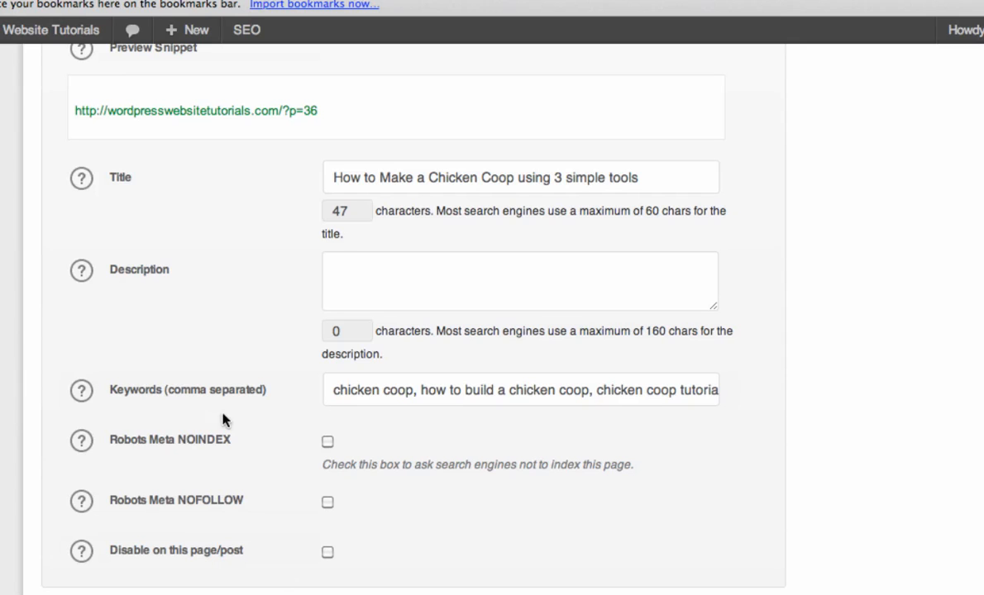
pyautogui.scroll(3)
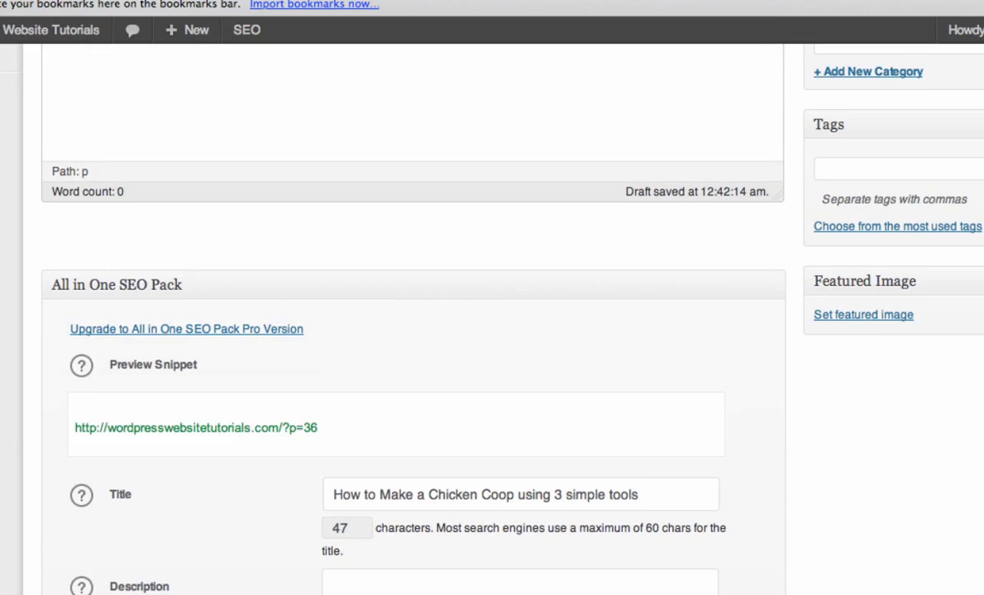
pyautogui.scroll(-3)
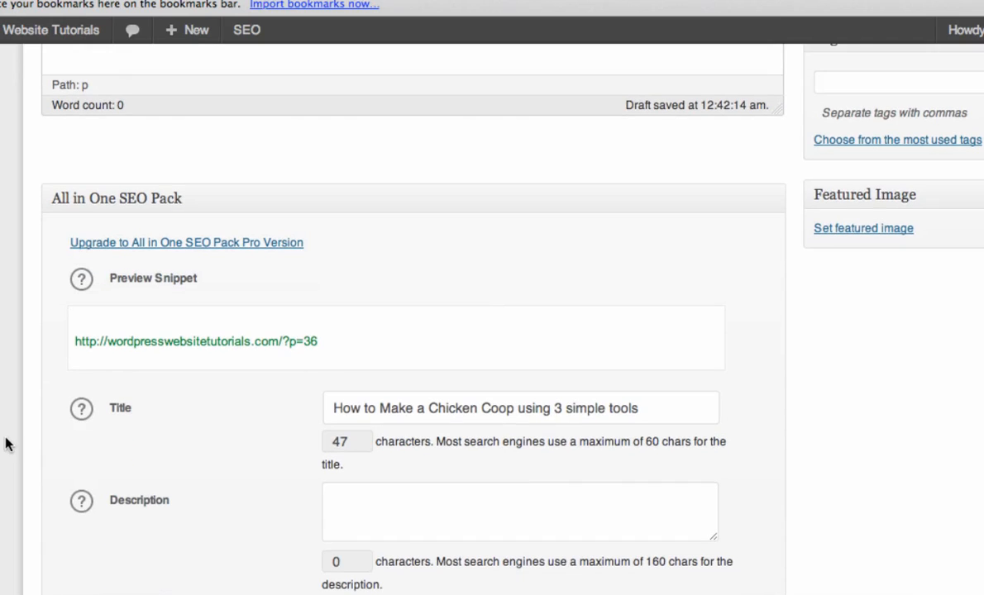
pyautogui.scroll(3)
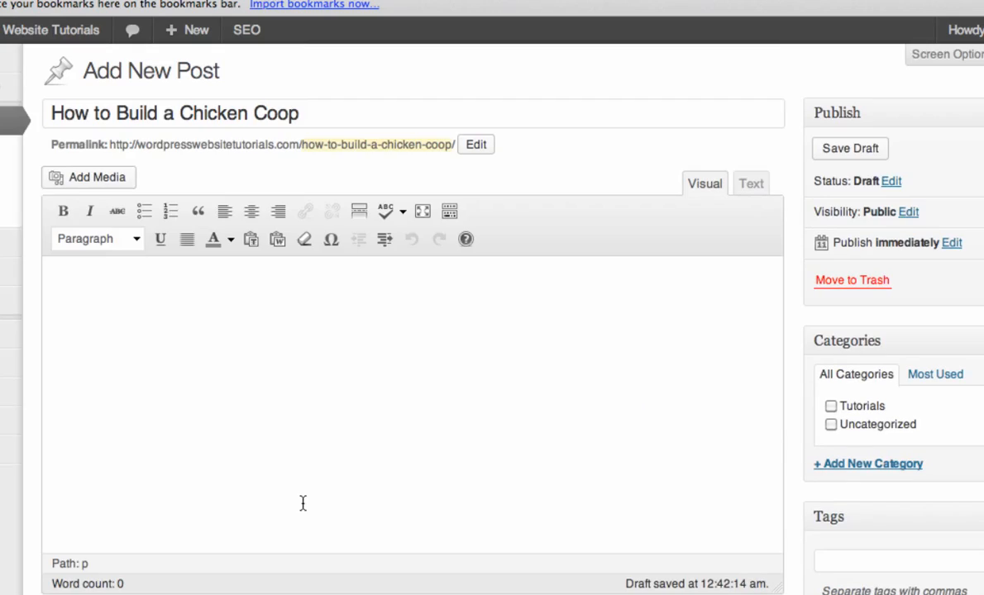
# Create a blank page and scroll to its empty All in One SEO Pack box
pyautogui.scroll(-3)
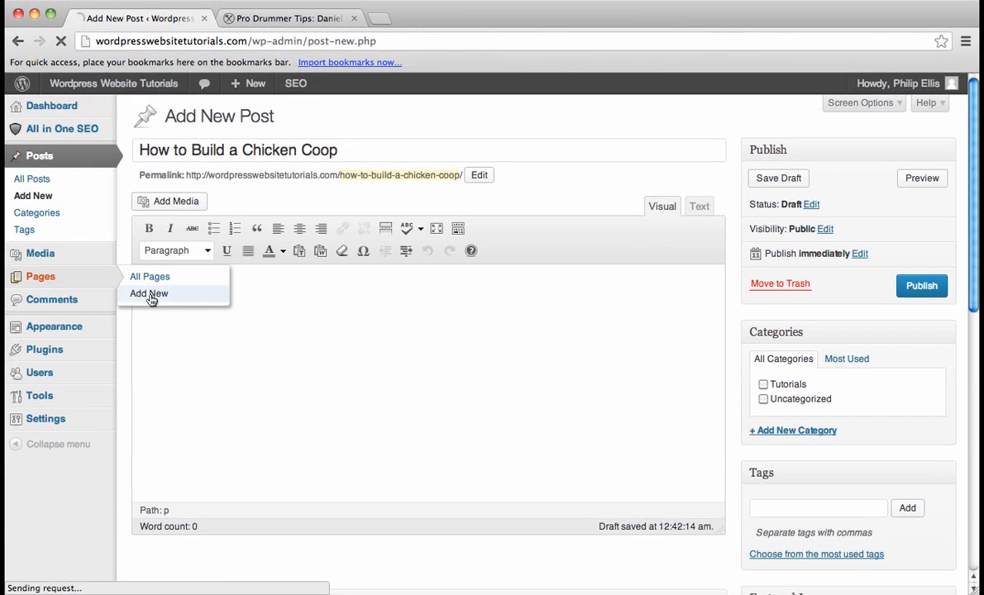
pyautogui.click(149, 294)
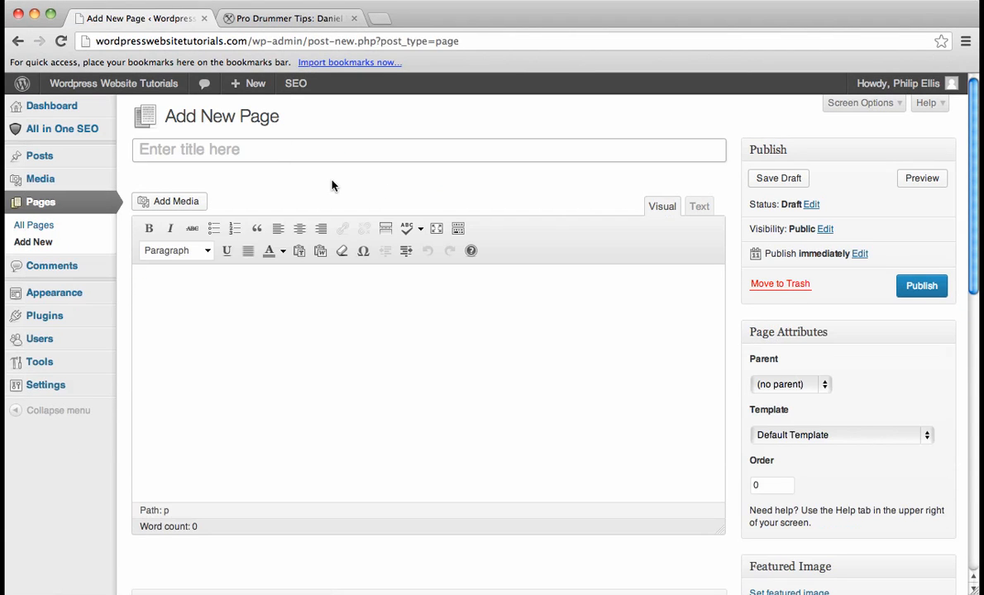
pyautogui.scroll(-3)
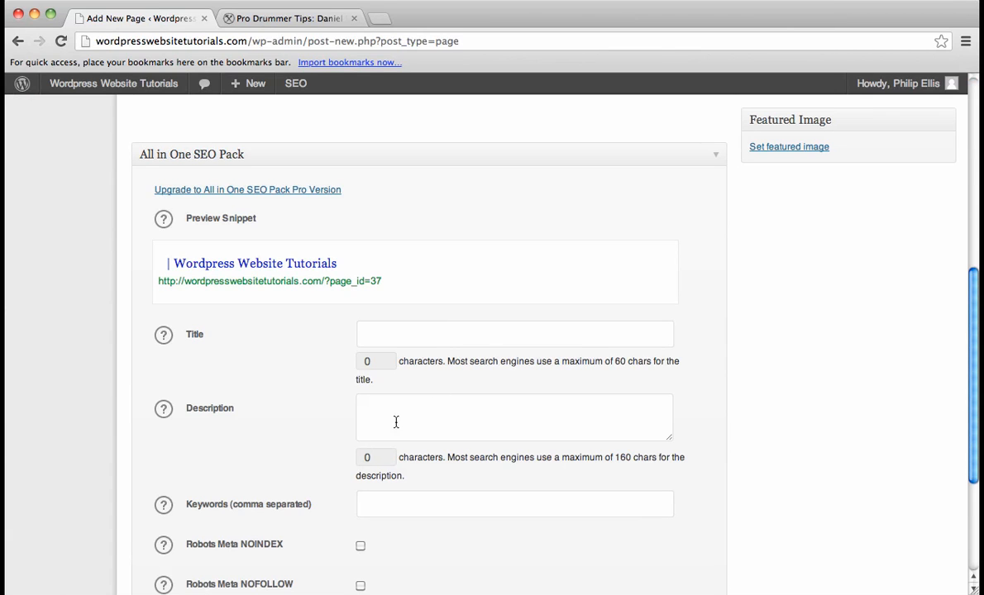
pyautogui.scroll(-3)
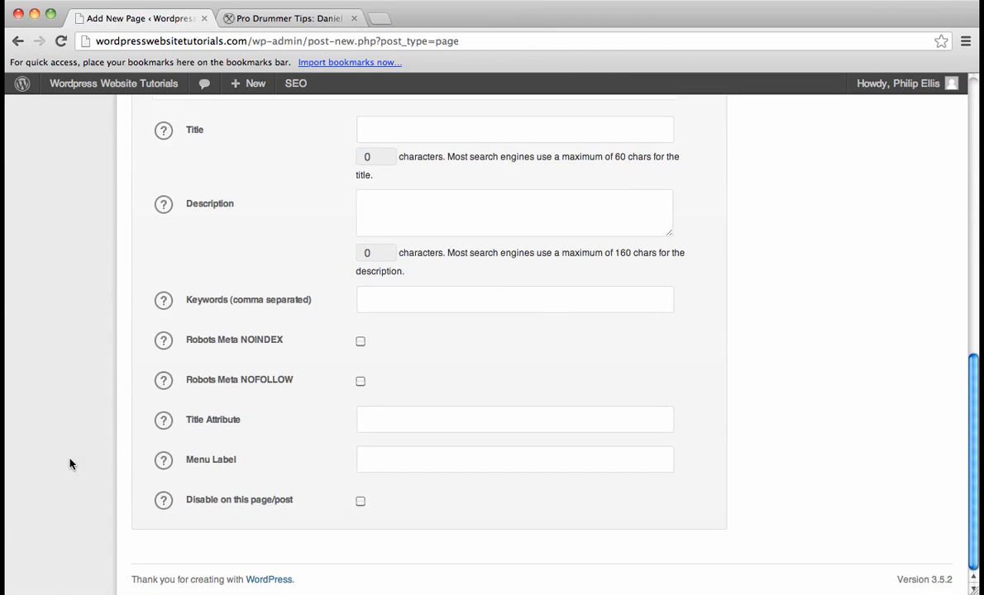
pyautogui.scroll(3)
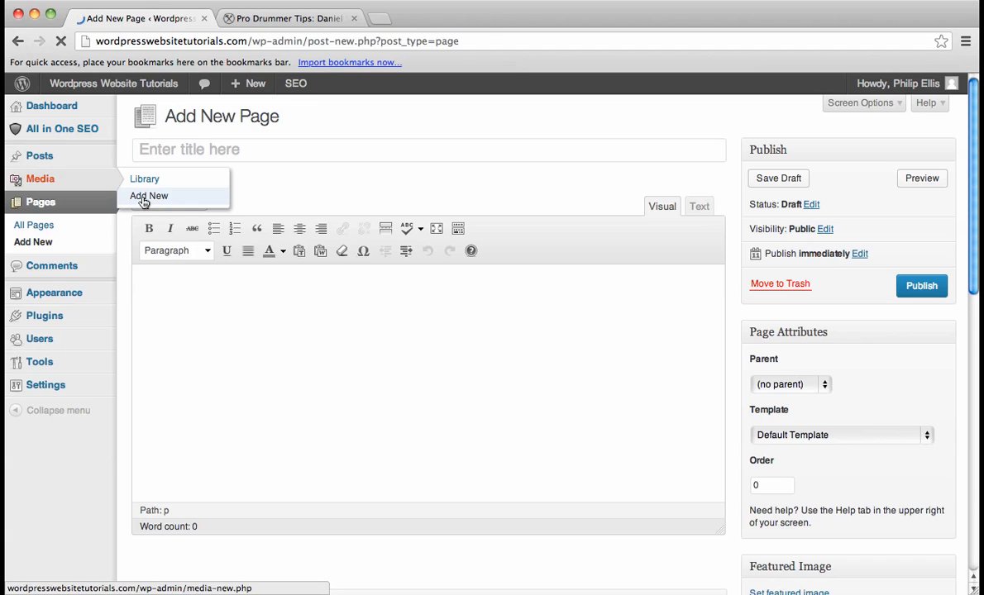
# Upload me.jpg from the Documents folder through Media > Add New
pyautogui.click(149, 196)
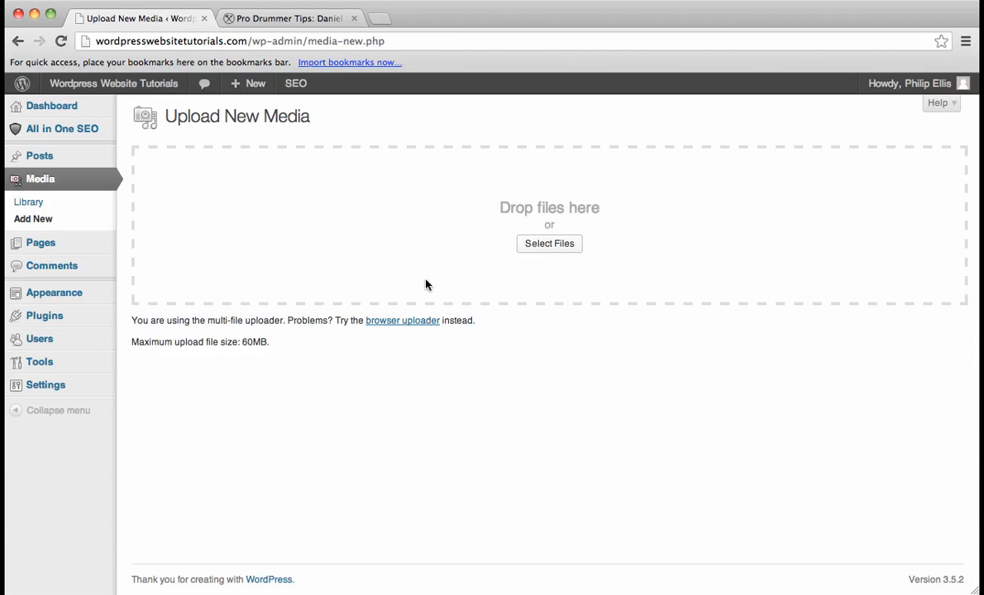
pyautogui.click(550, 243)
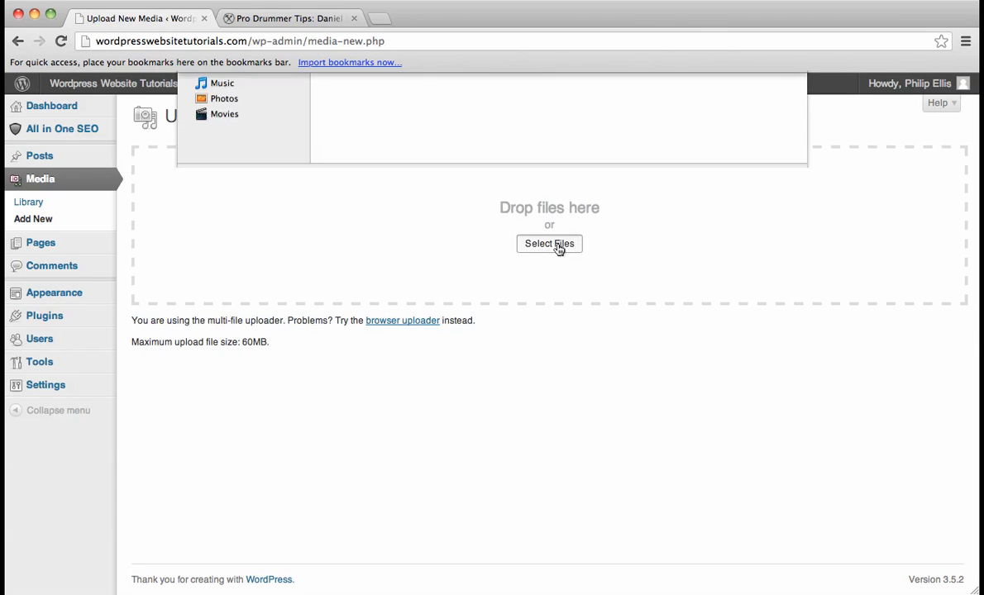
pyautogui.click(549, 243)
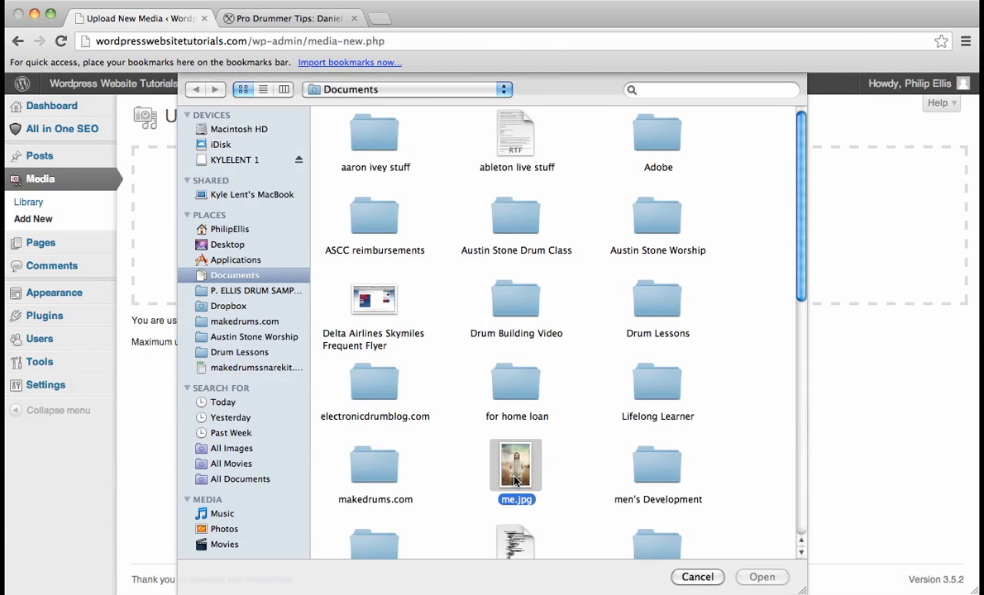
pyautogui.click(761, 578)
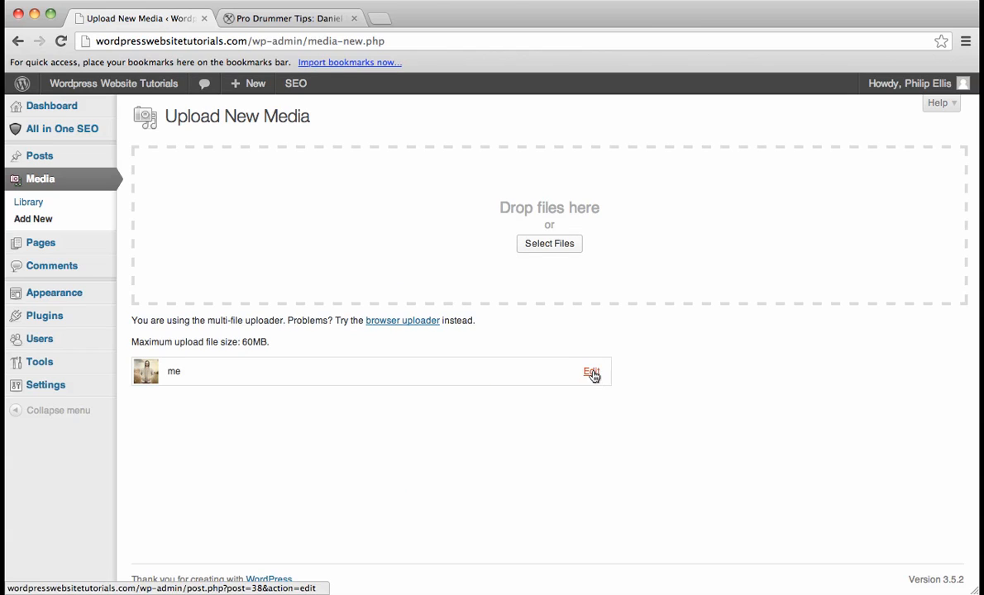
# Open the me image's Edit Media page and check its empty All in One SEO Title field
pyautogui.click(591, 371)
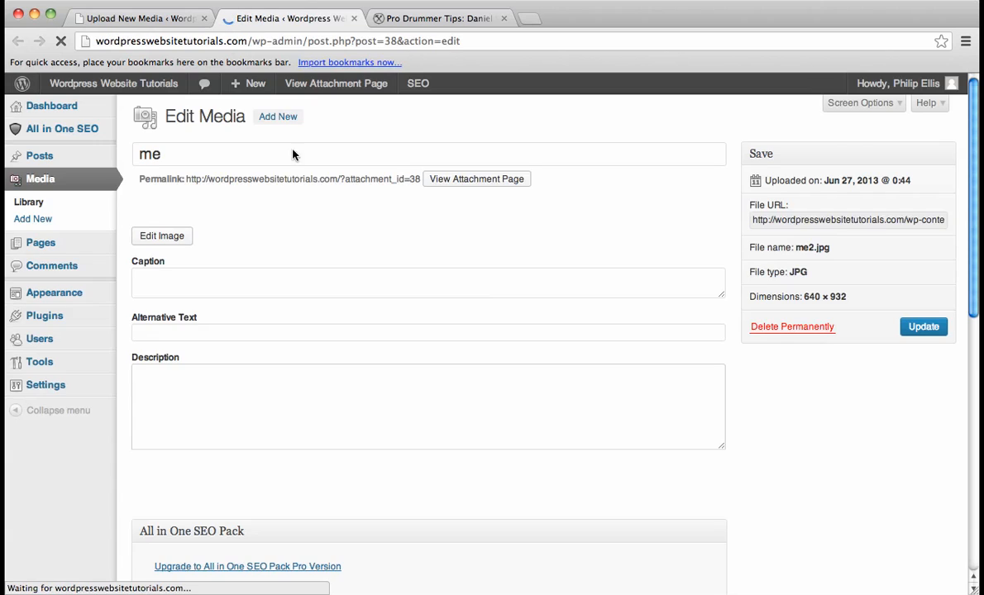
pyautogui.scroll(-3)
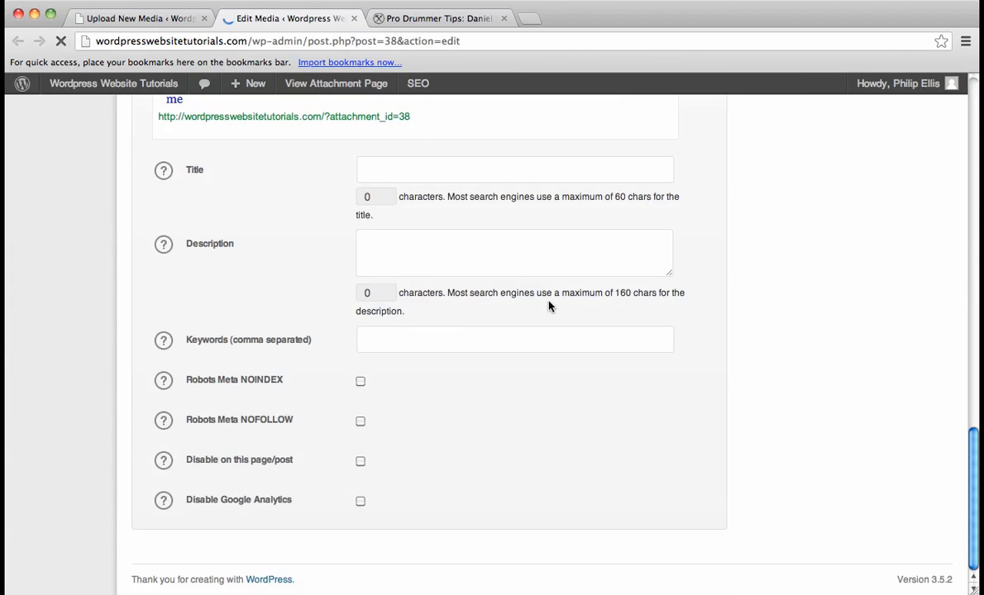
pyautogui.scroll(3)
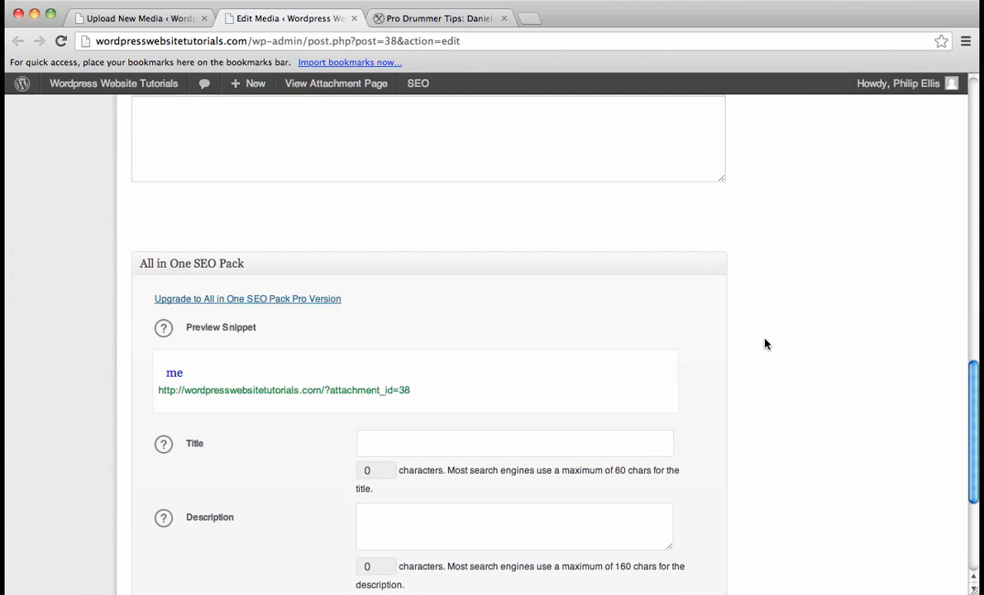
pyautogui.scroll(-3)
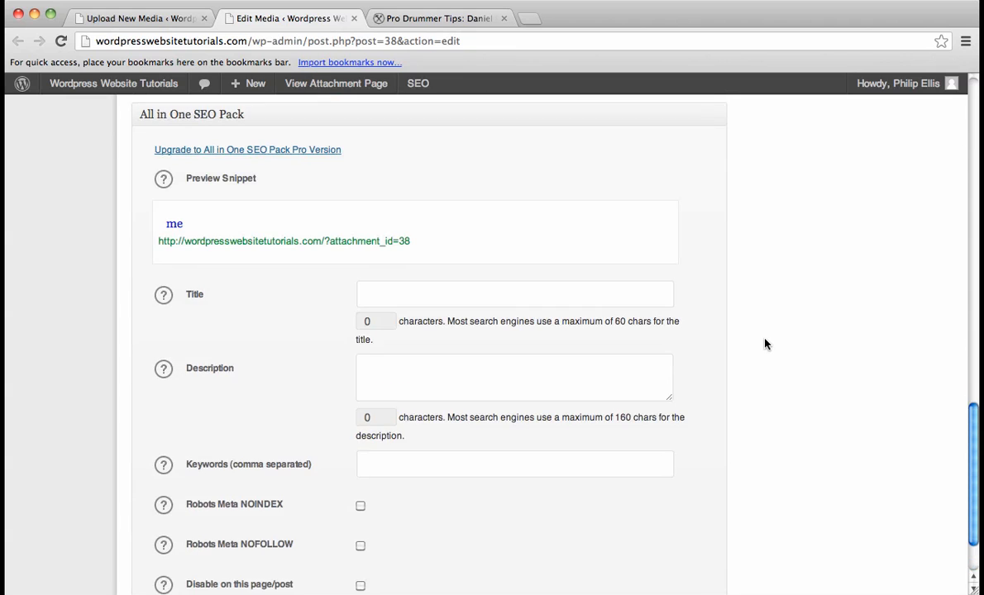
pyautogui.click(514, 294)
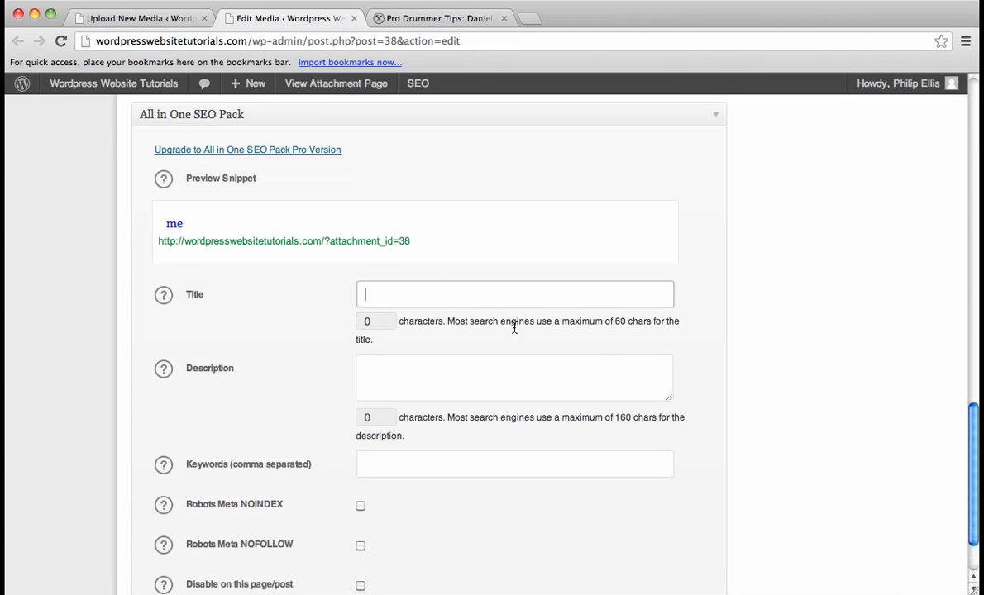
pyautogui.scroll(3)
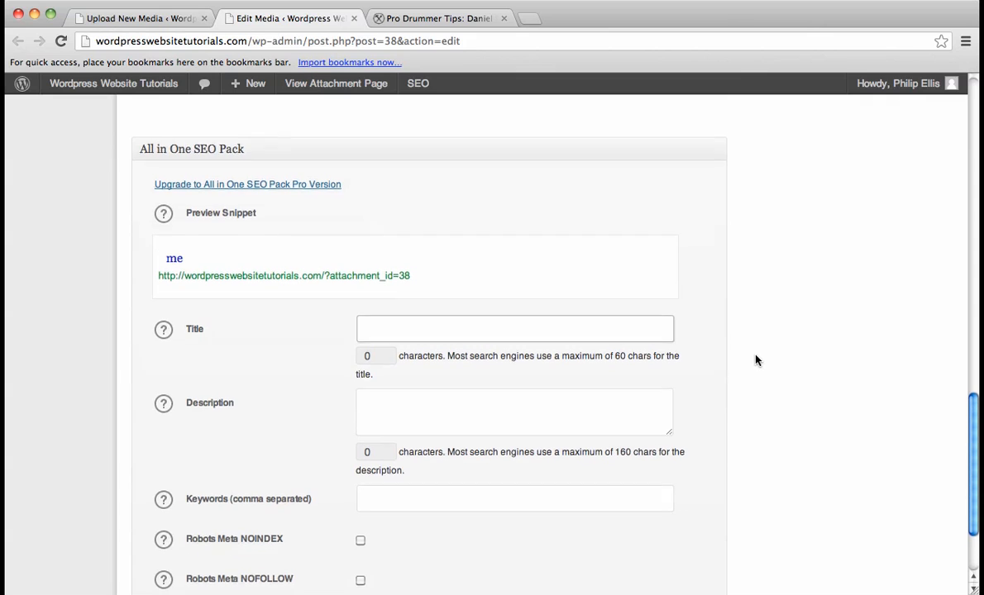
pyautogui.click(514, 331)
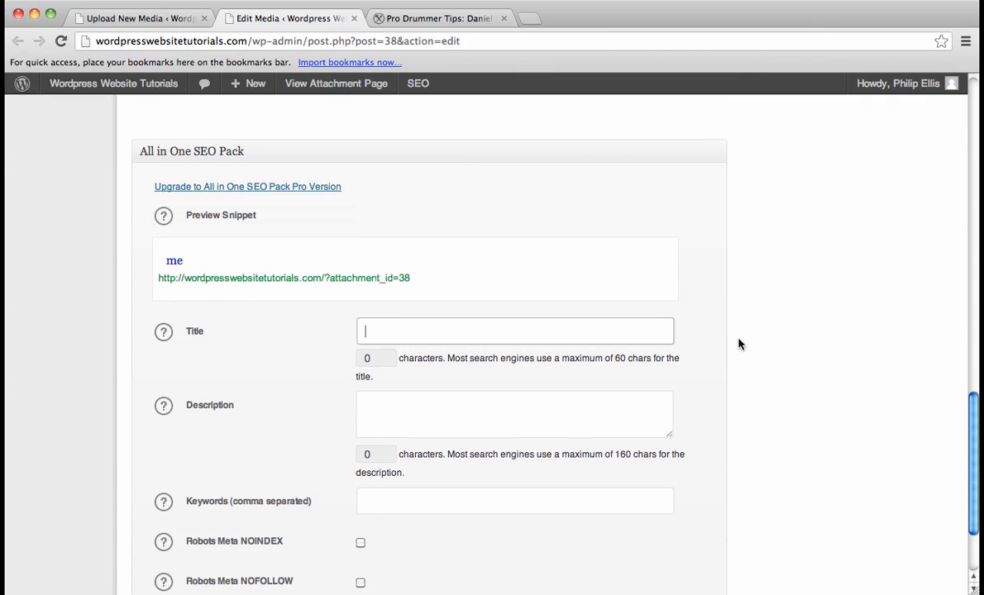
pyautogui.scroll(3)
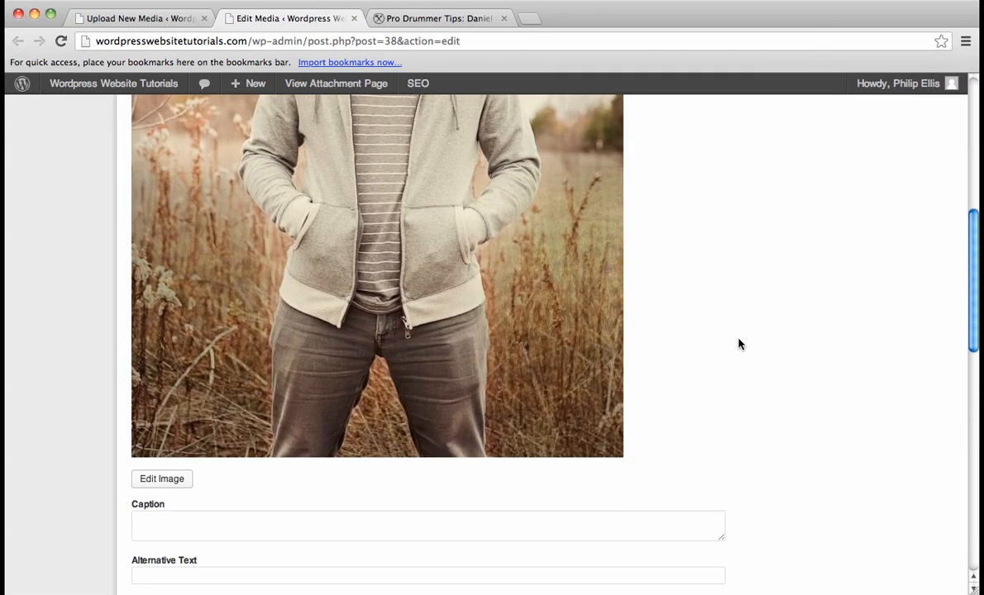
pyautogui.scroll(3)
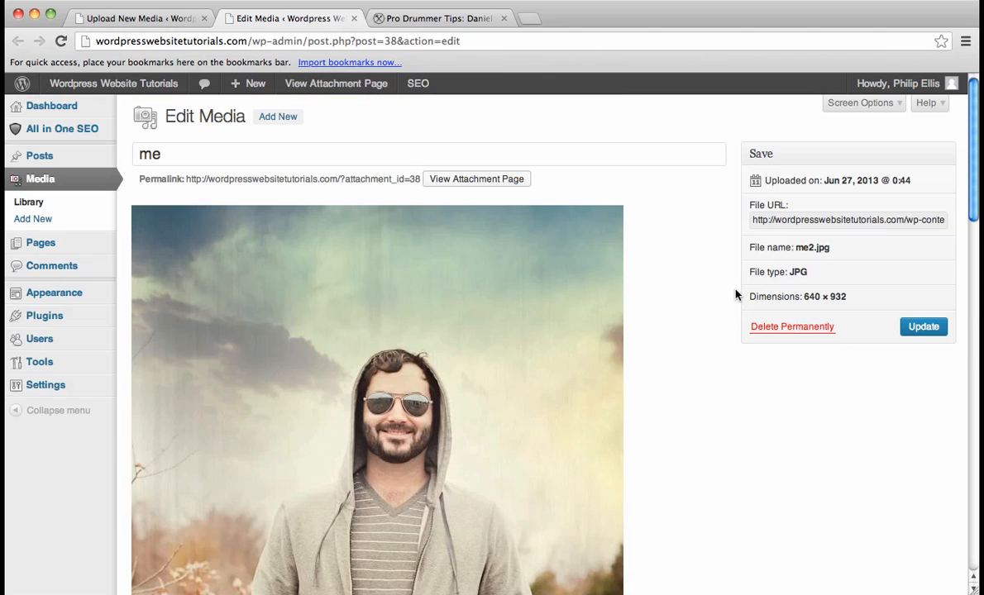
pyautogui.scroll(-3)
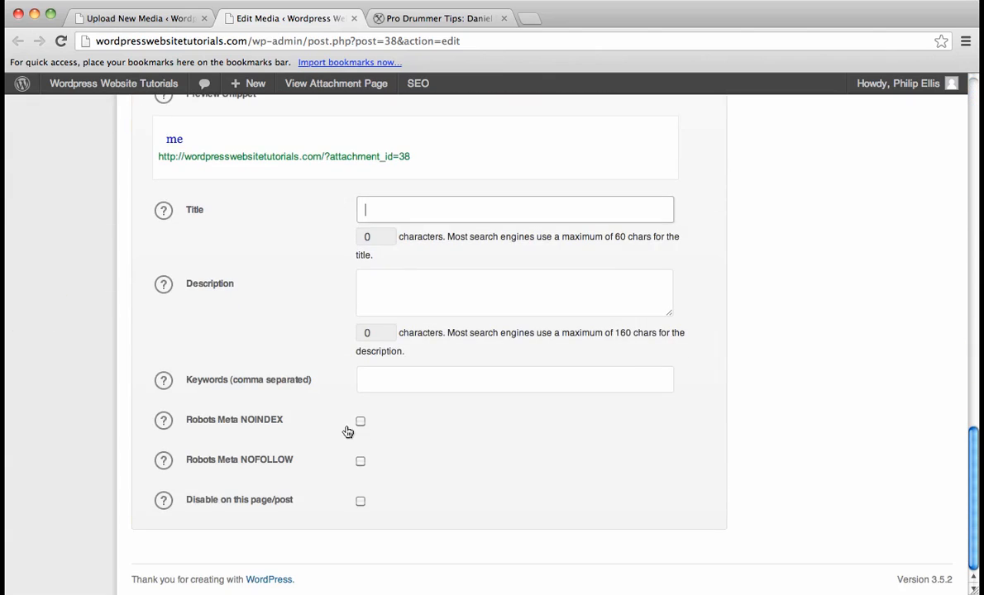
pyautogui.moveTo(78, 381)
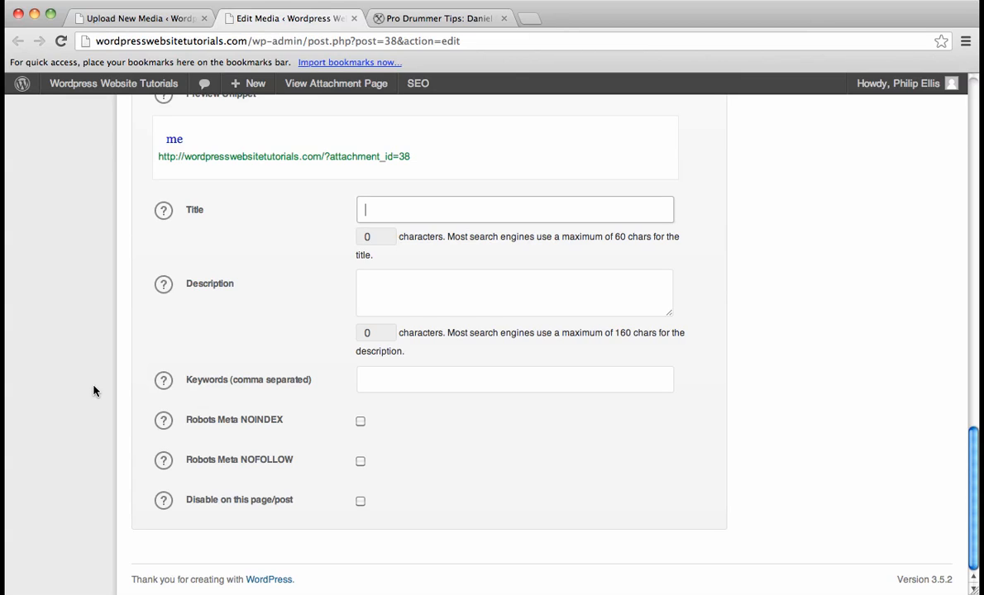
pyautogui.scroll(3)
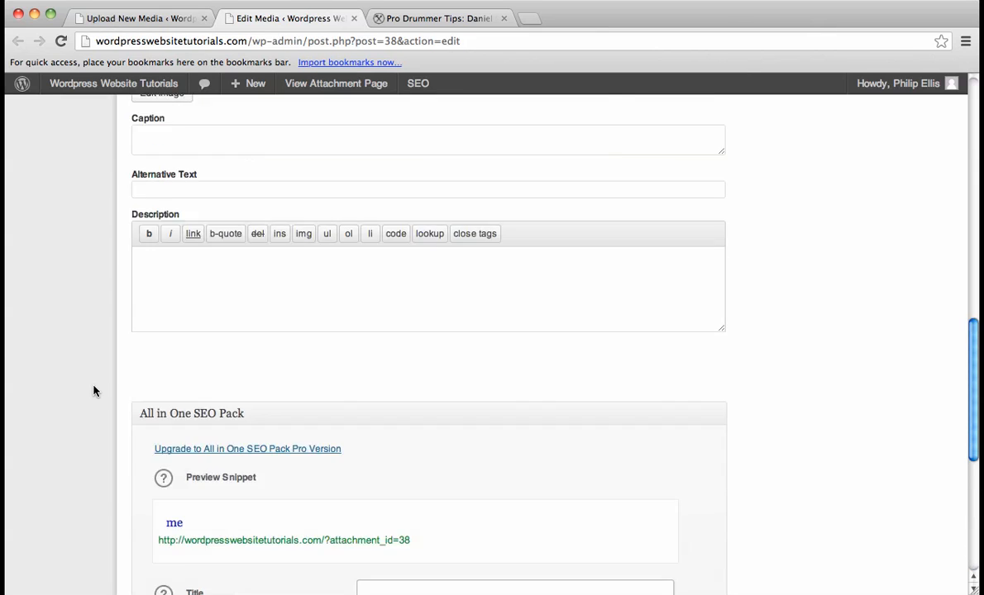
# Open All in One SEO General Settings from the left admin menu
pyautogui.click(418, 83)
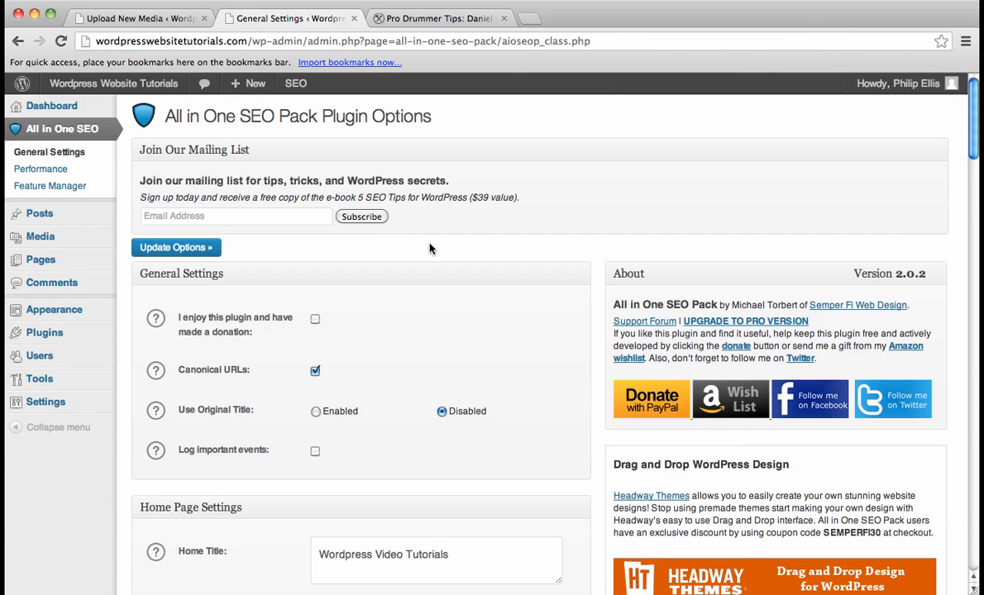
pyautogui.moveTo(456, 250)
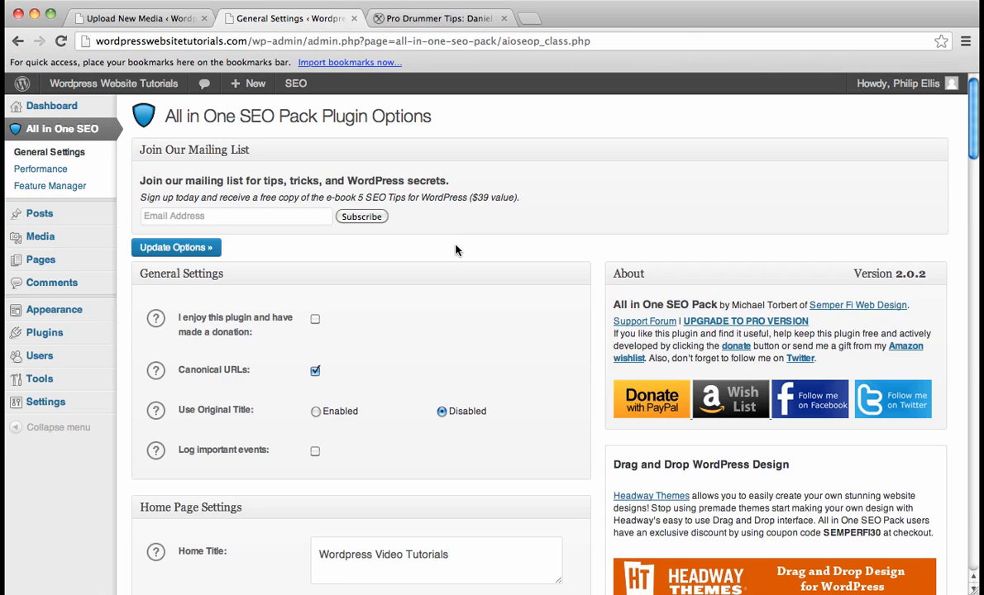
pyautogui.moveTo(335, 17)
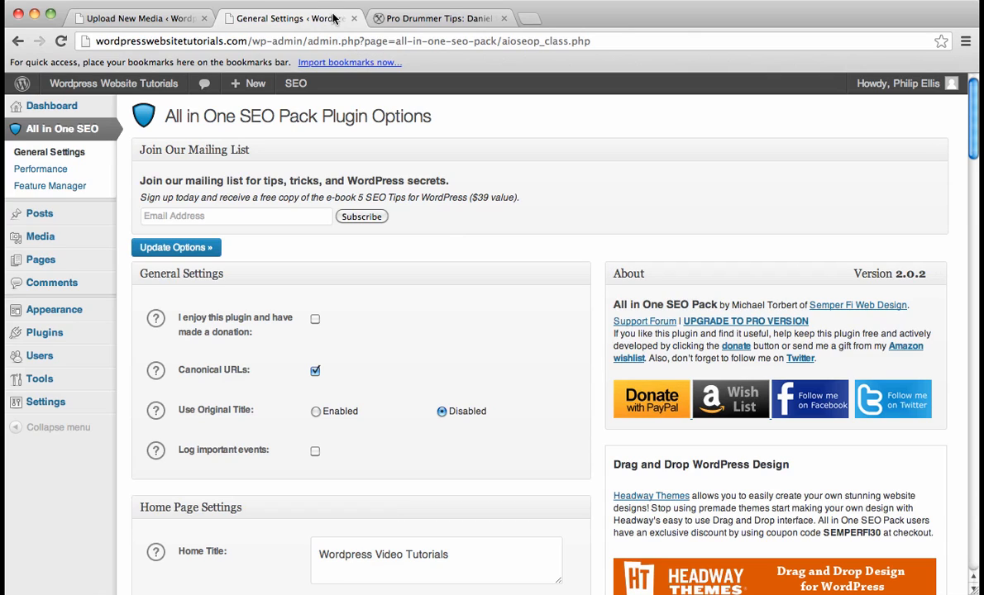
pyautogui.moveTo(279, 28)
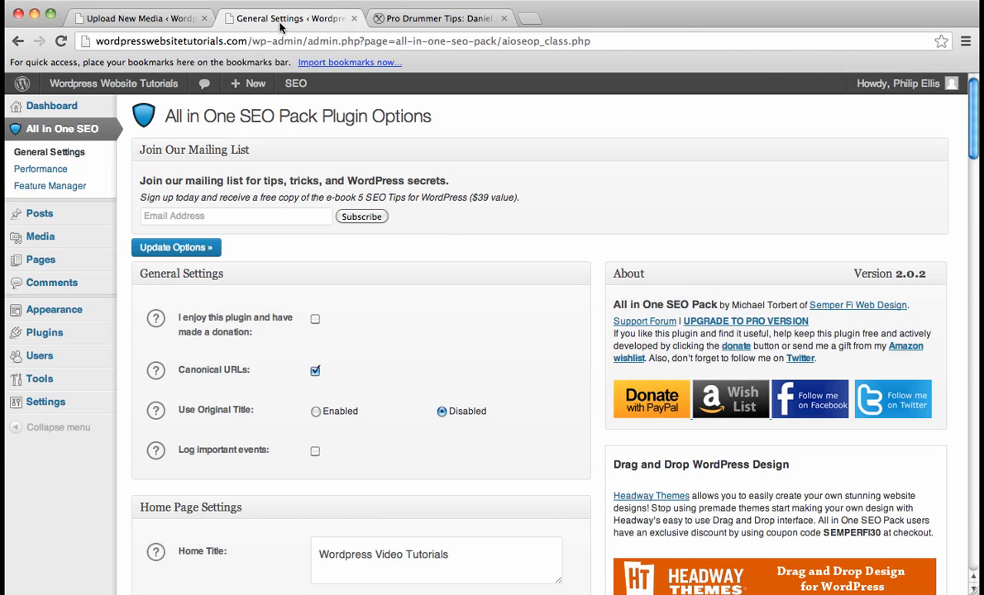